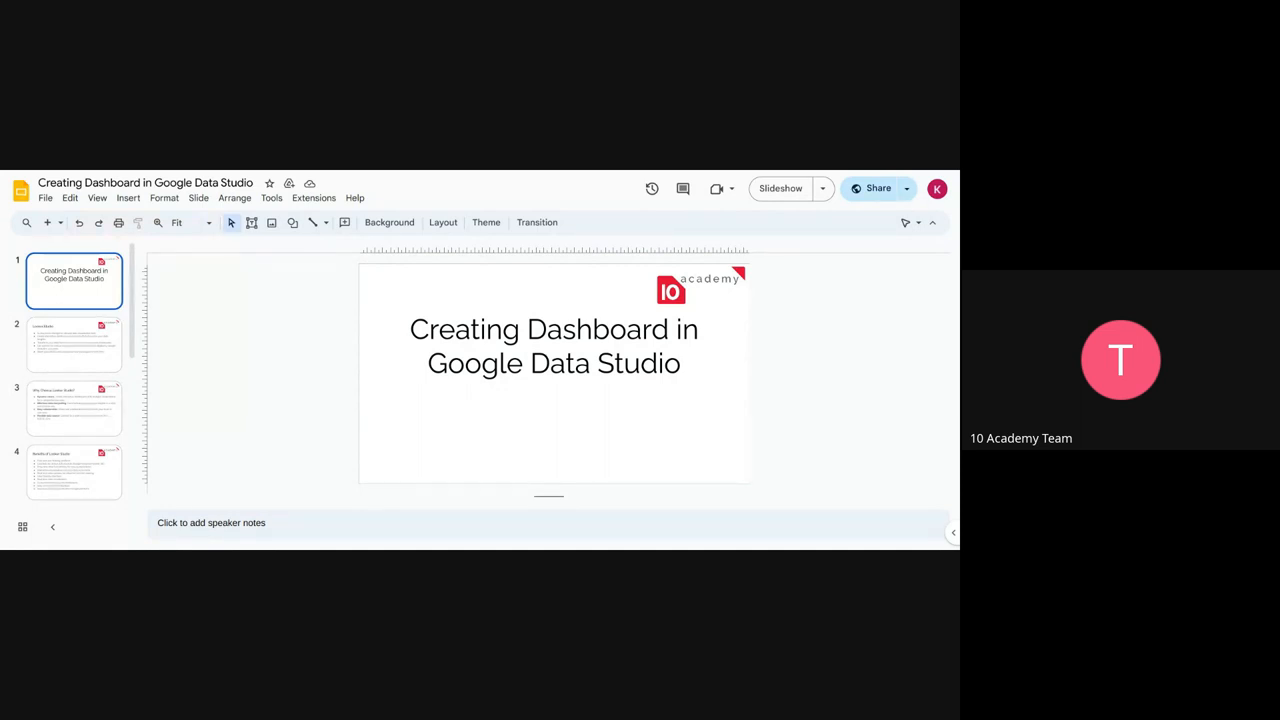
mouse_move(772, 256)
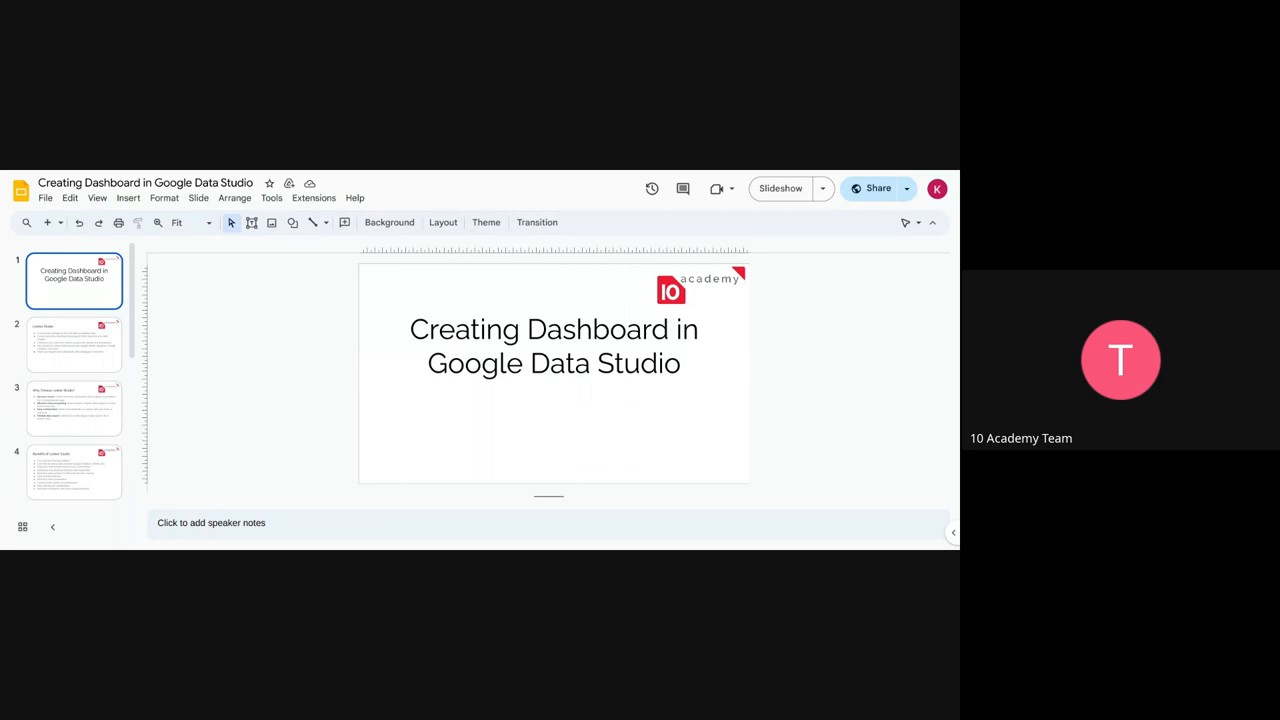
- Start presenting the slide deck full screen via Slideshow
left_click(780, 188)
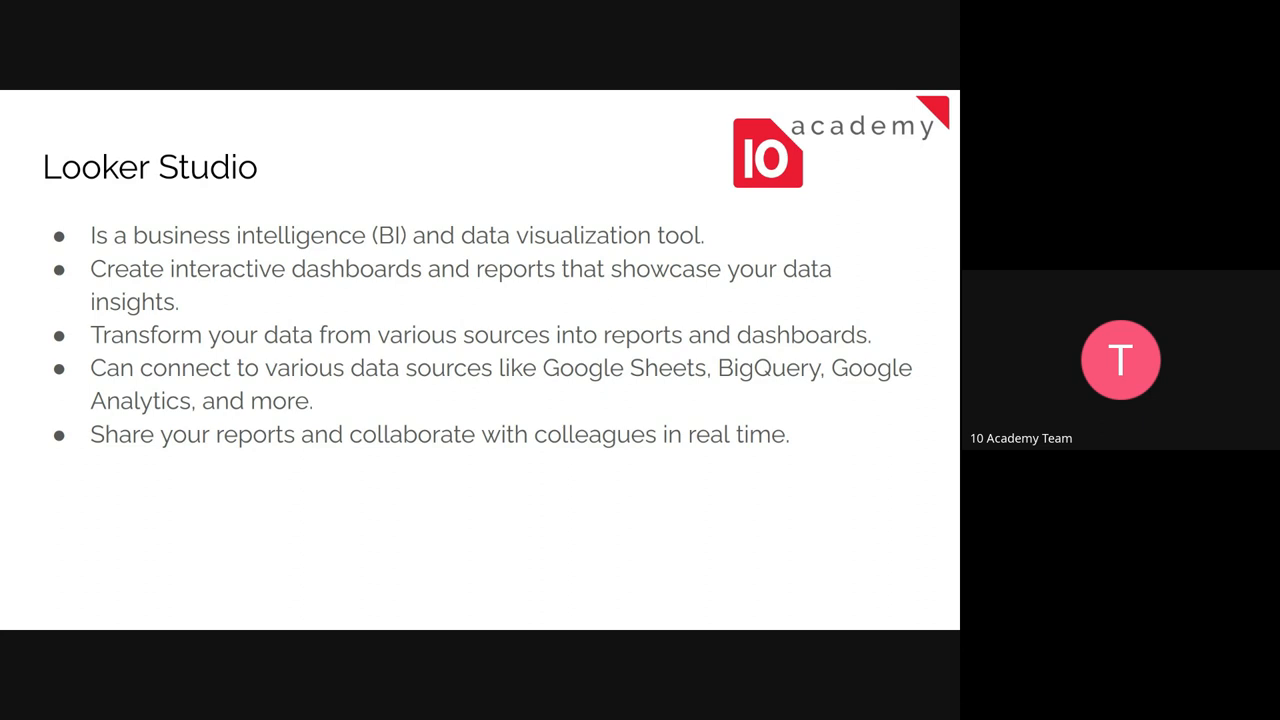
key("Right")
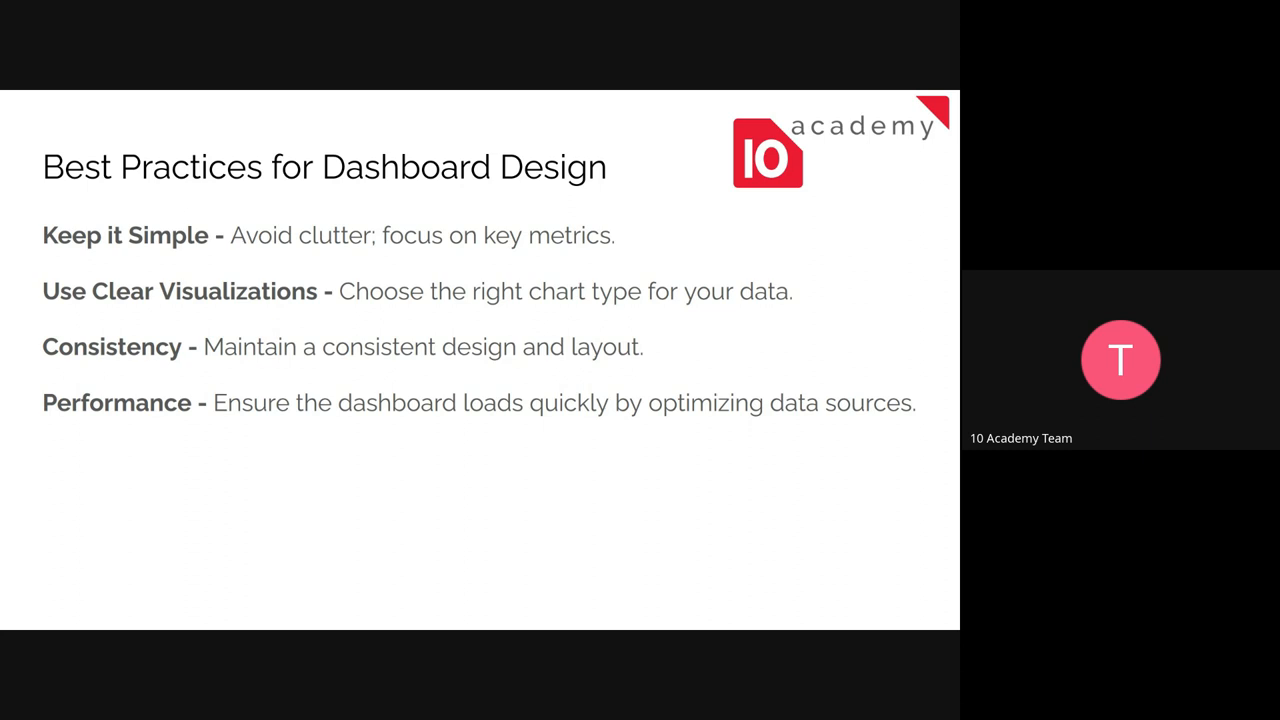
- Leave the full-screen presentation with Escape
key("Escape")
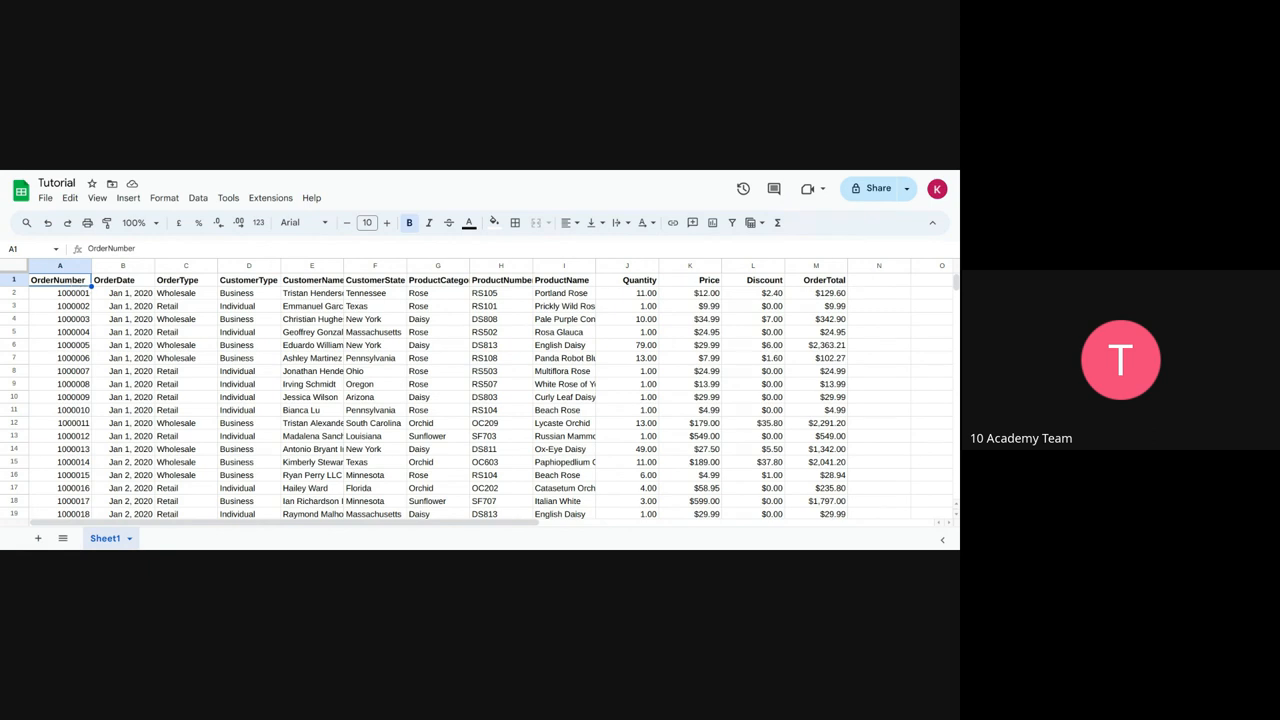
scroll("down", 3)
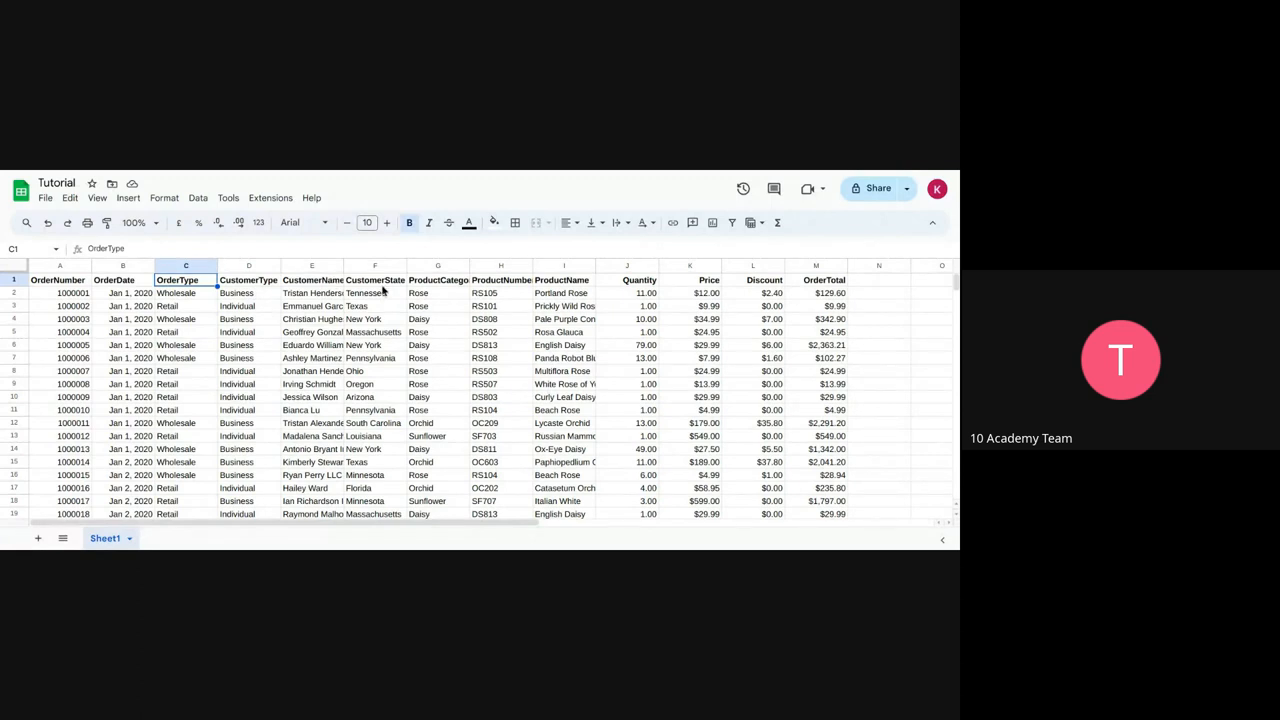
mouse_move(454, 294)
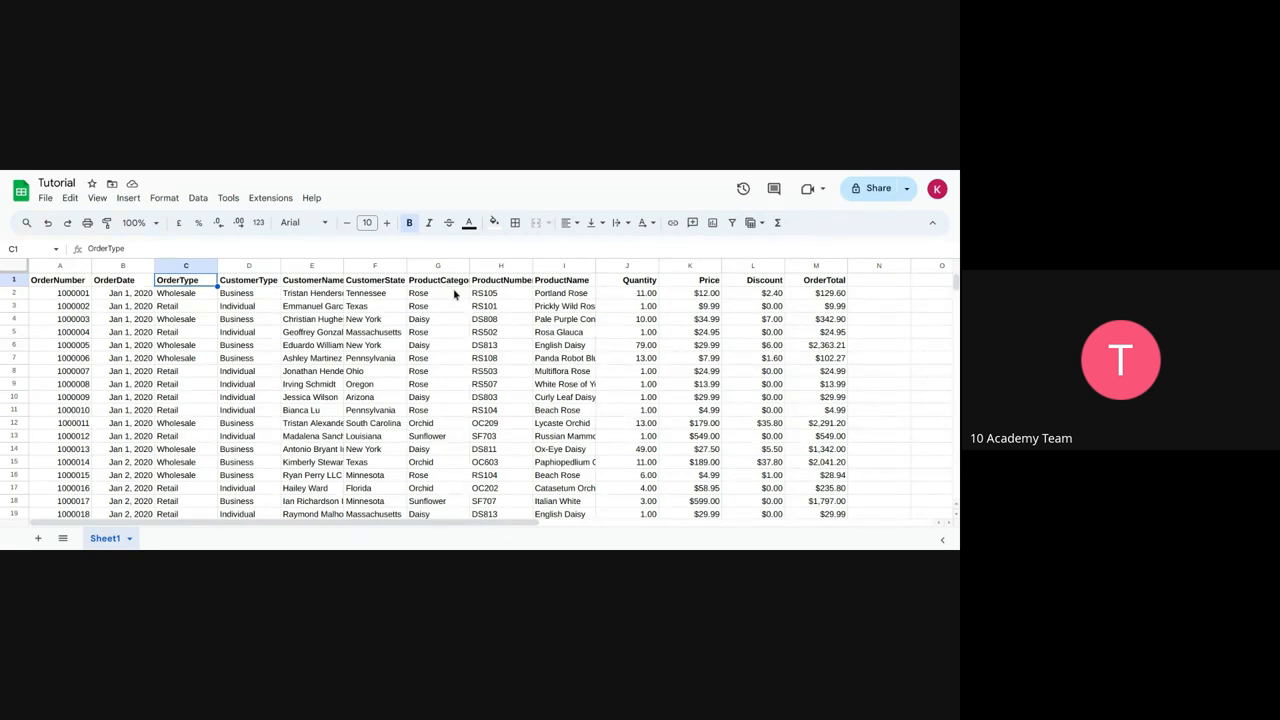
mouse_move(460, 432)
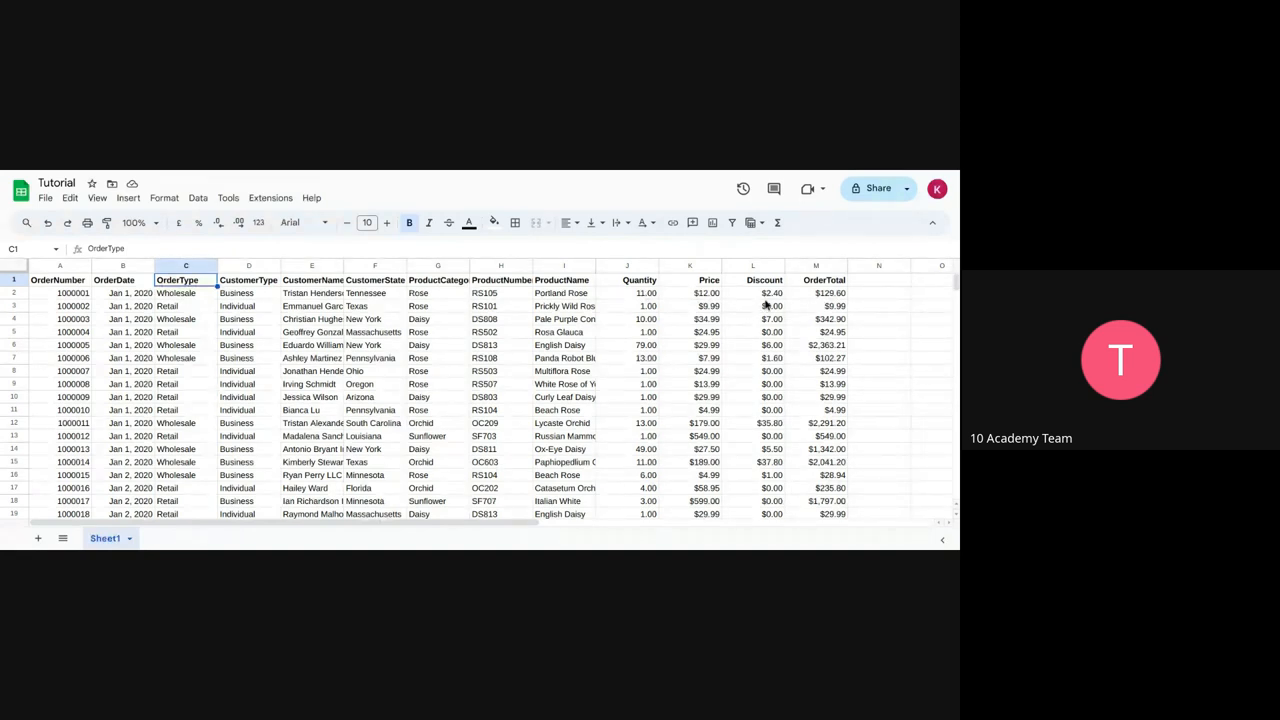
mouse_move(768, 336)
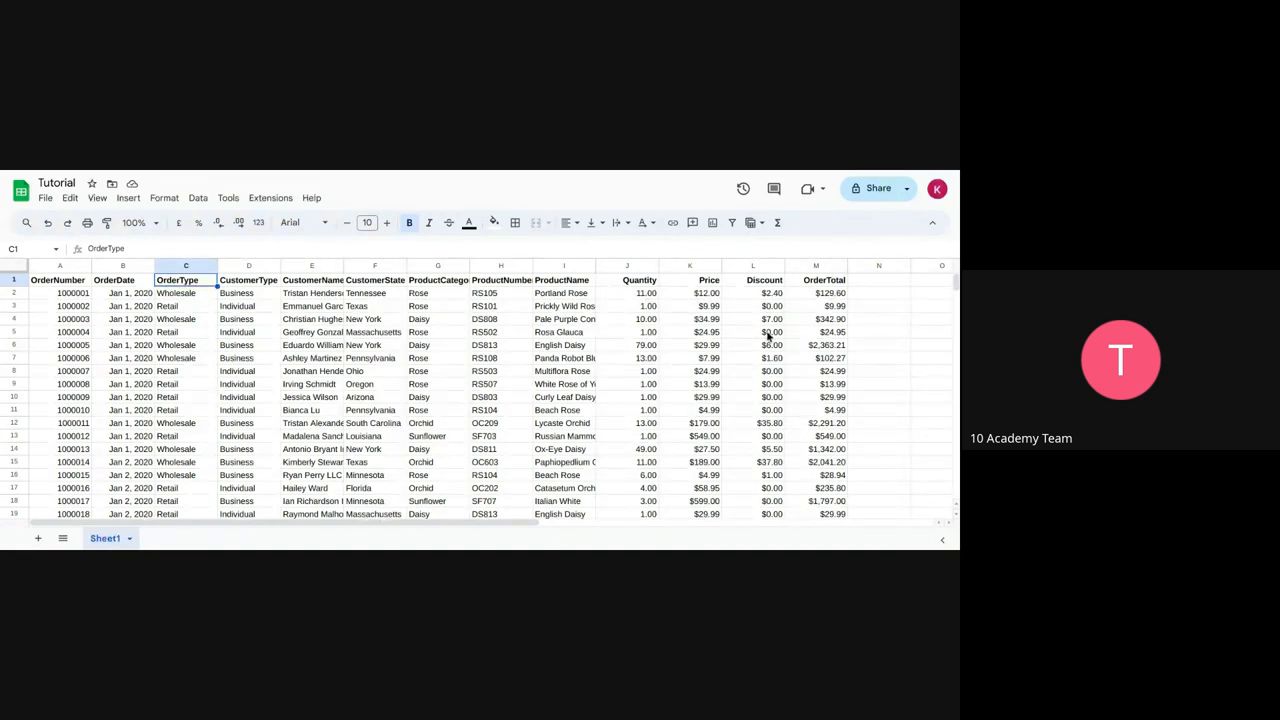
mouse_move(772, 384)
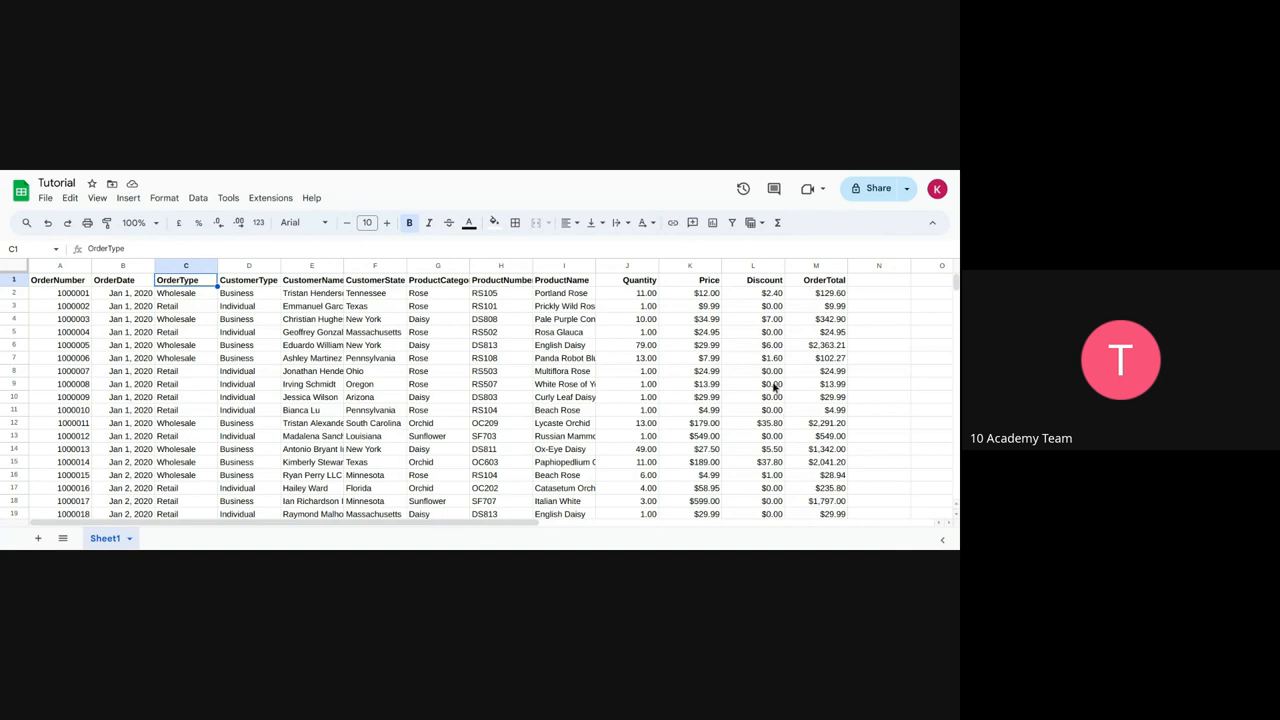
mouse_move(748, 292)
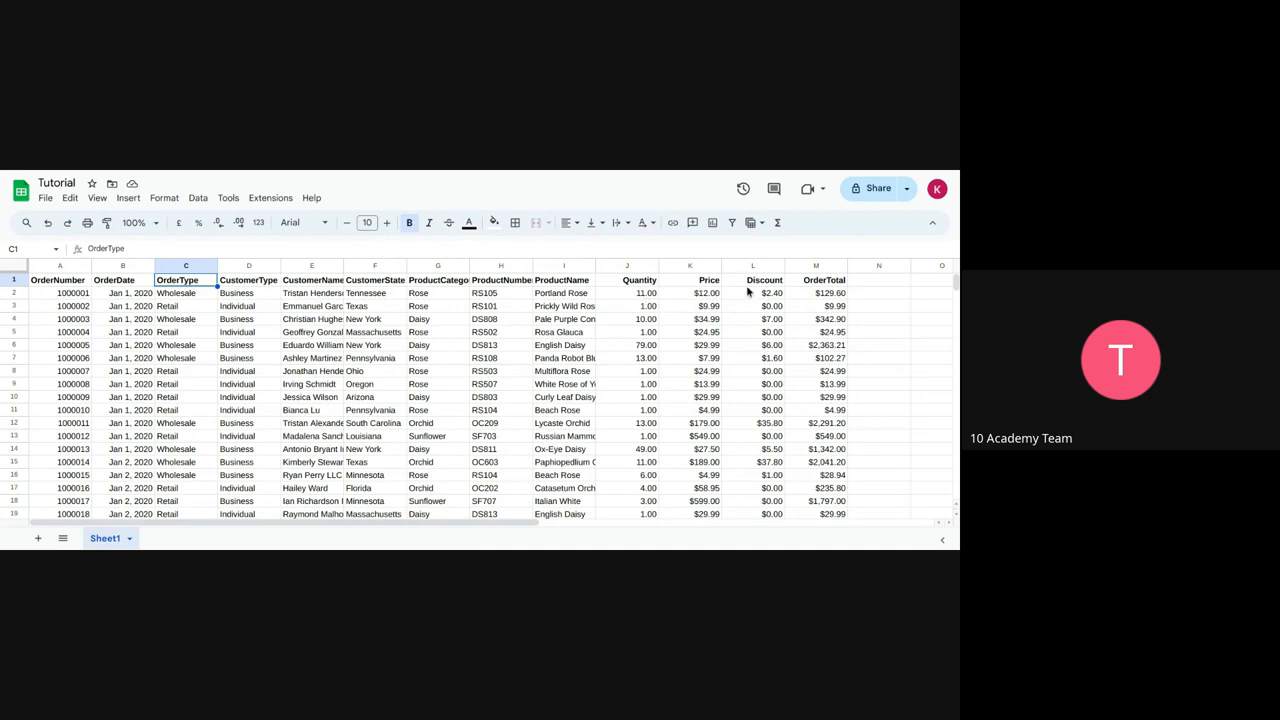
- Scroll down the order rows to the late-January entries
scroll("down", 3)
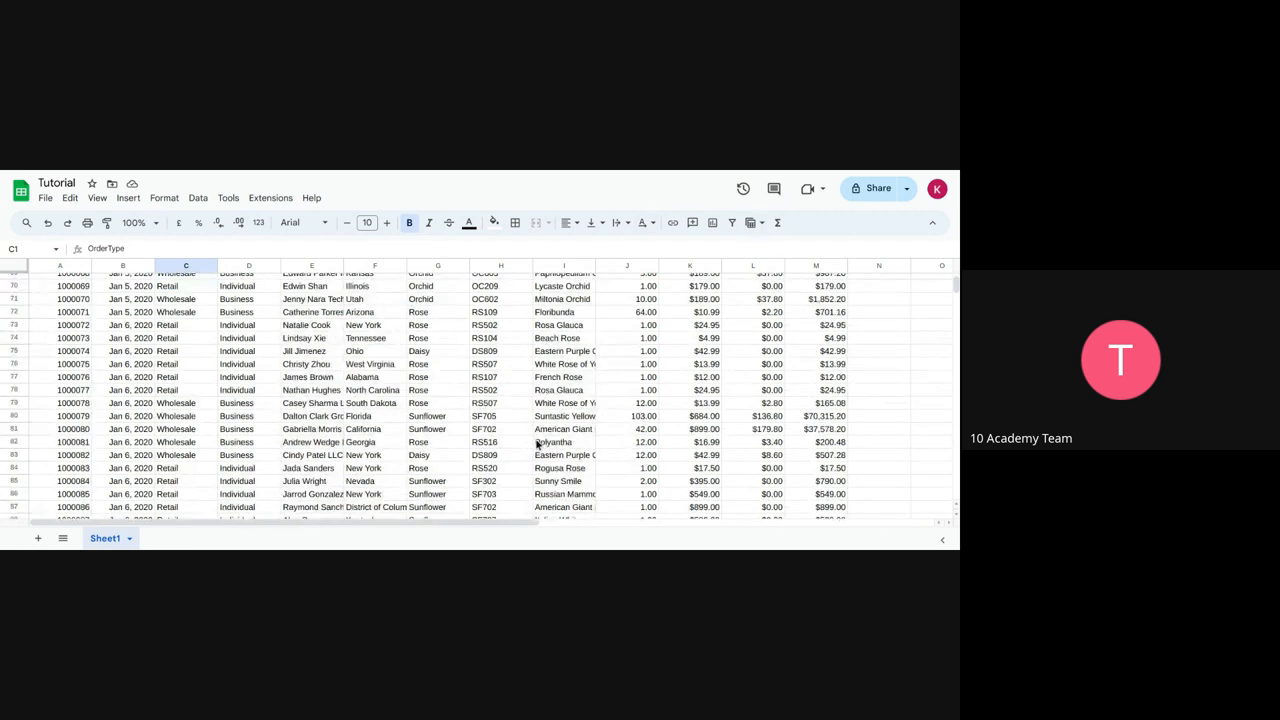
scroll("down", 3)
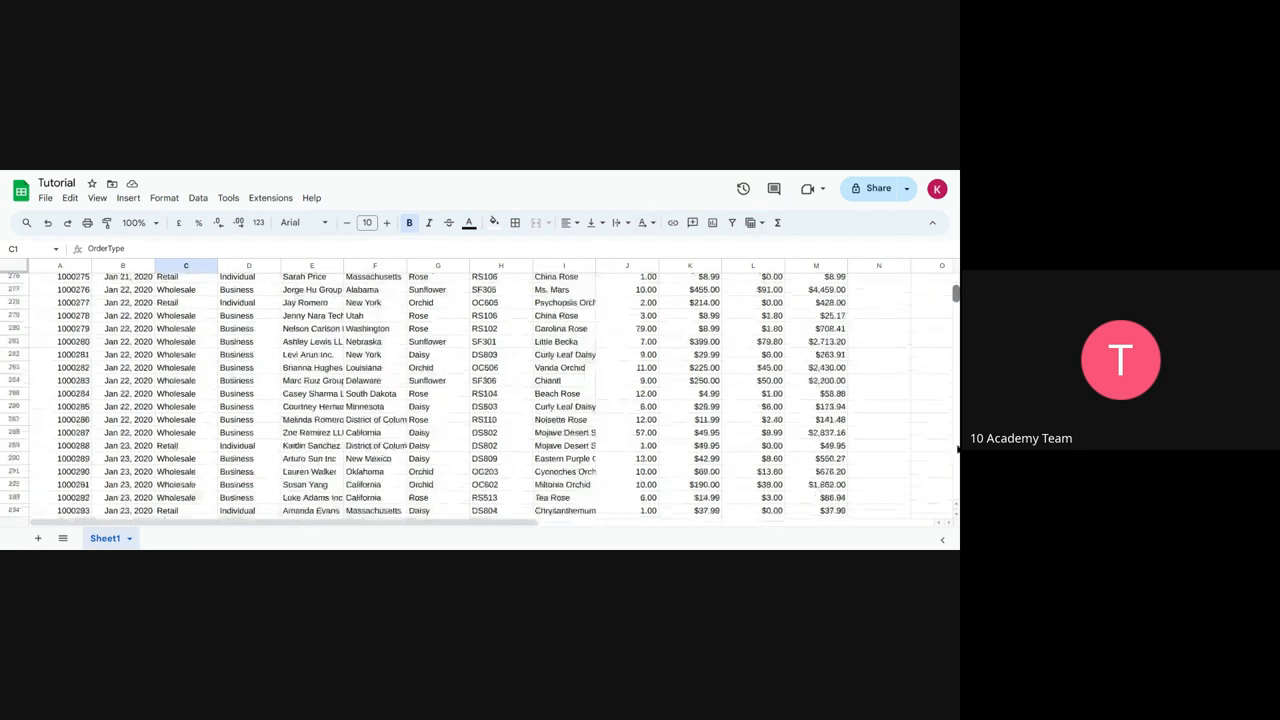
scroll("down", 3)
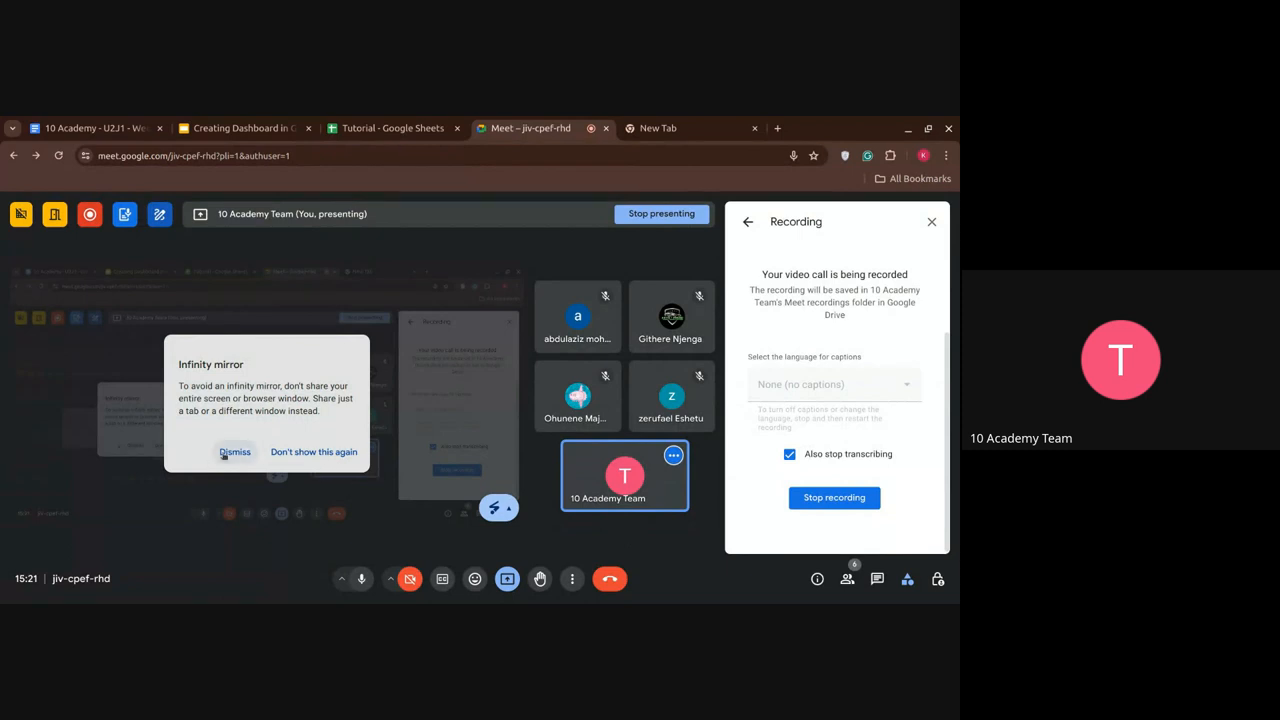
- Dismiss the Infinity mirror popup, search 'looker studio' in a new tab and open the Looker Studio Overview result
left_click(236, 452)
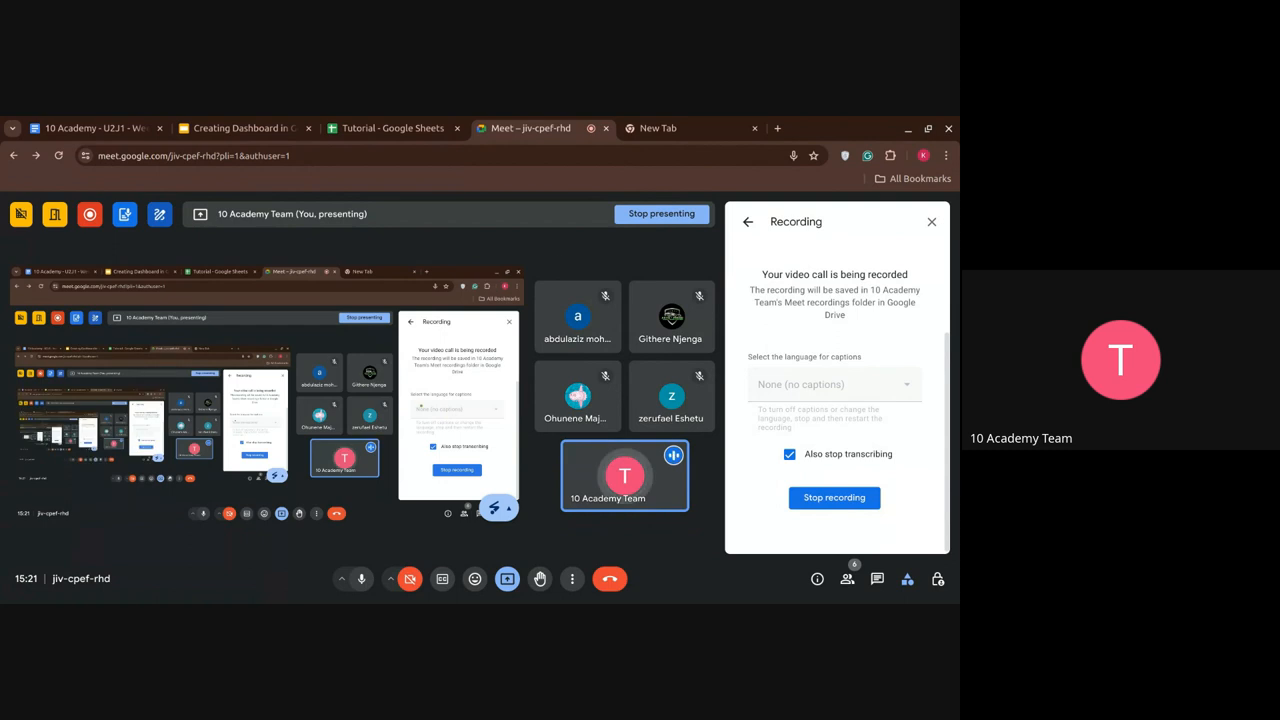
left_click(658, 128)
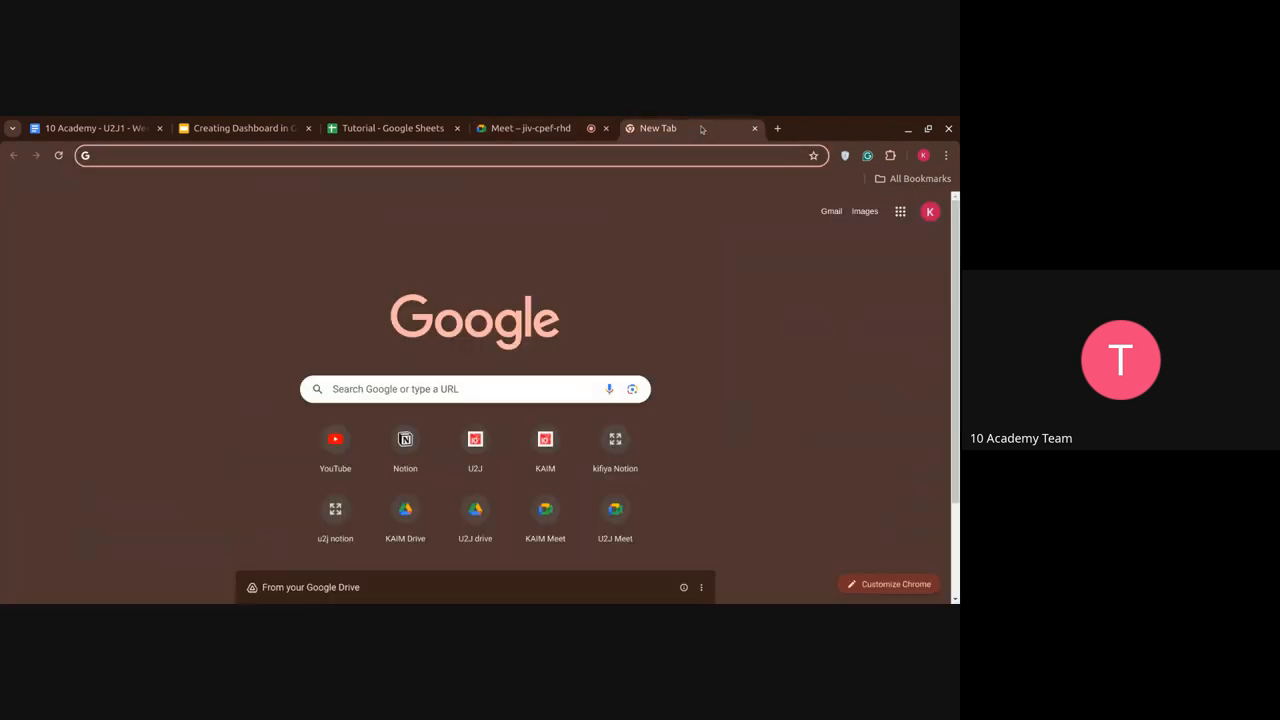
type("looker studio")
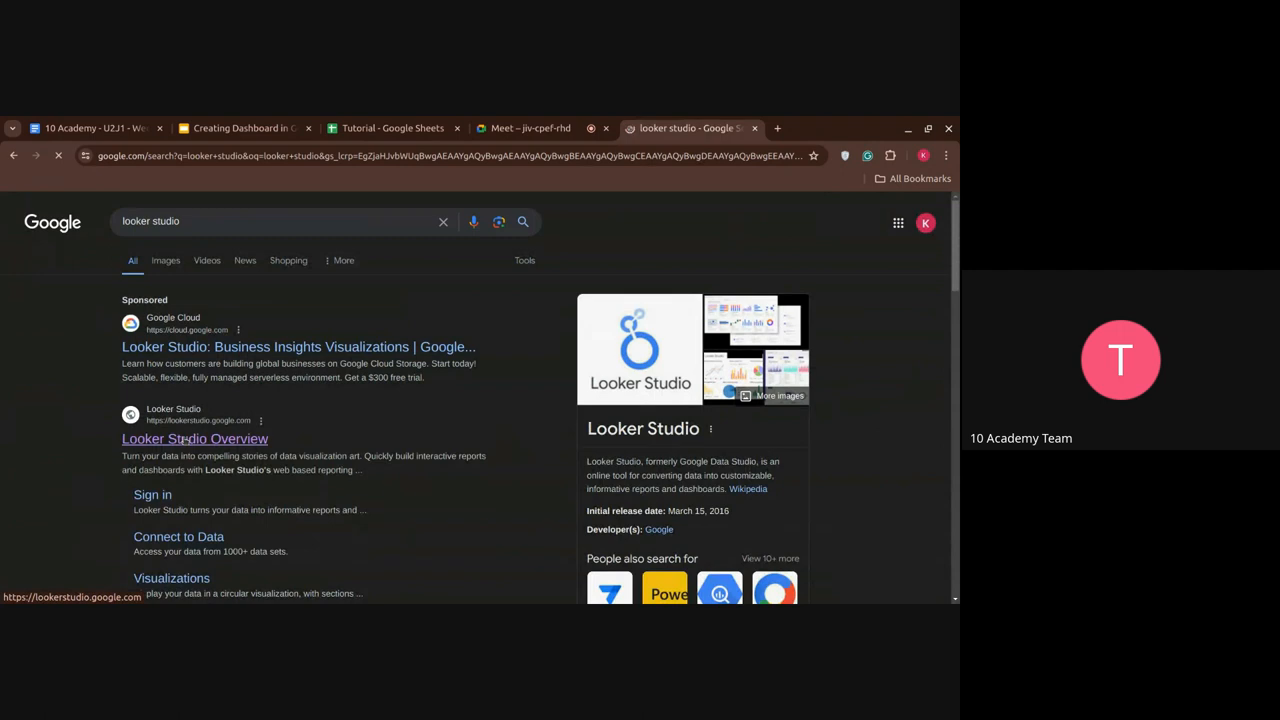
left_click(194, 440)
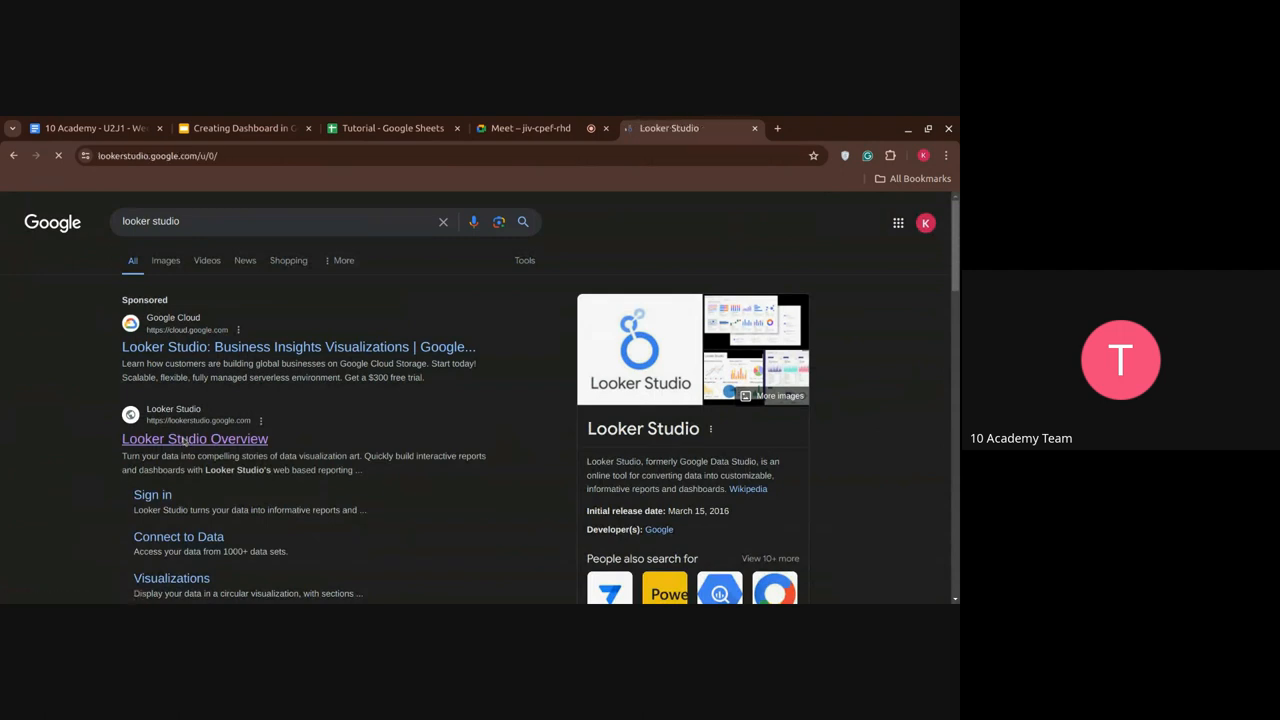
- From the Looker Studio home page, create a new Data source to reach the connector gallery
left_click(194, 438)
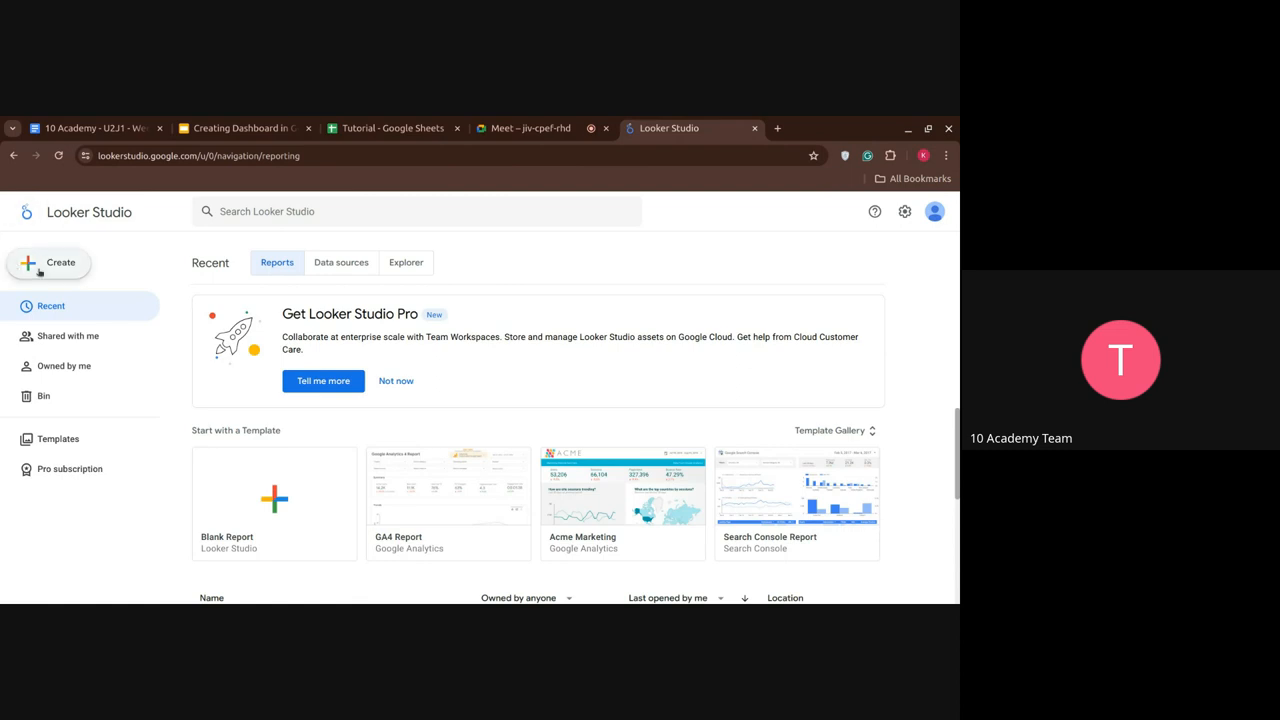
left_click(48, 262)
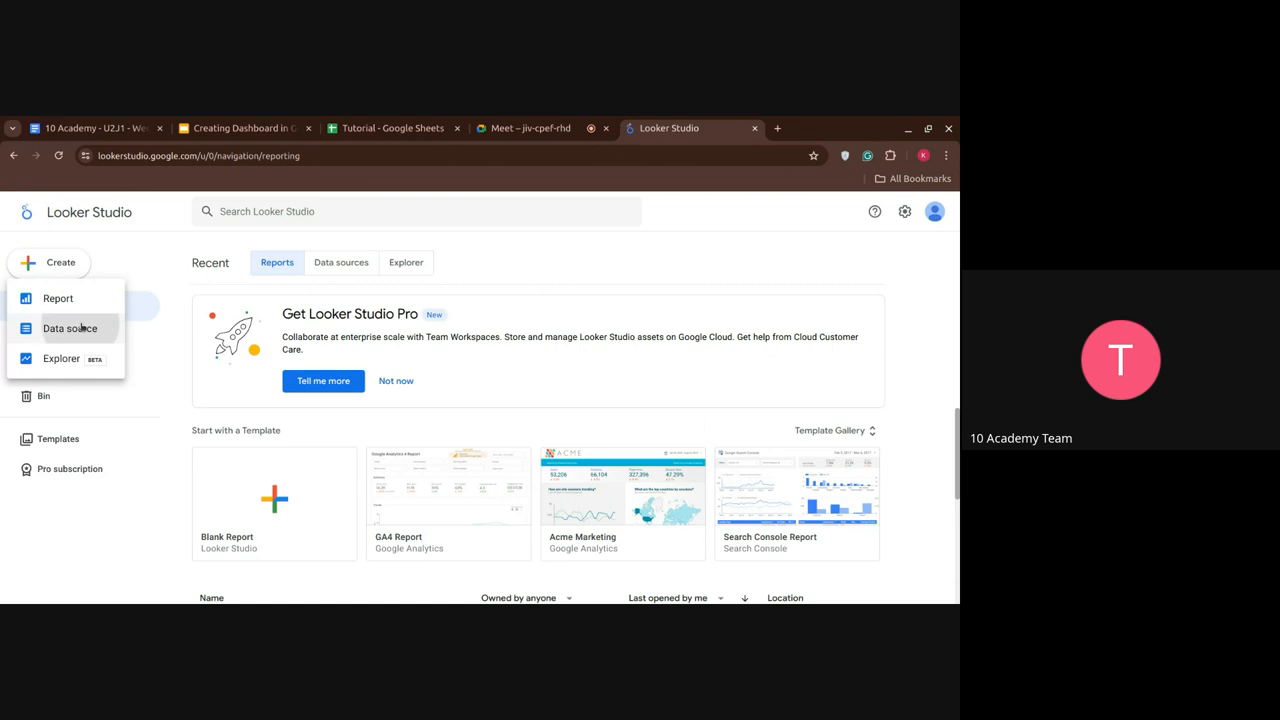
left_click(70, 328)
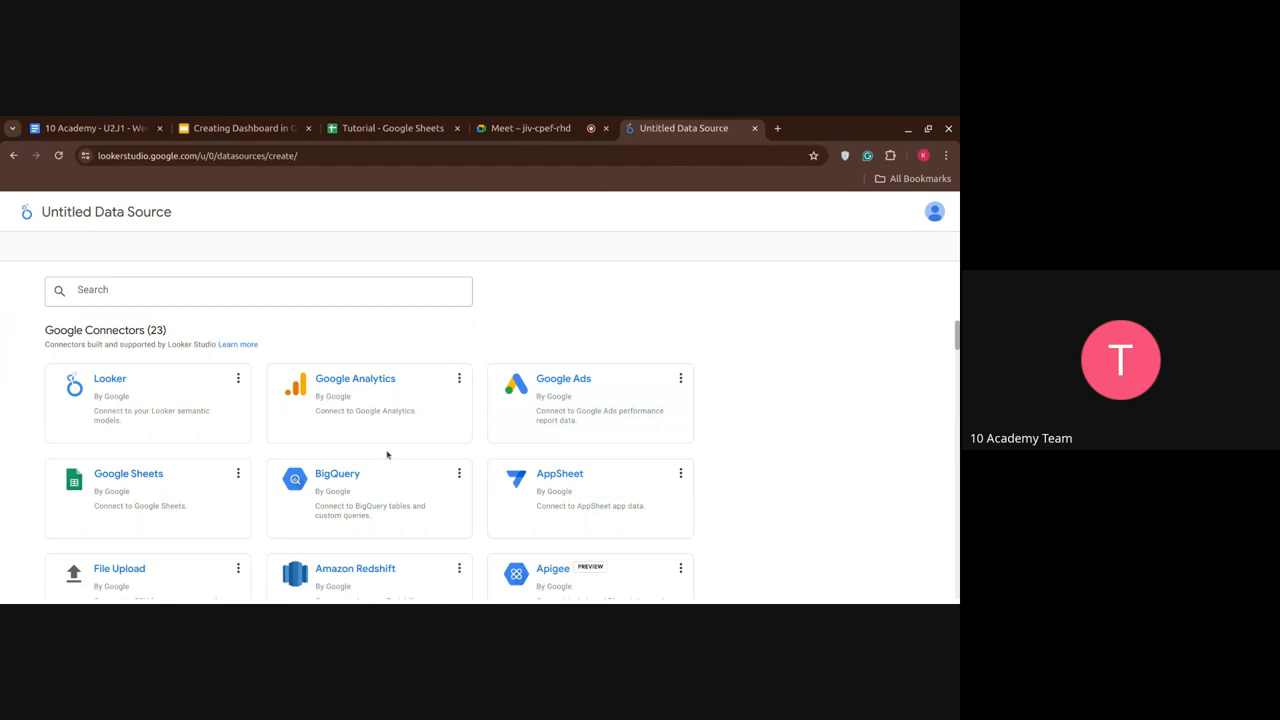
- Scroll through the Google and partner connectors in the gallery
scroll("down", 3)
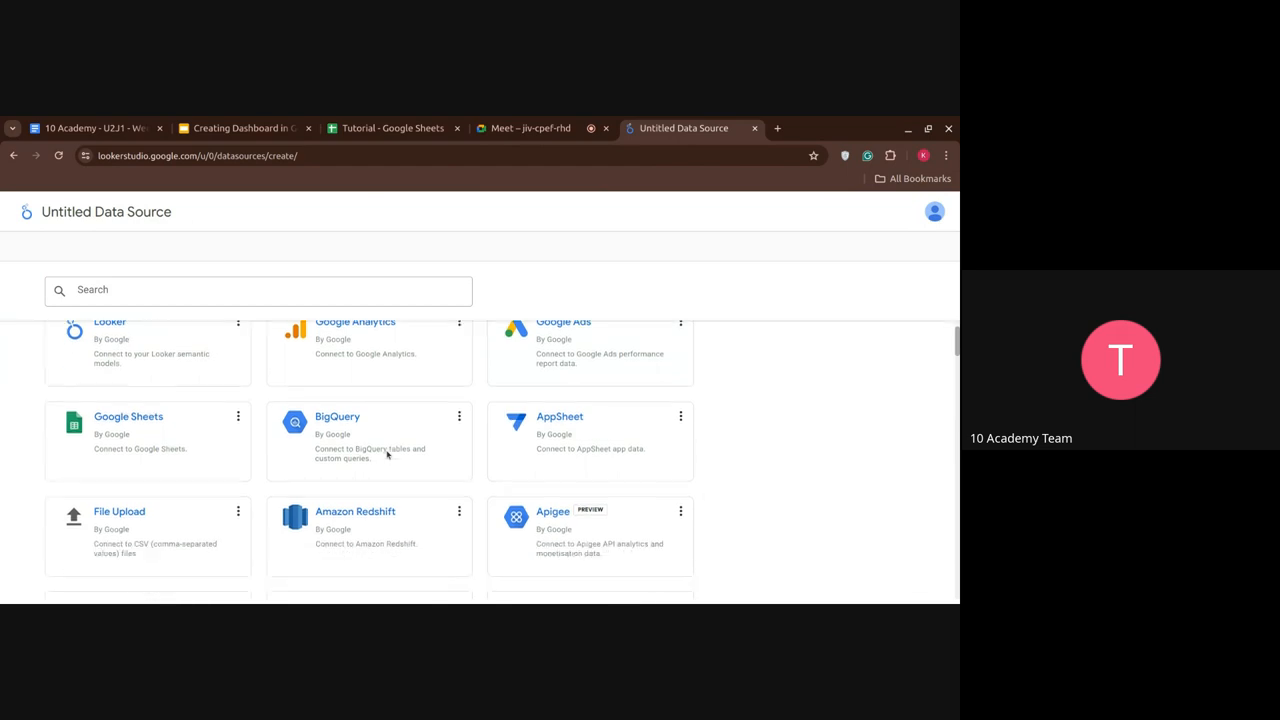
scroll("down", 3)
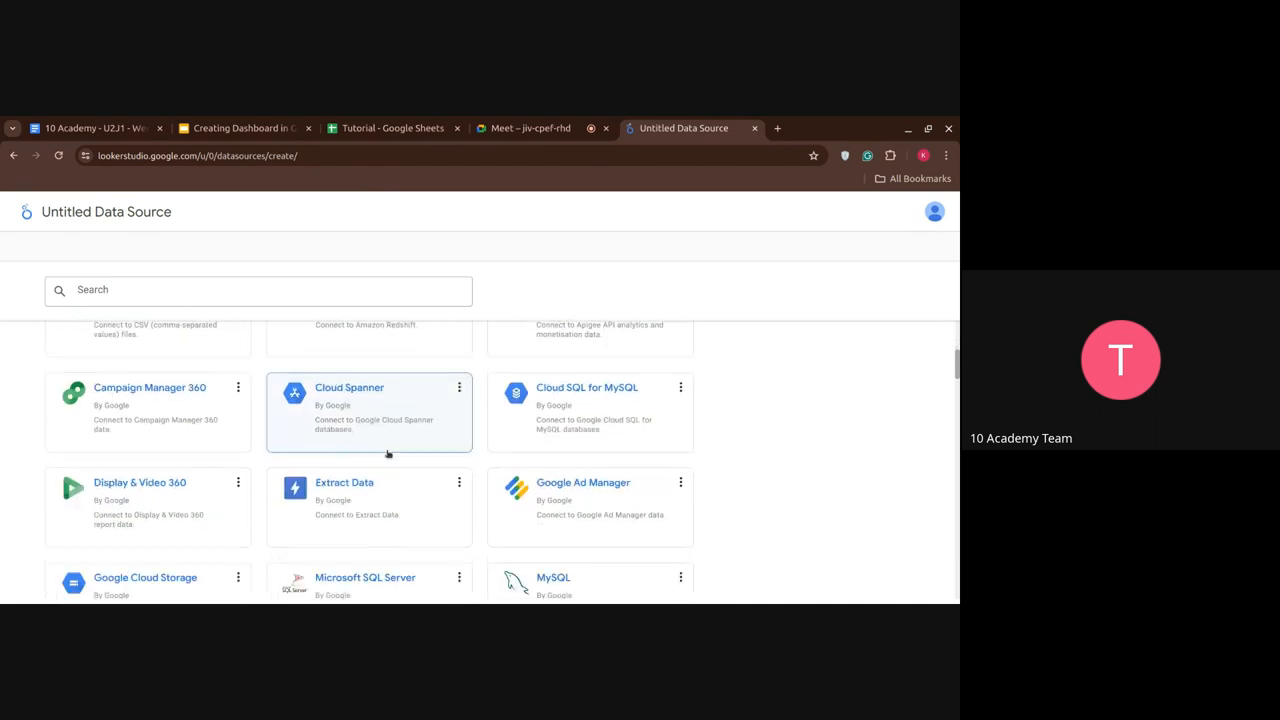
scroll("down", 3)
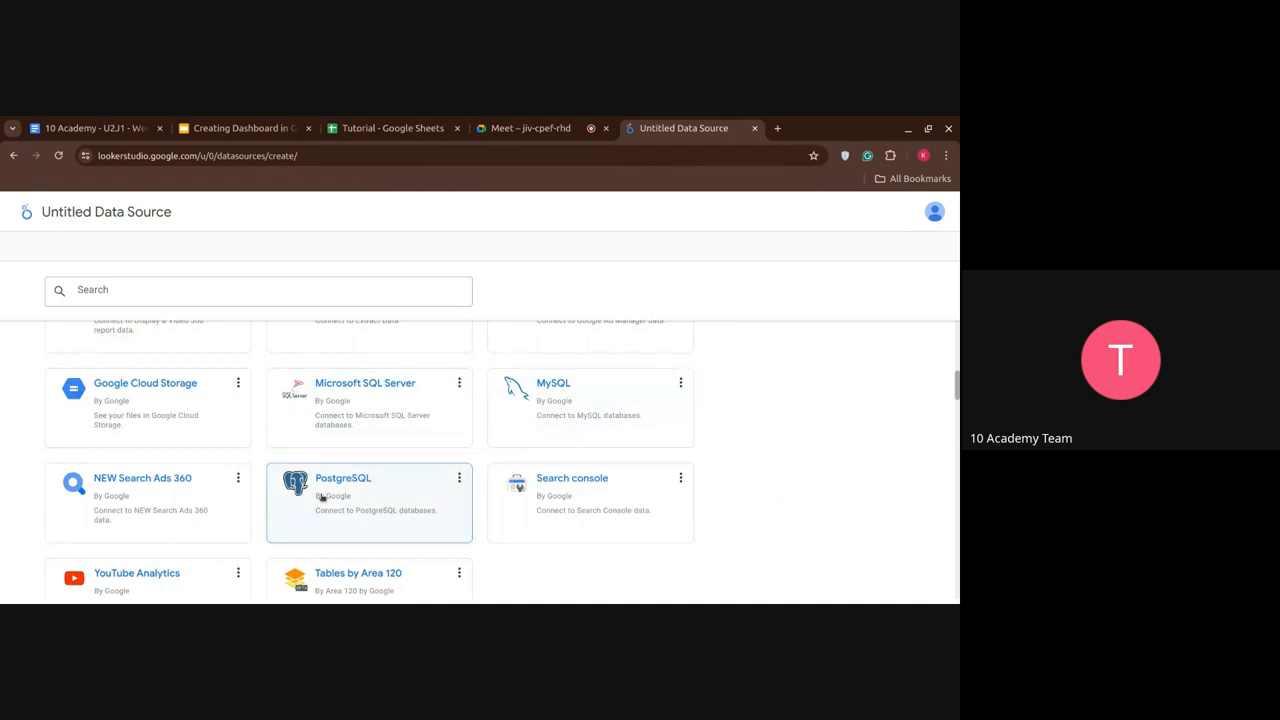
scroll("down", 3)
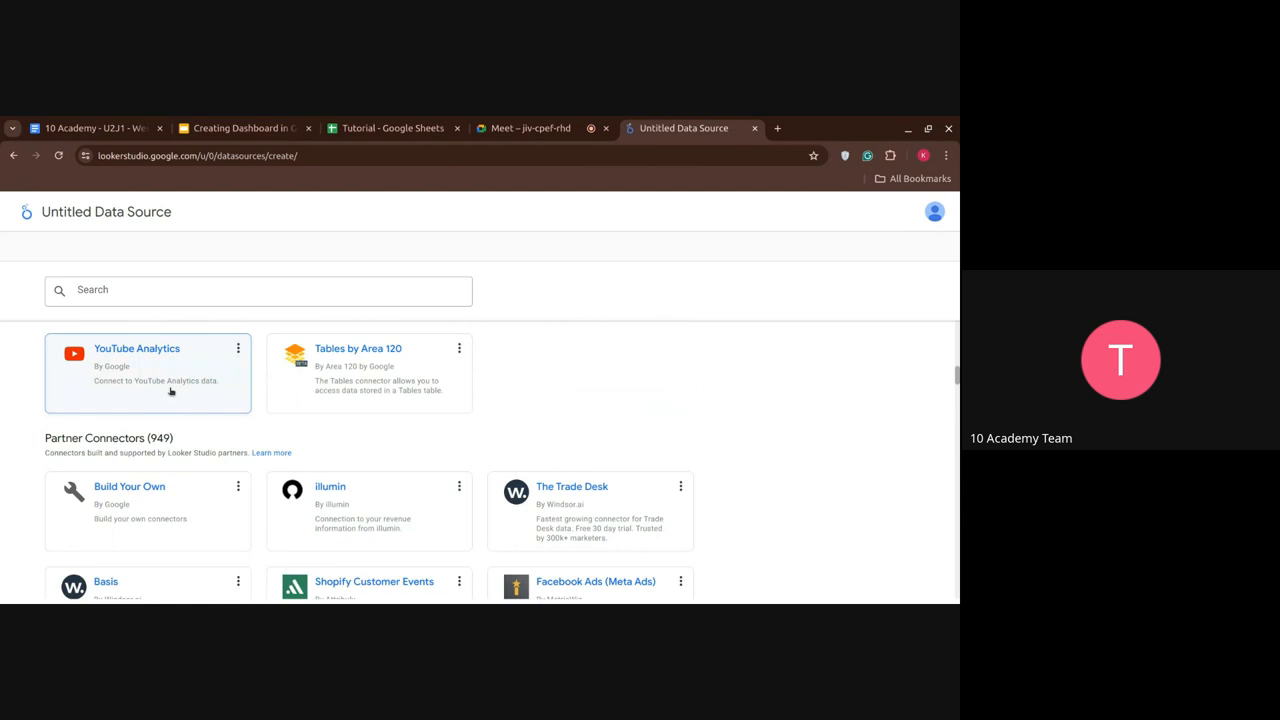
scroll("down", 3)
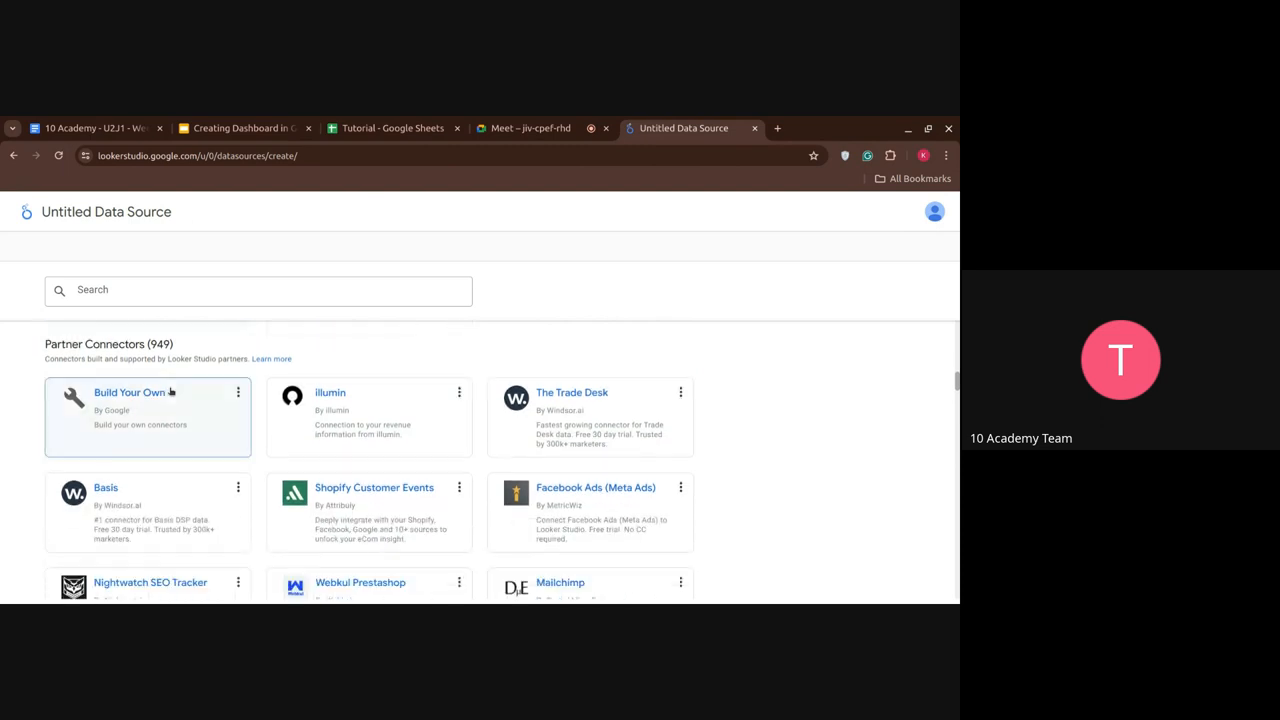
scroll("down", 3)
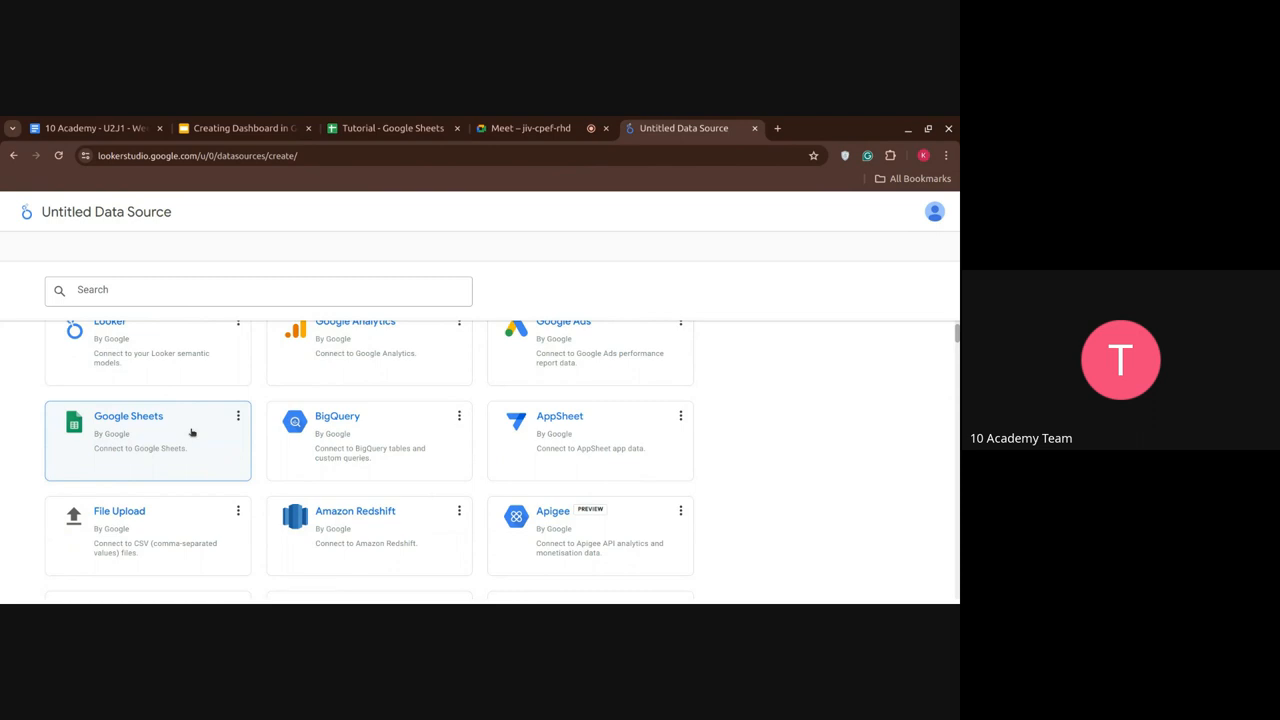
- Connect Sheet1 of the Tutorial spreadsheet through the Google Sheets connector
left_click(148, 440)
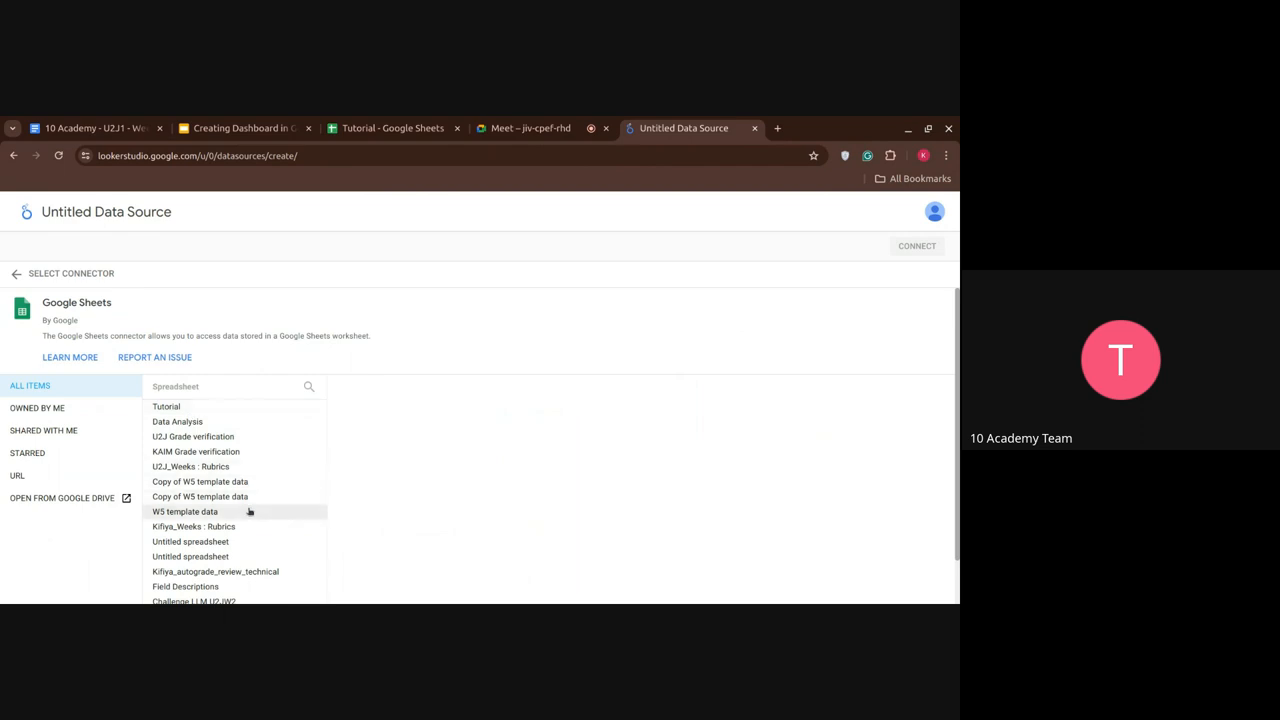
mouse_move(206, 412)
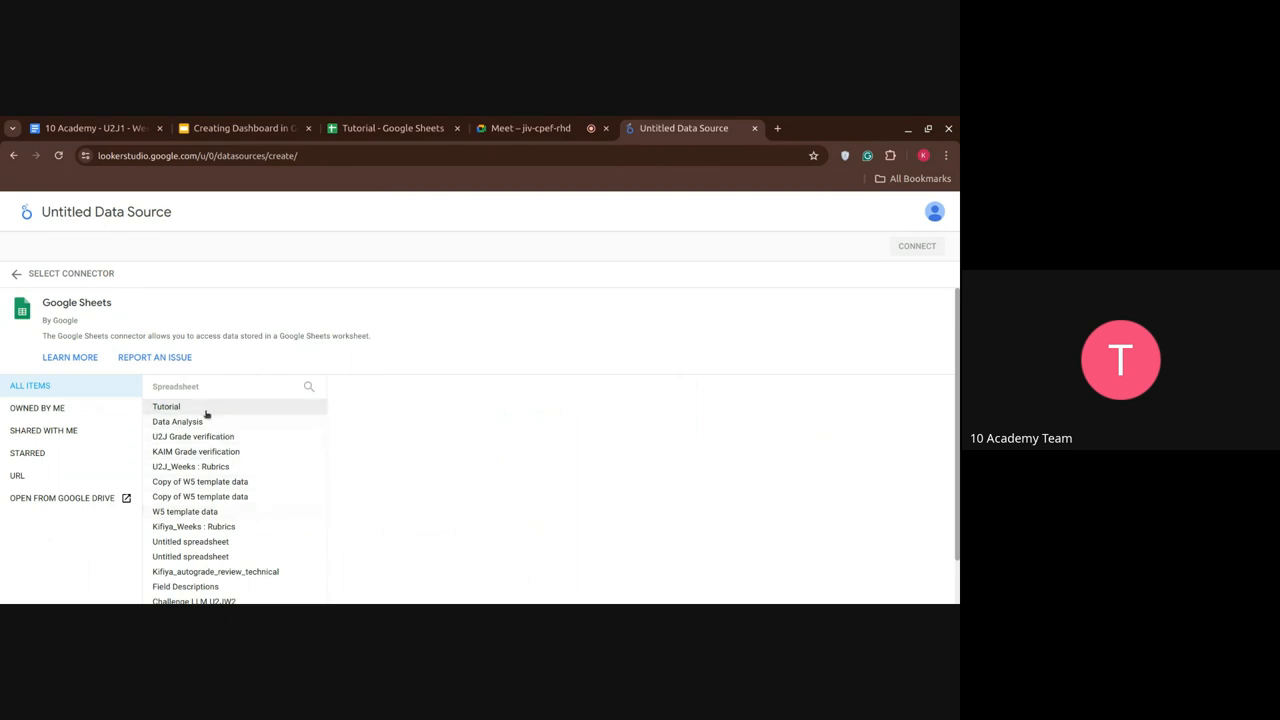
left_click(166, 406)
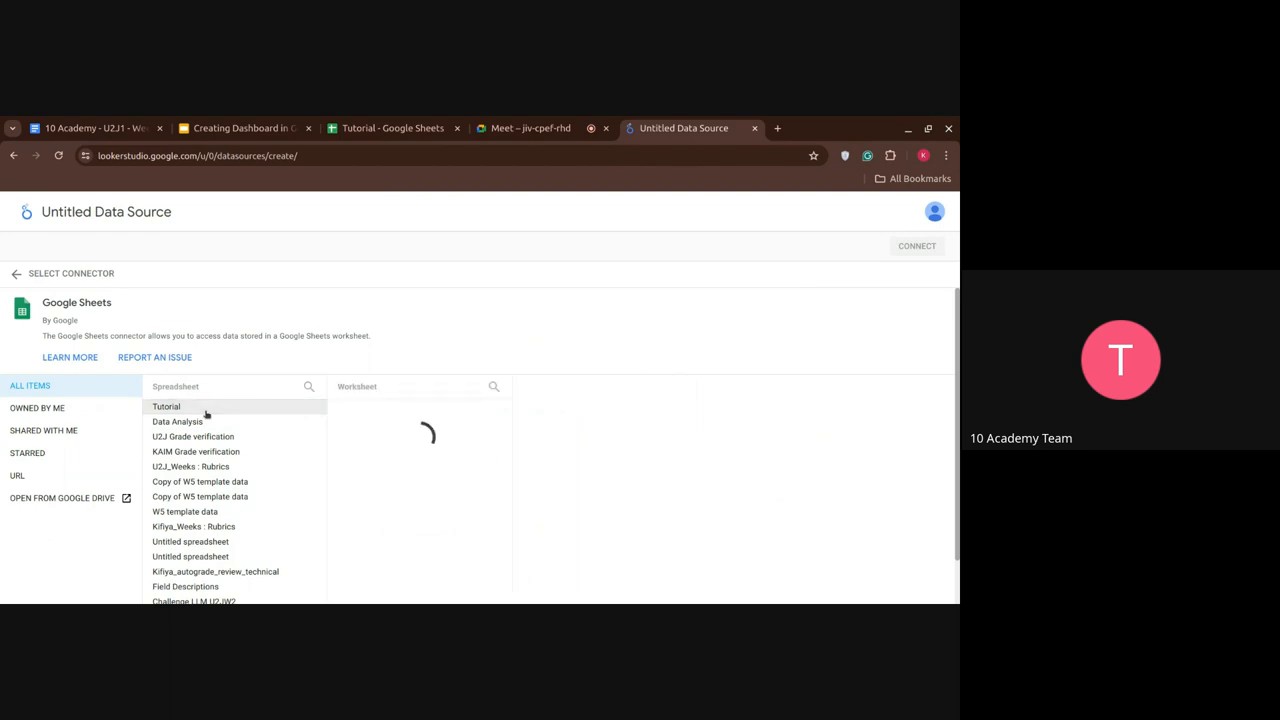
left_click(166, 406)
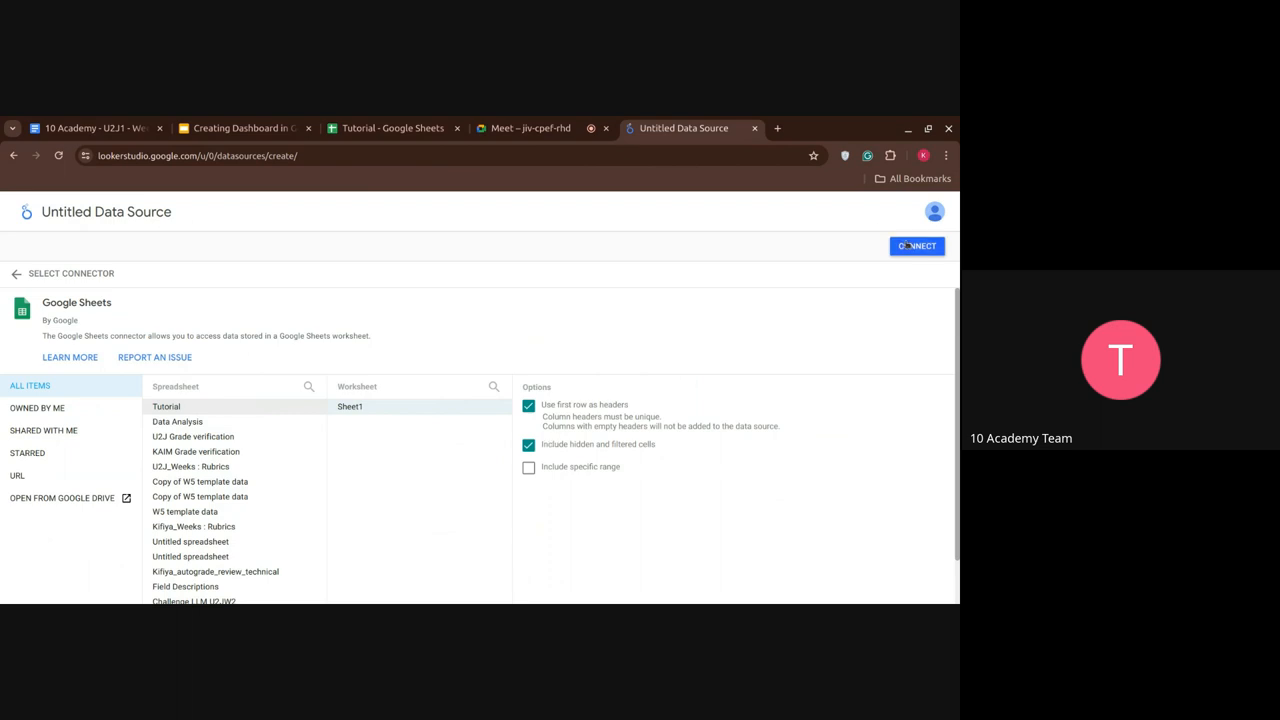
left_click(916, 246)
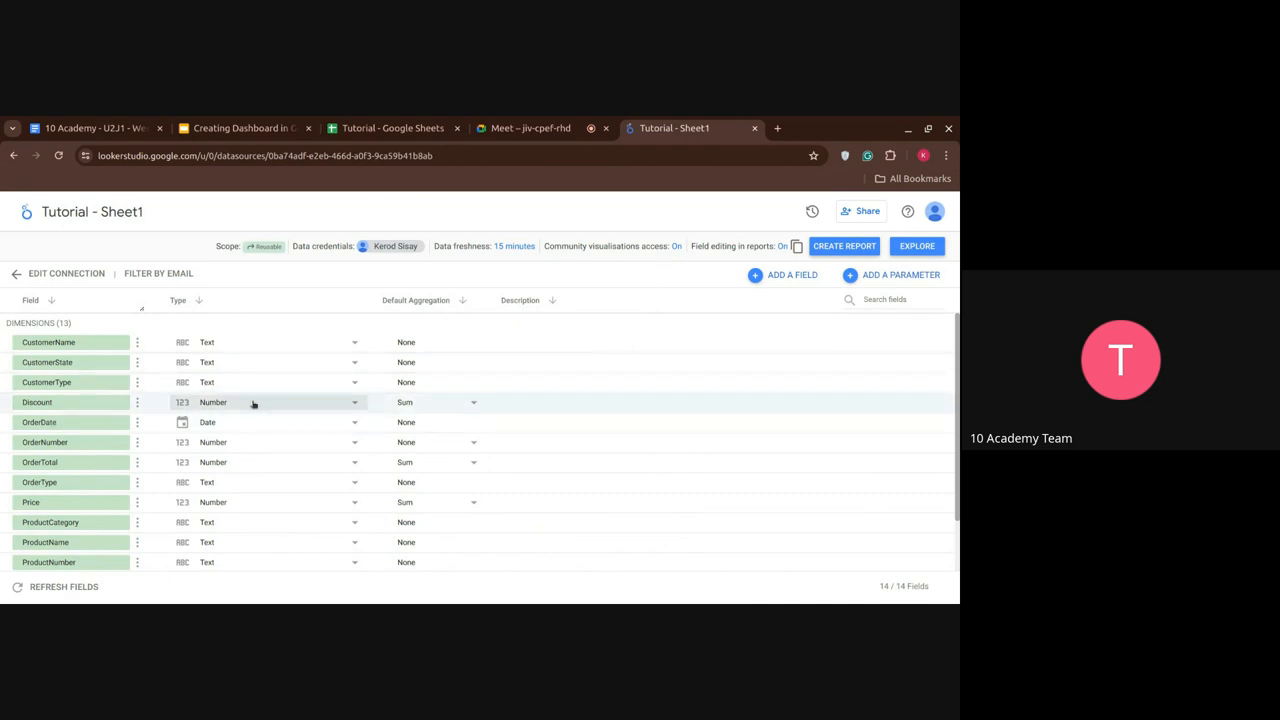
- Set the Discount and Price field types to Currency USD - US Dollar ($)
left_click(280, 402)
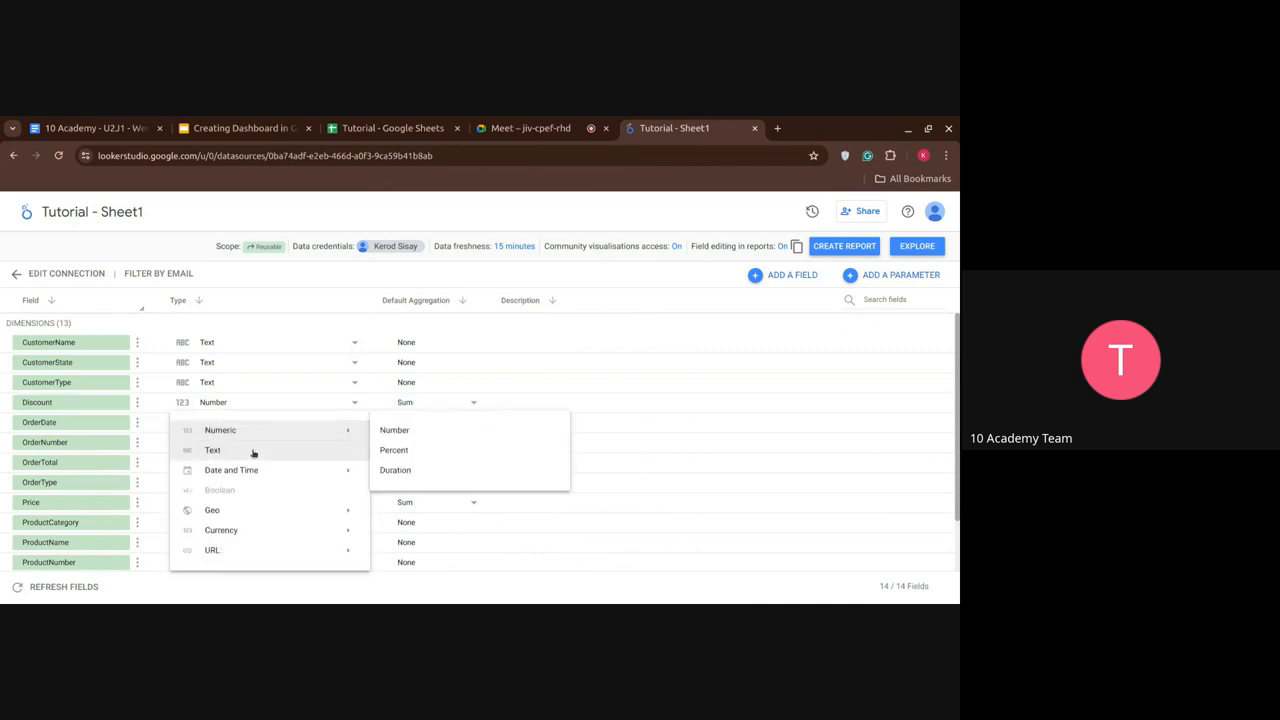
left_click(220, 530)
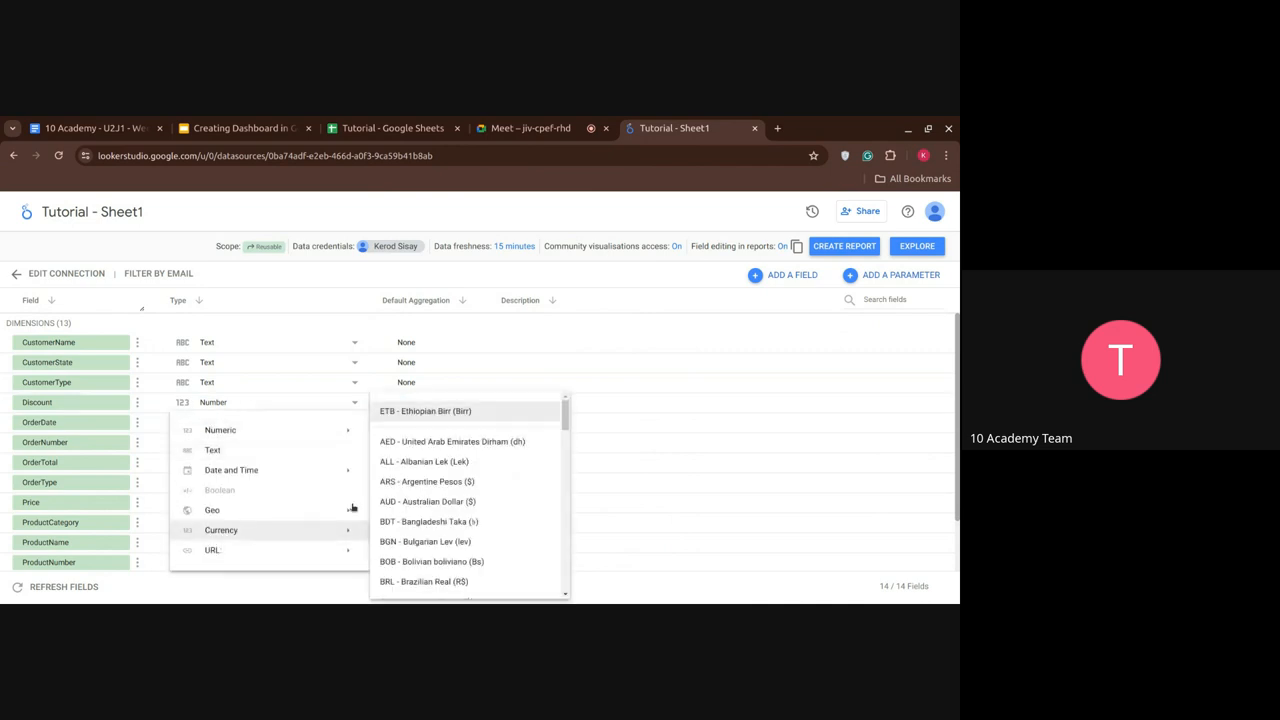
scroll("down", 3)
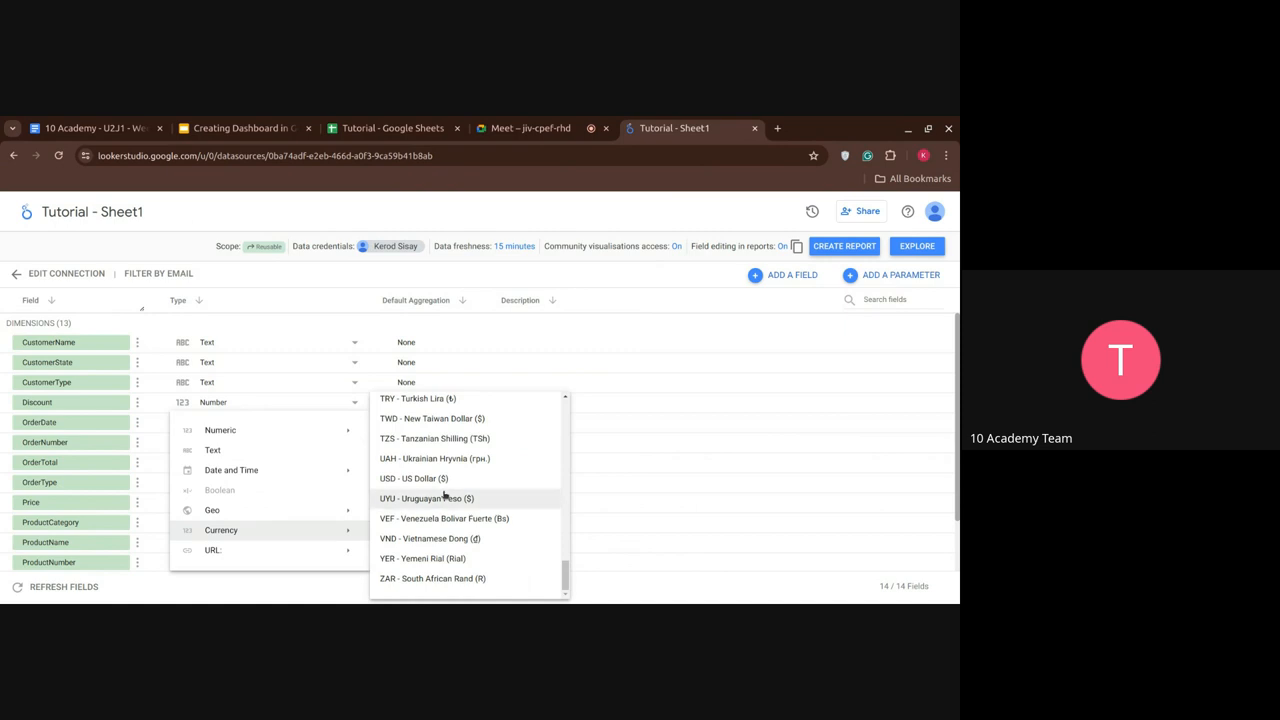
left_click(412, 478)
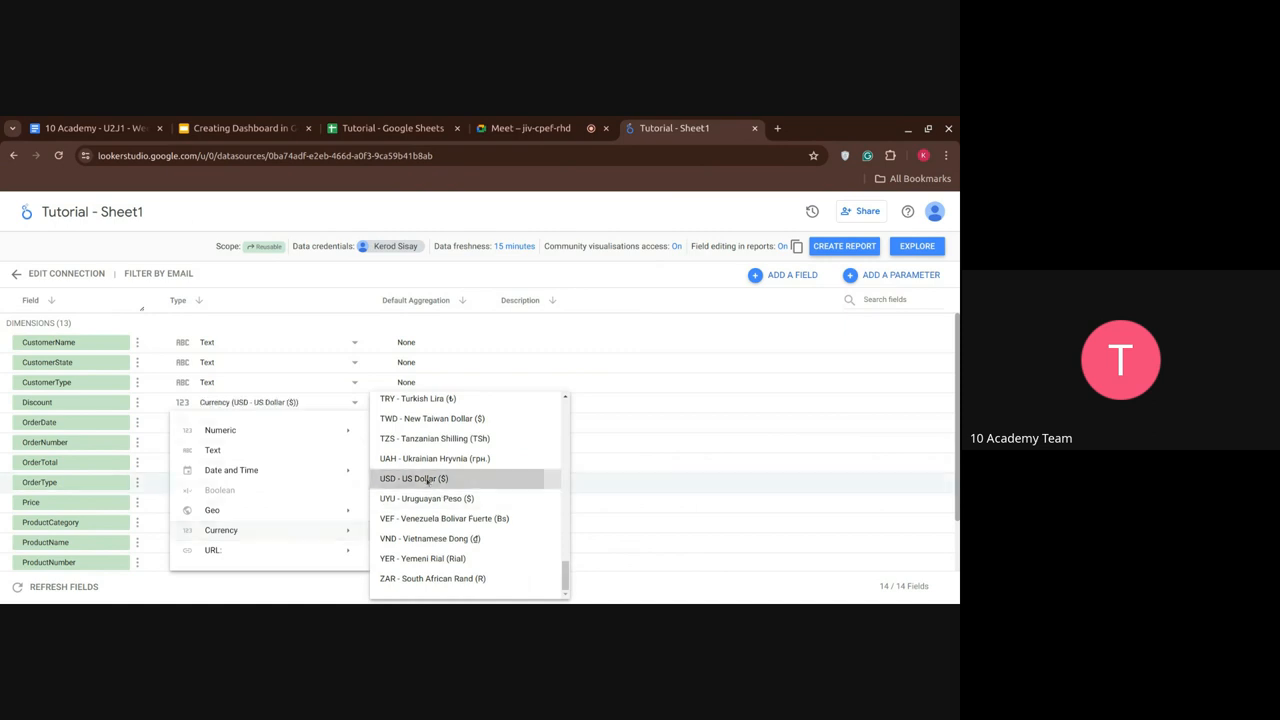
left_click(412, 478)
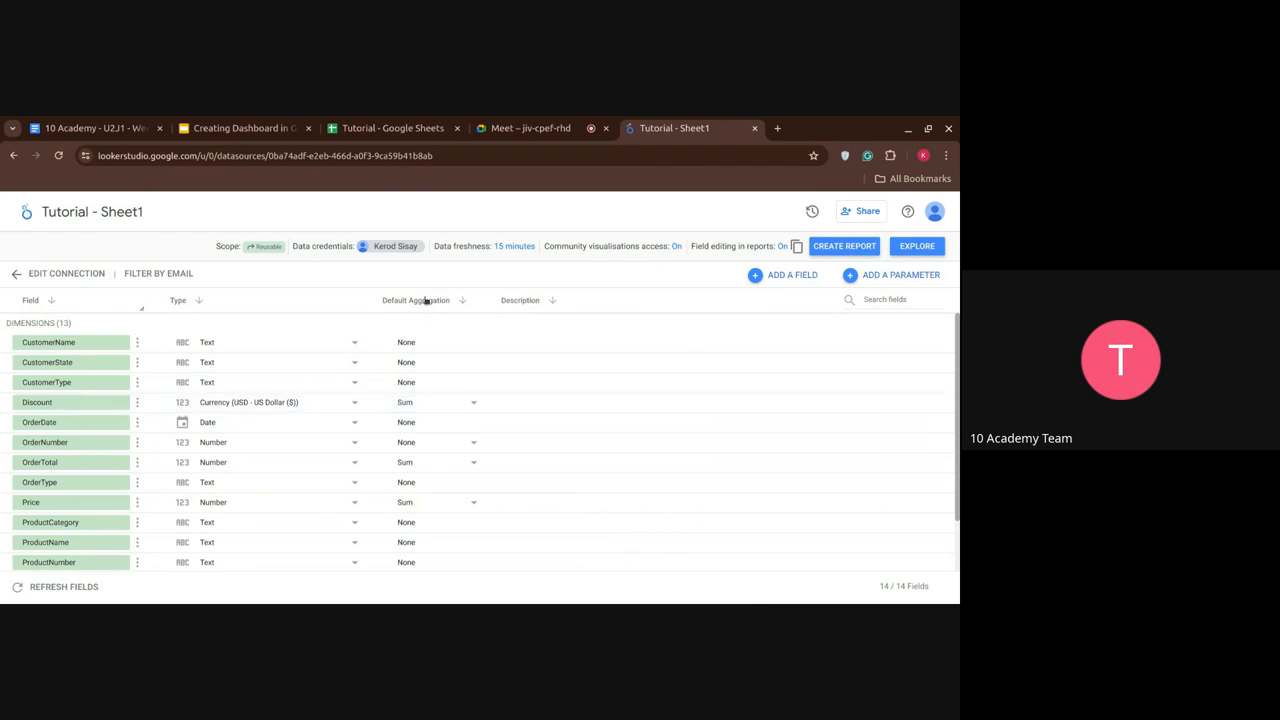
mouse_move(388, 340)
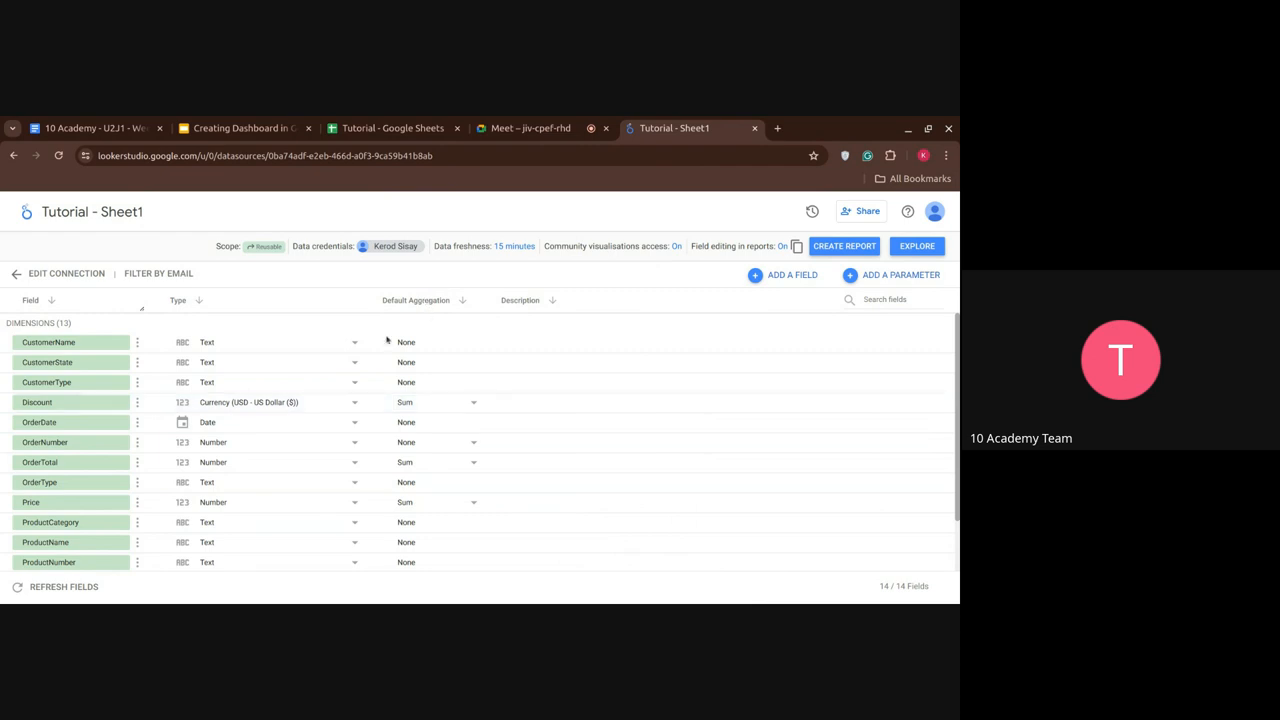
mouse_move(338, 434)
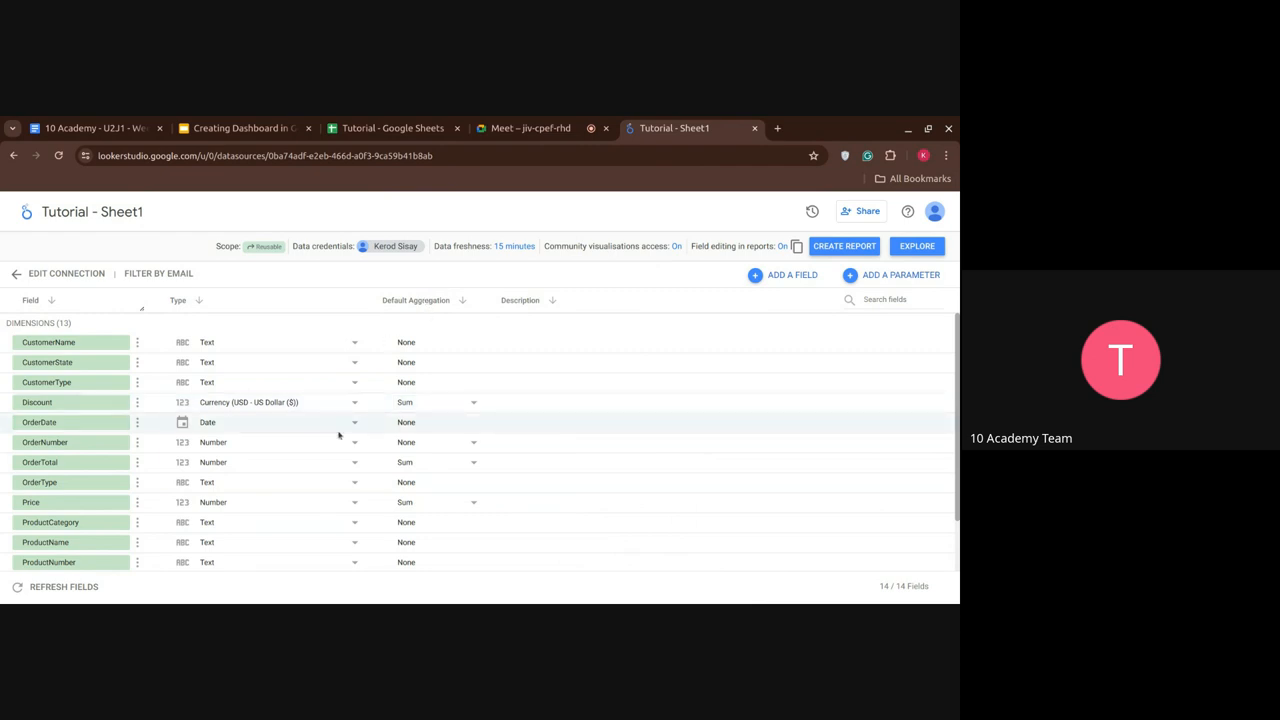
left_click(354, 422)
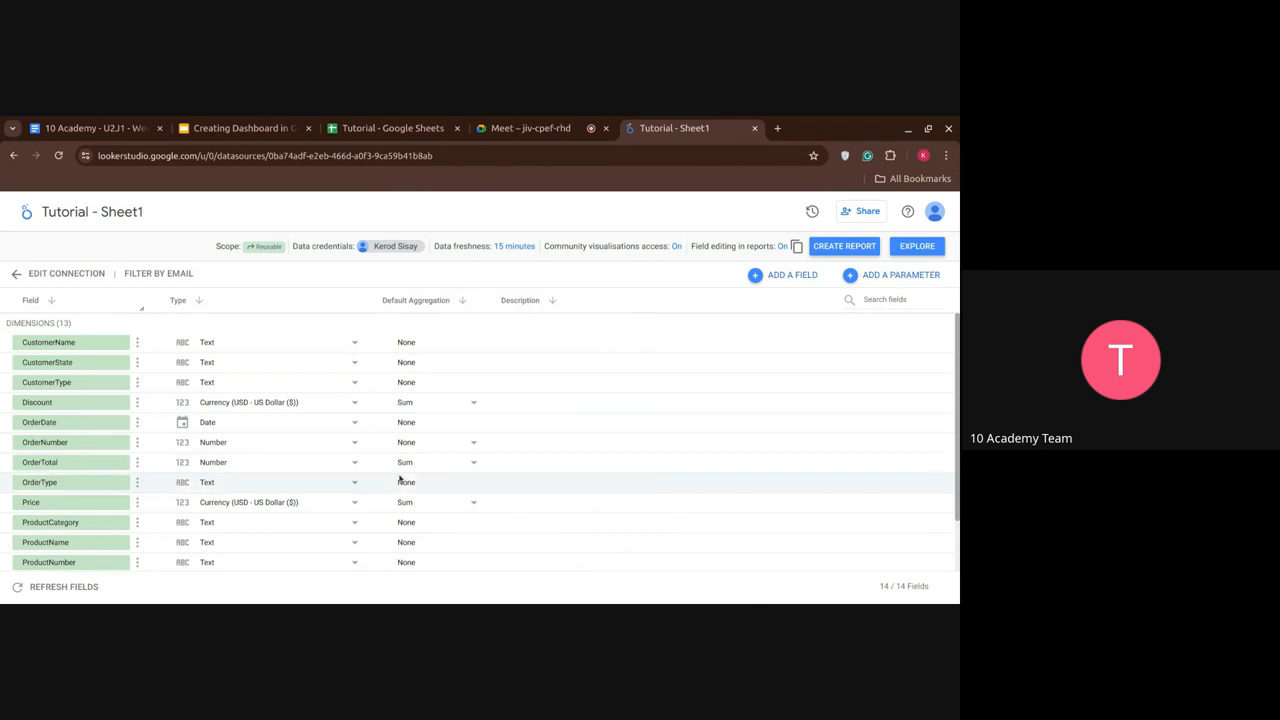
scroll("down", 3)
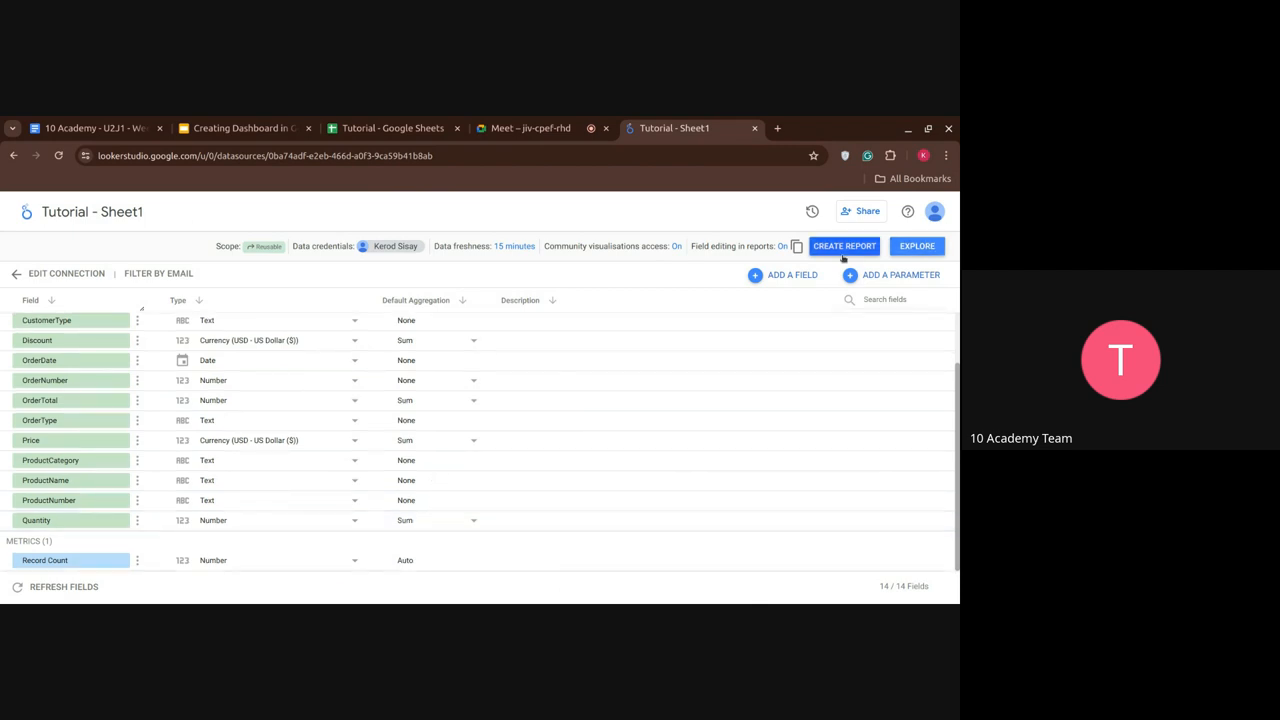
- Create a report from the Tutorial - Sheet1 data source and confirm adding the data
left_click(844, 246)
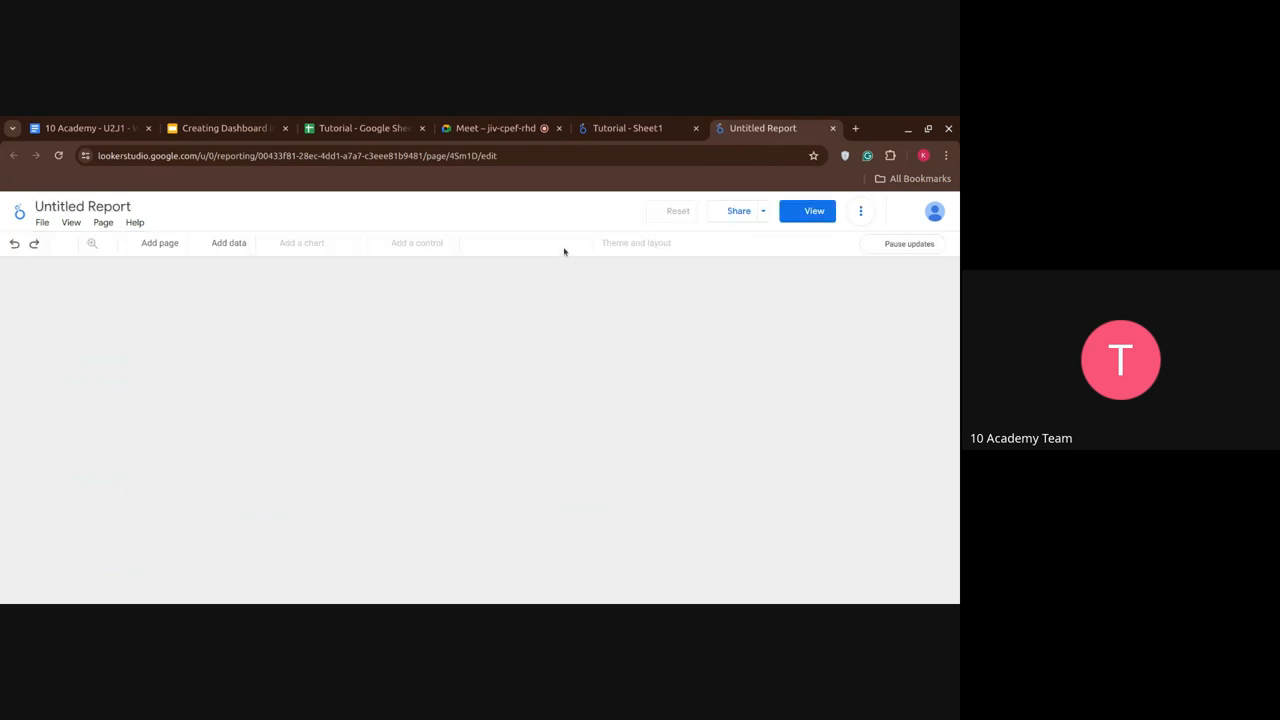
left_click(228, 244)
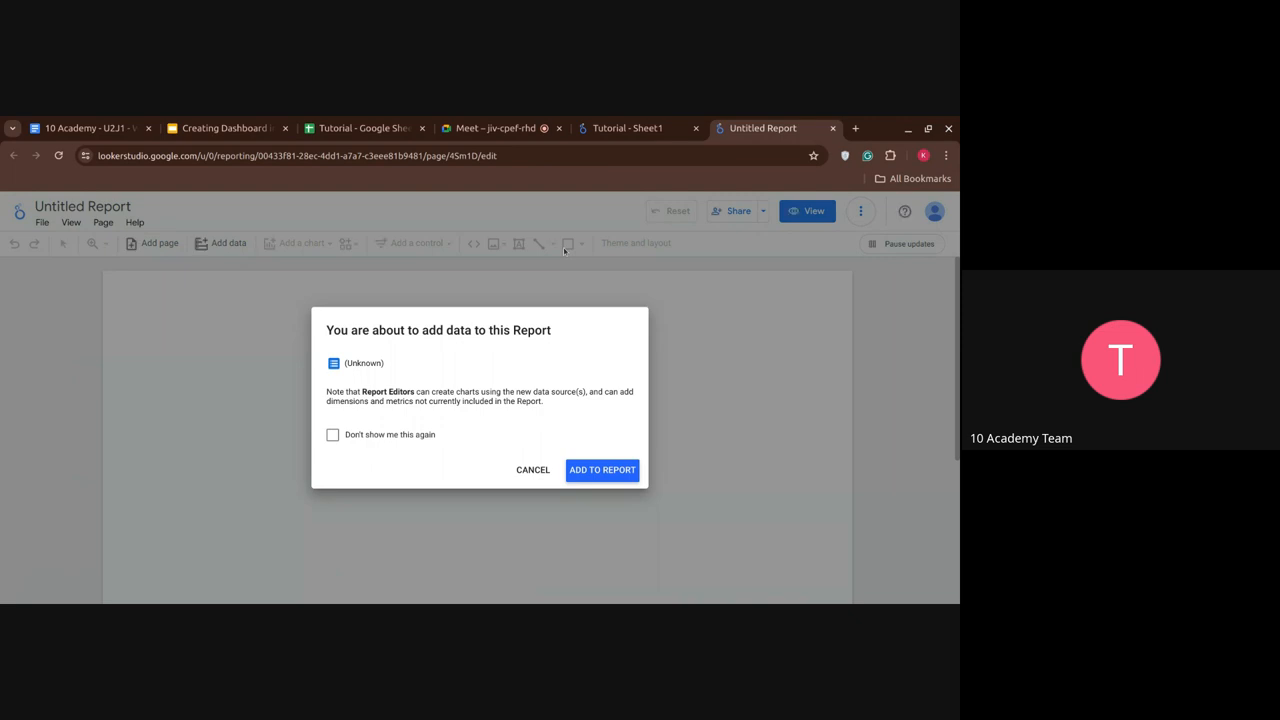
left_click(602, 470)
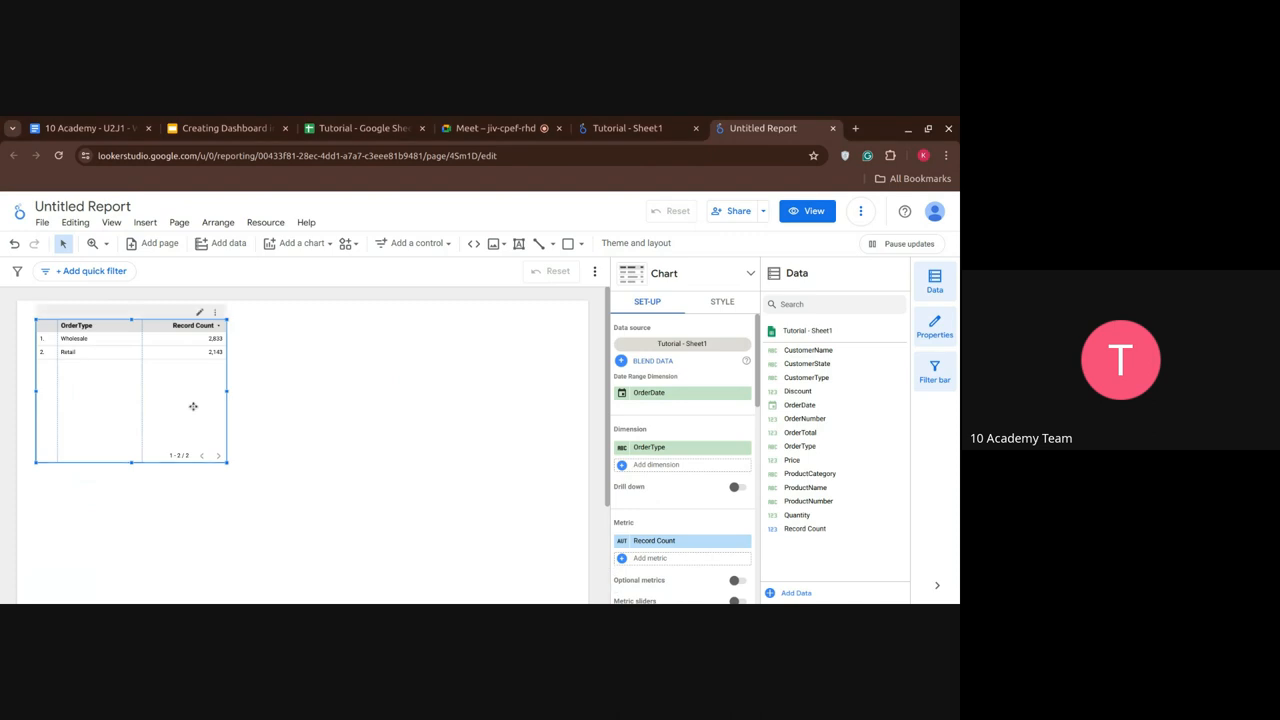
- Delete the default table and place a Record Count scorecard (4,976) at the page's top-left
key("Delete")
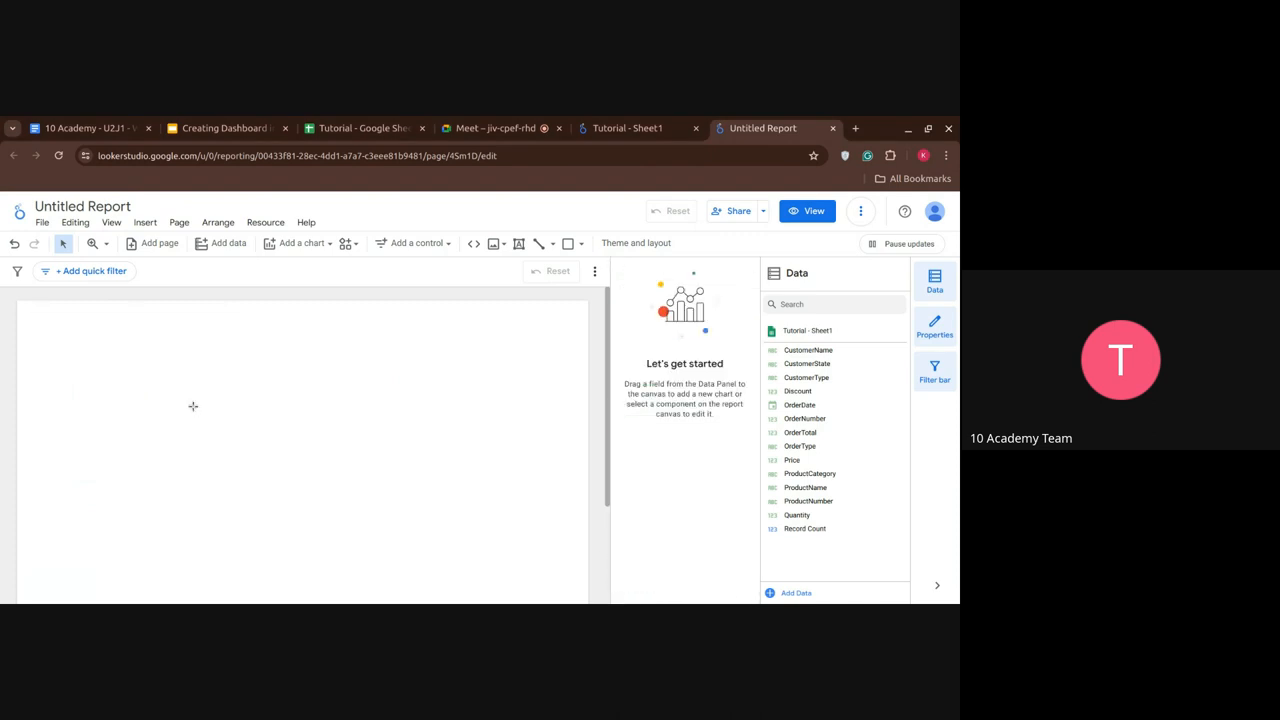
mouse_move(28, 320)
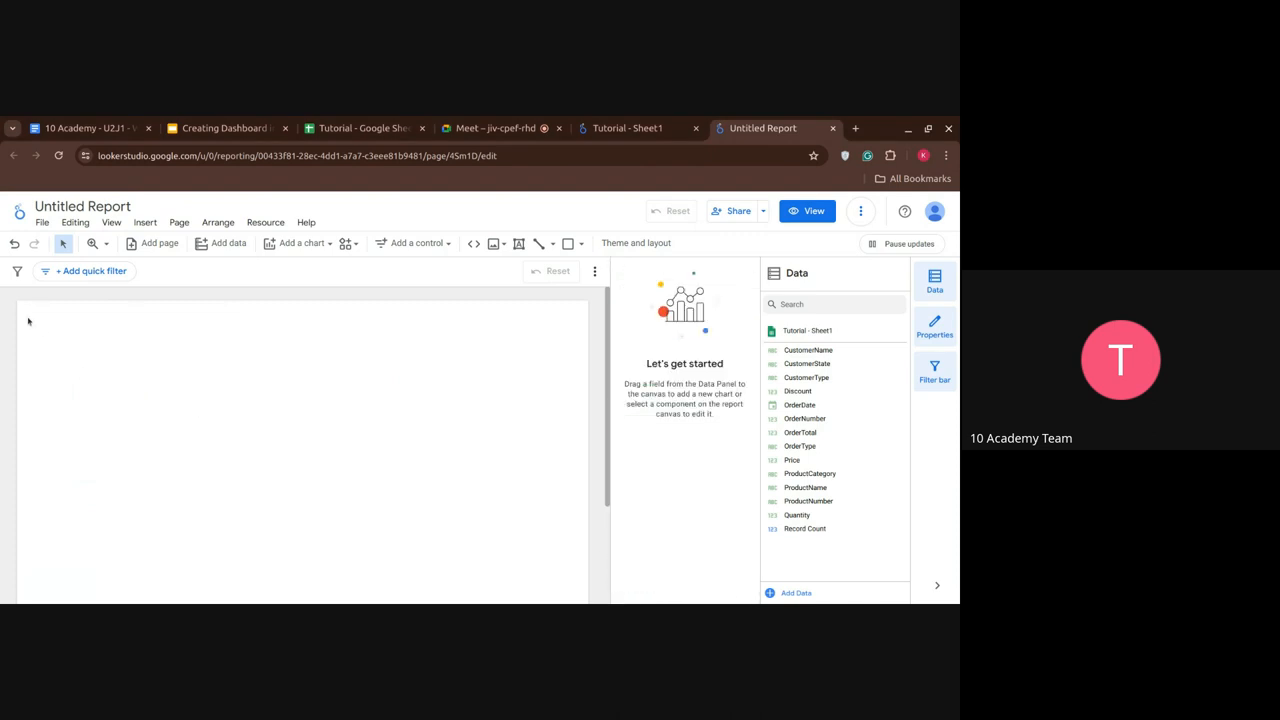
mouse_move(296, 244)
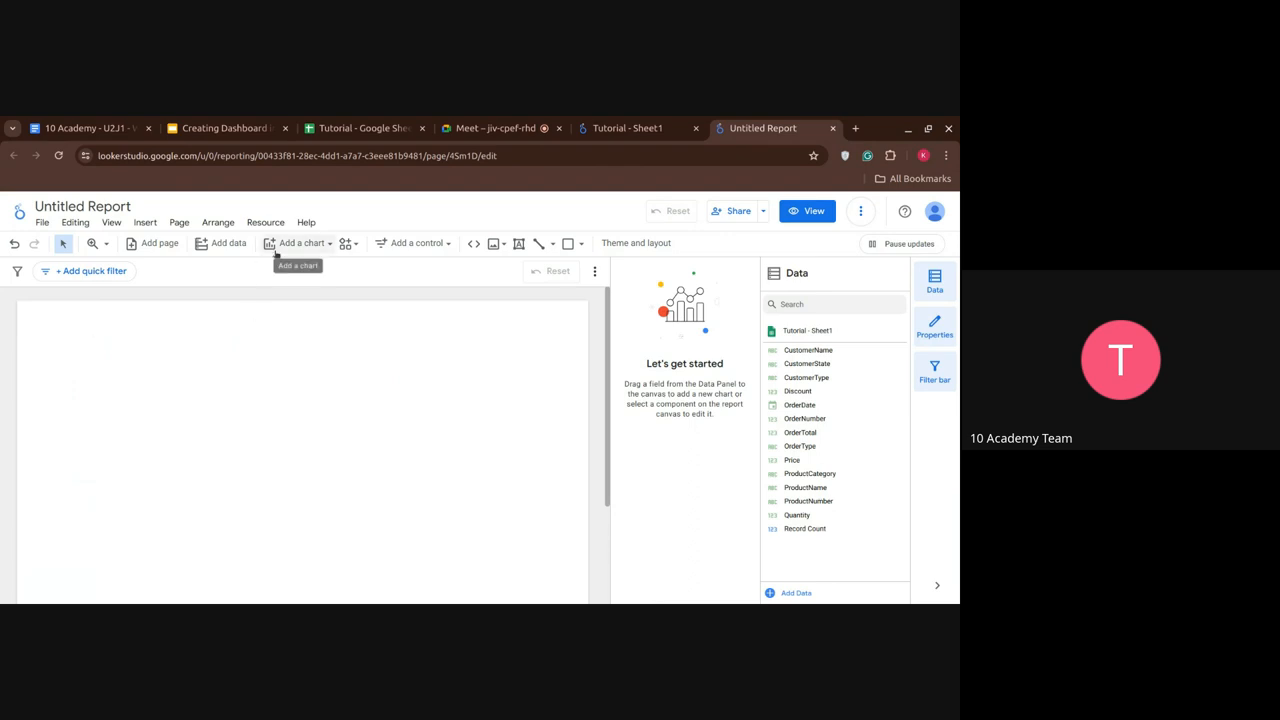
left_click(302, 244)
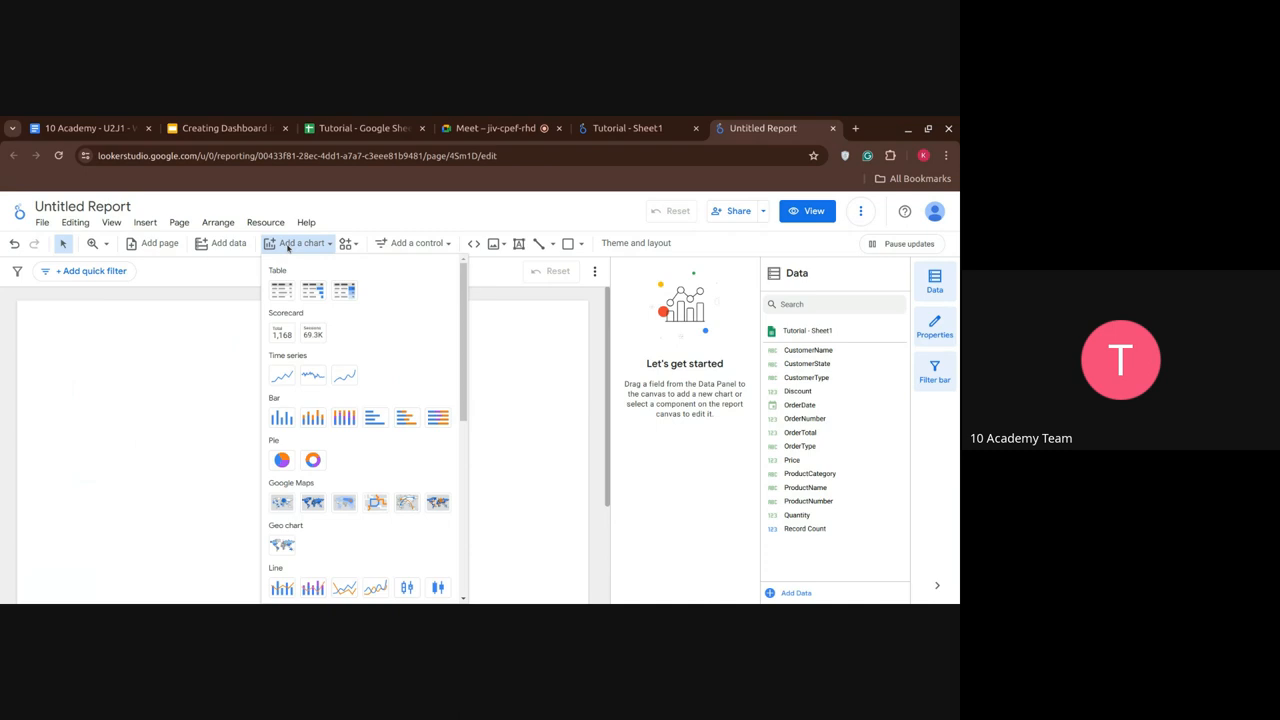
left_click(282, 330)
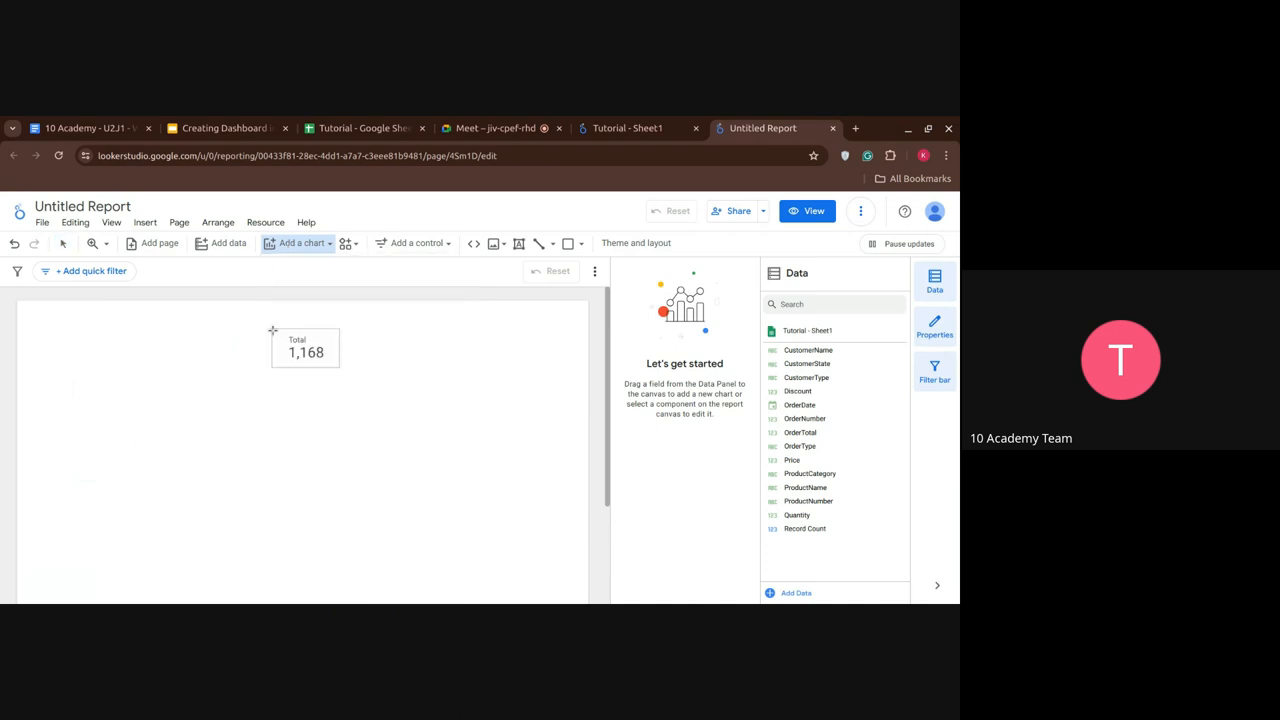
left_click_drag(304, 348, 56, 324)
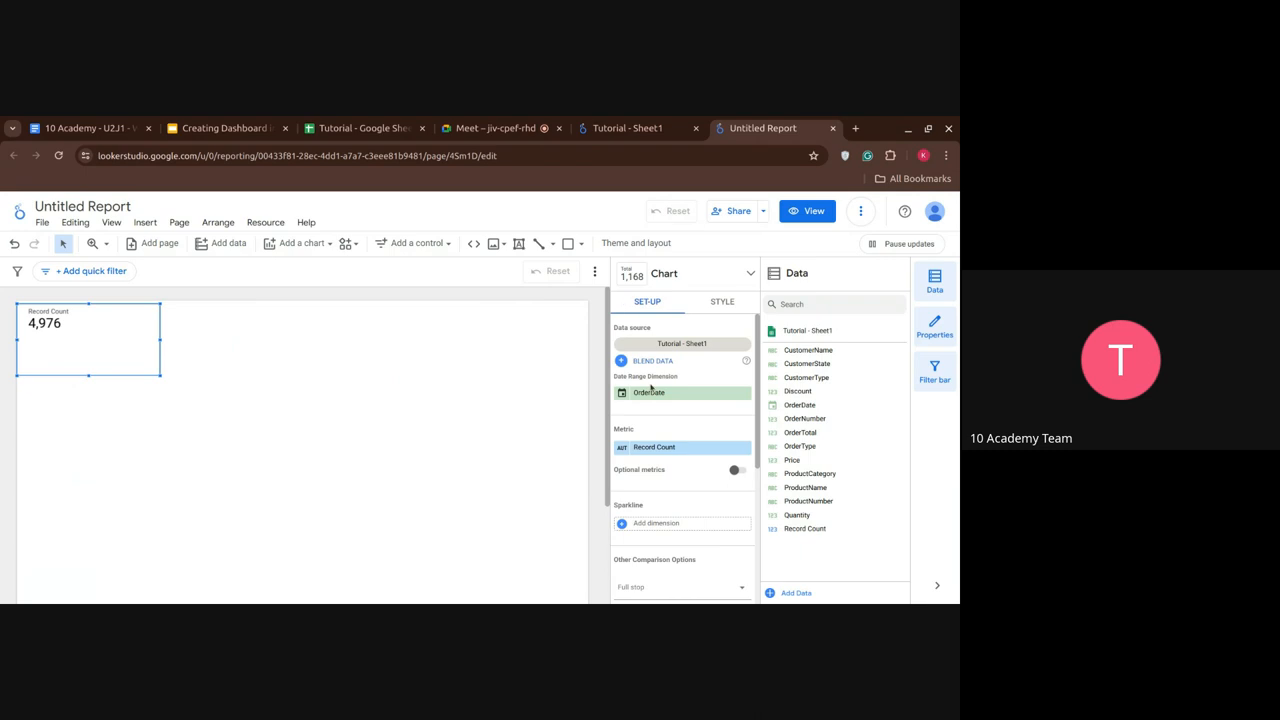
- Use Price as the scorecard metric so it shows $631,200.96, then start adding data
scroll("down", 3)
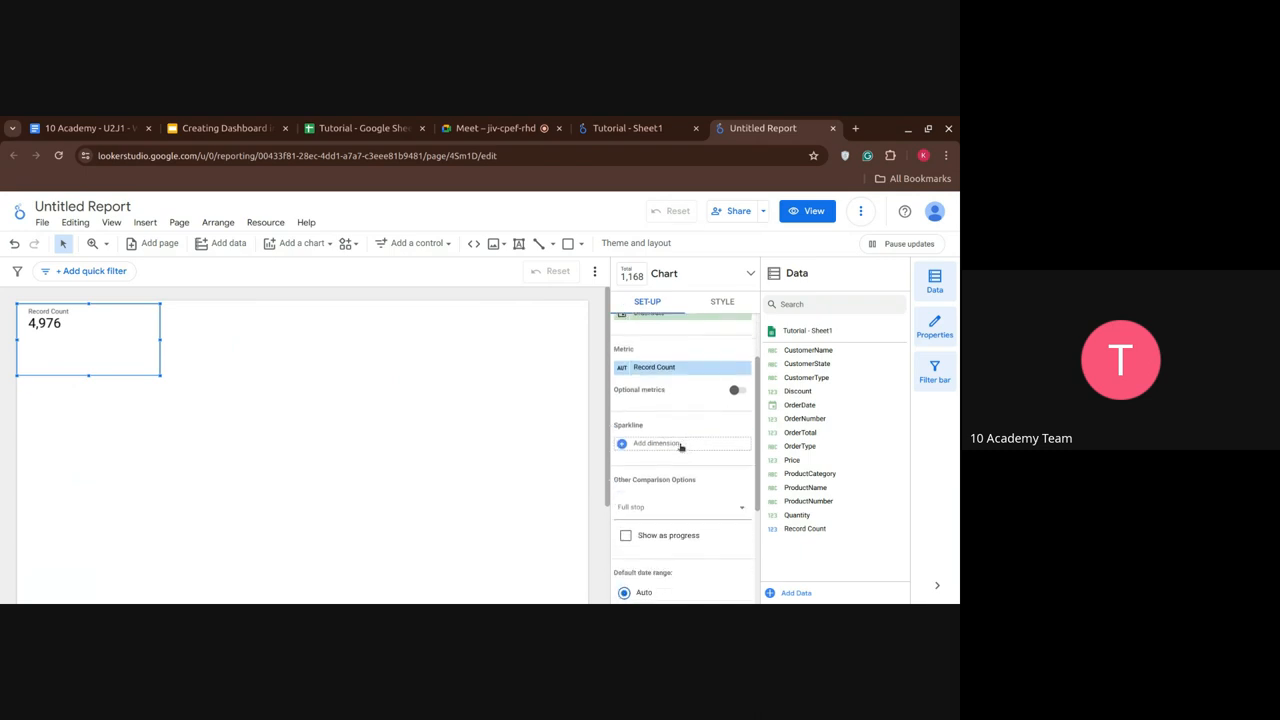
scroll("up", 3)
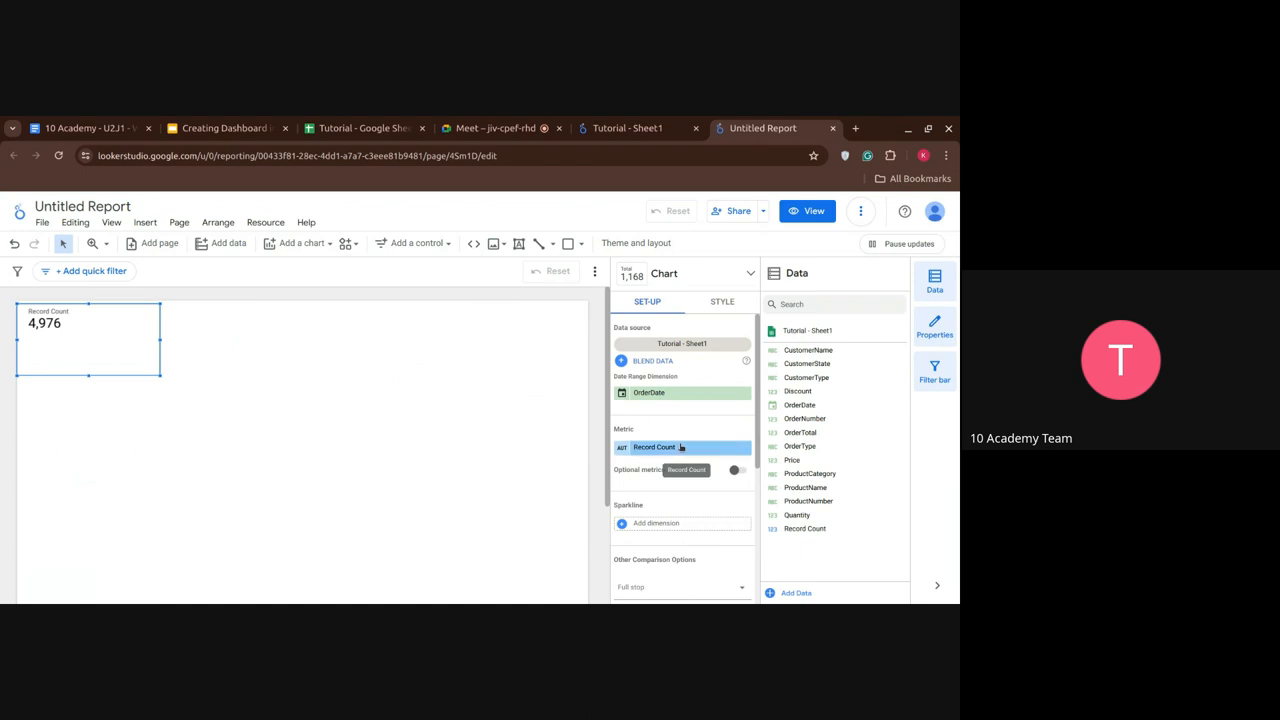
scroll("down", 3)
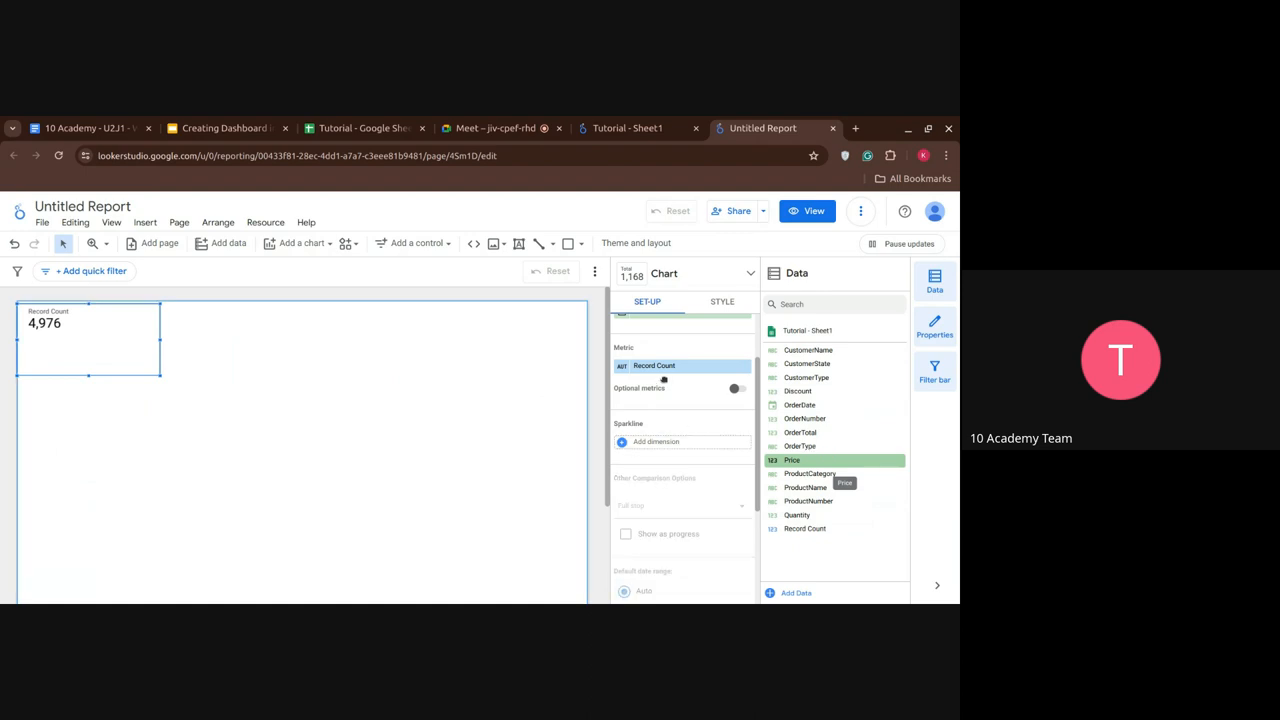
left_click(792, 460)
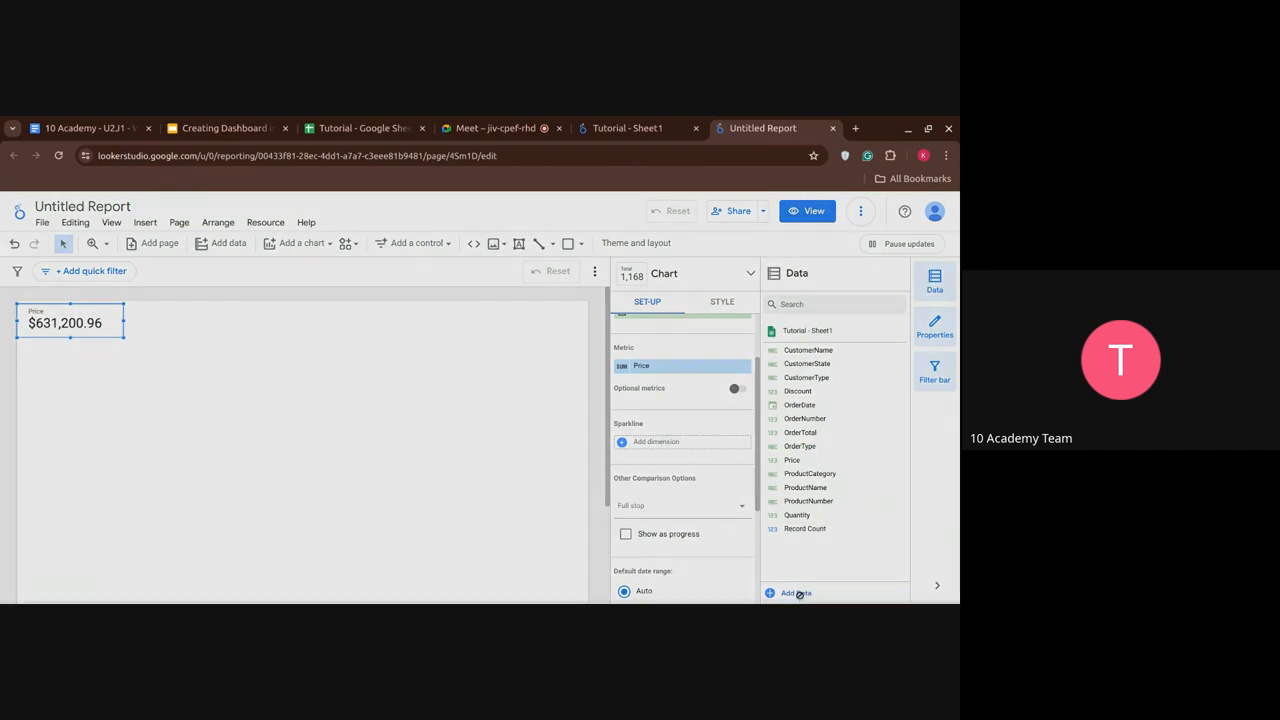
left_click(796, 592)
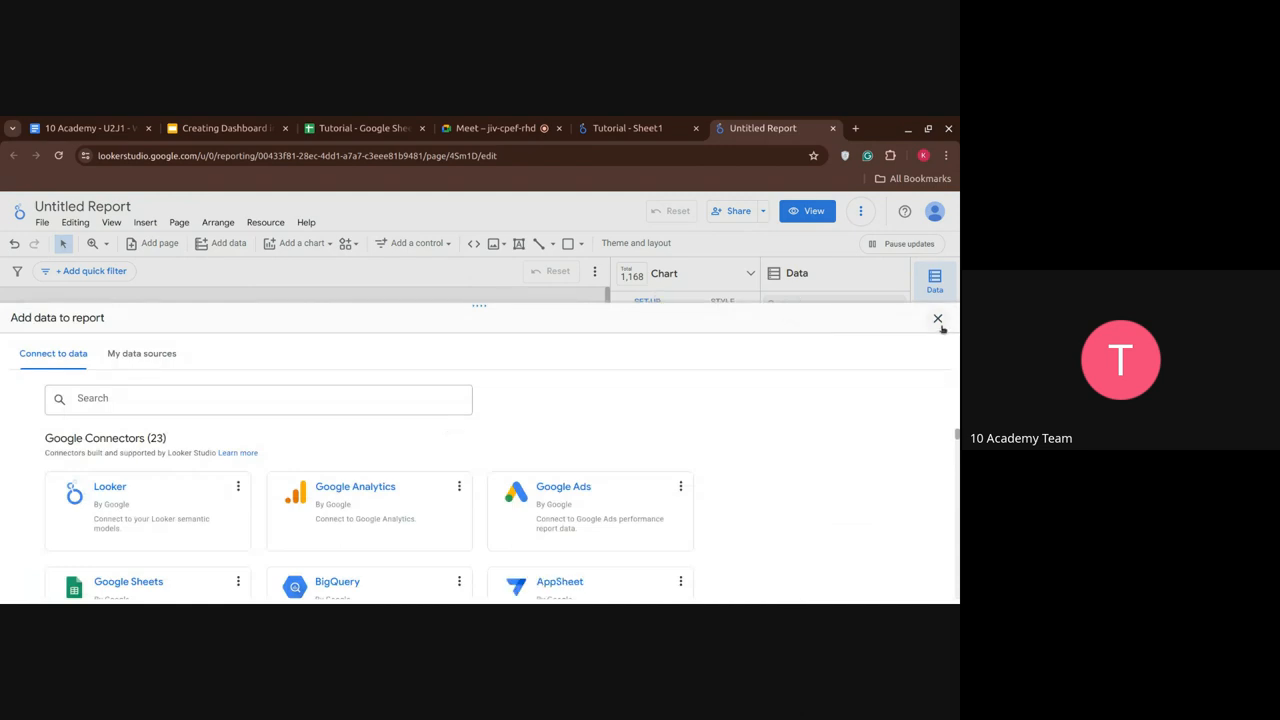
- Close the add-data gallery and look at the Insert menu's chart types
left_click(936, 318)
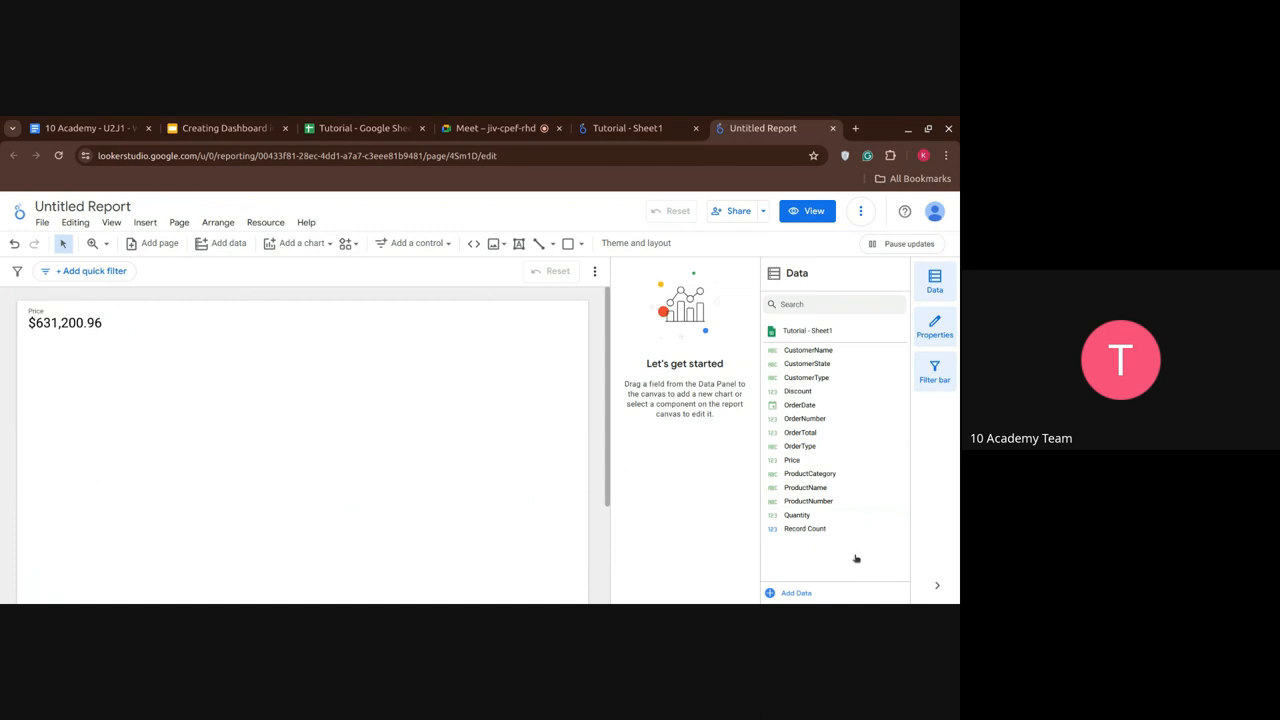
mouse_move(830, 538)
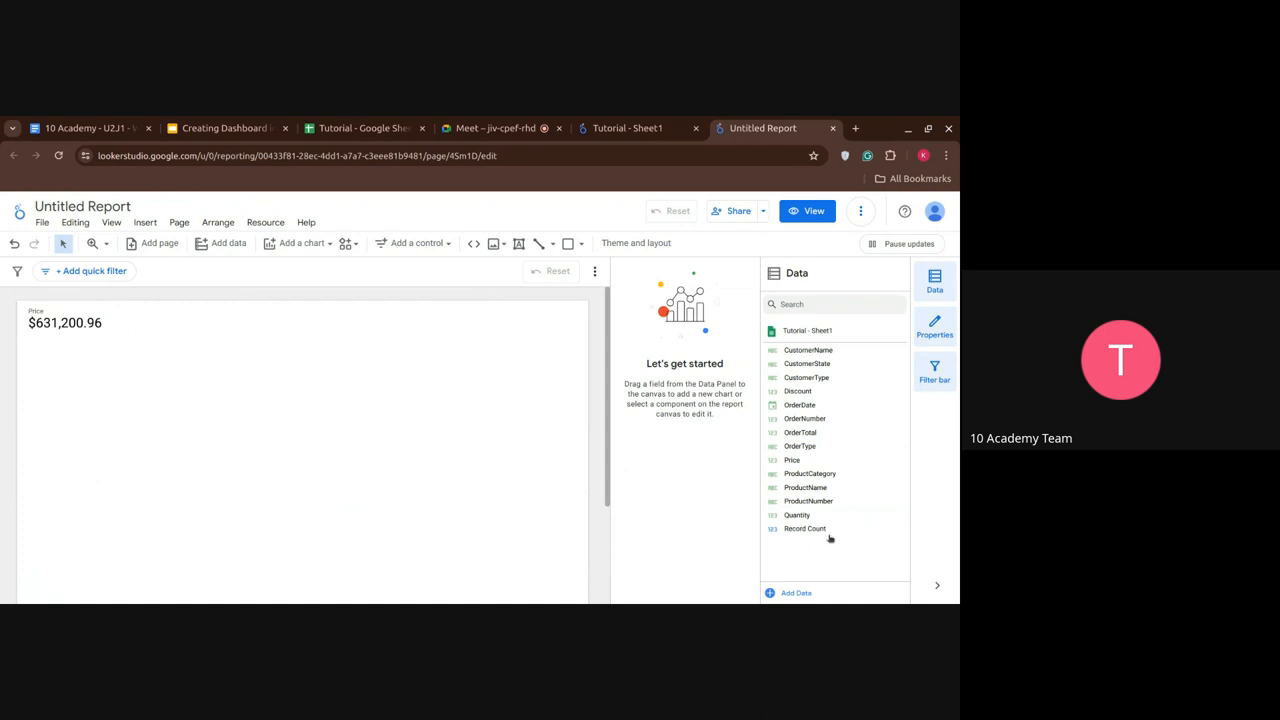
left_click(144, 222)
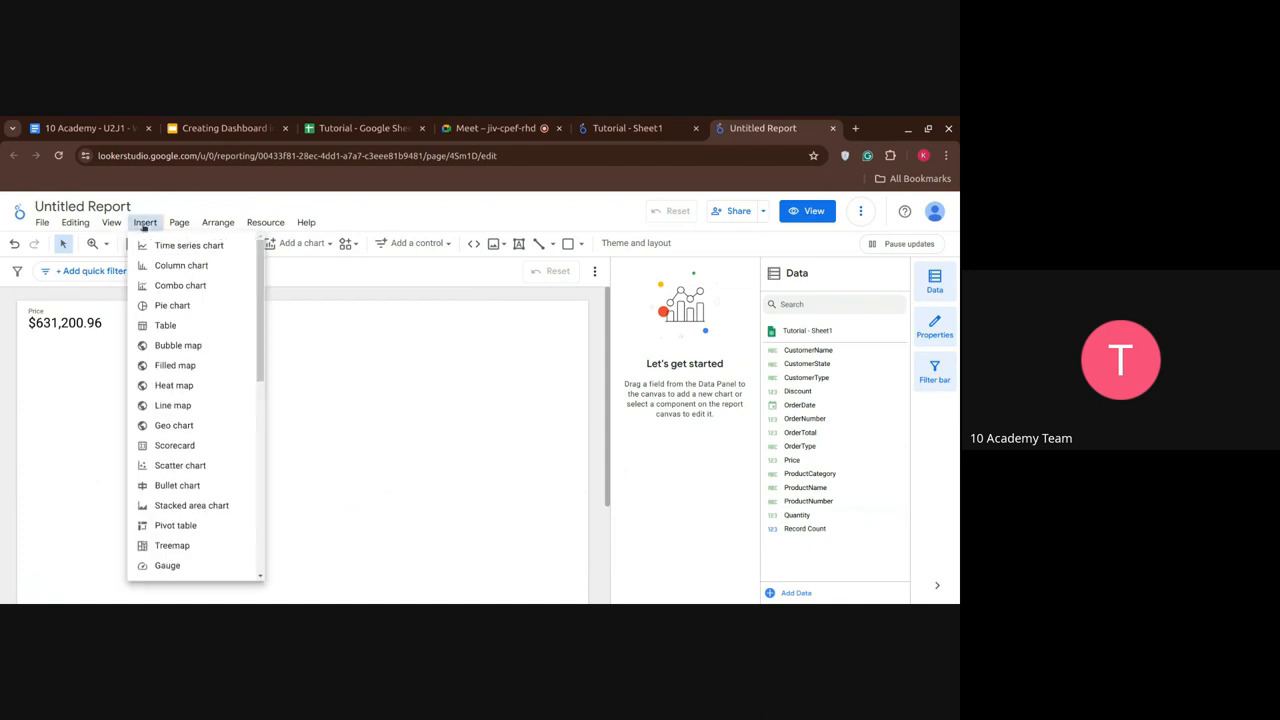
mouse_move(304, 284)
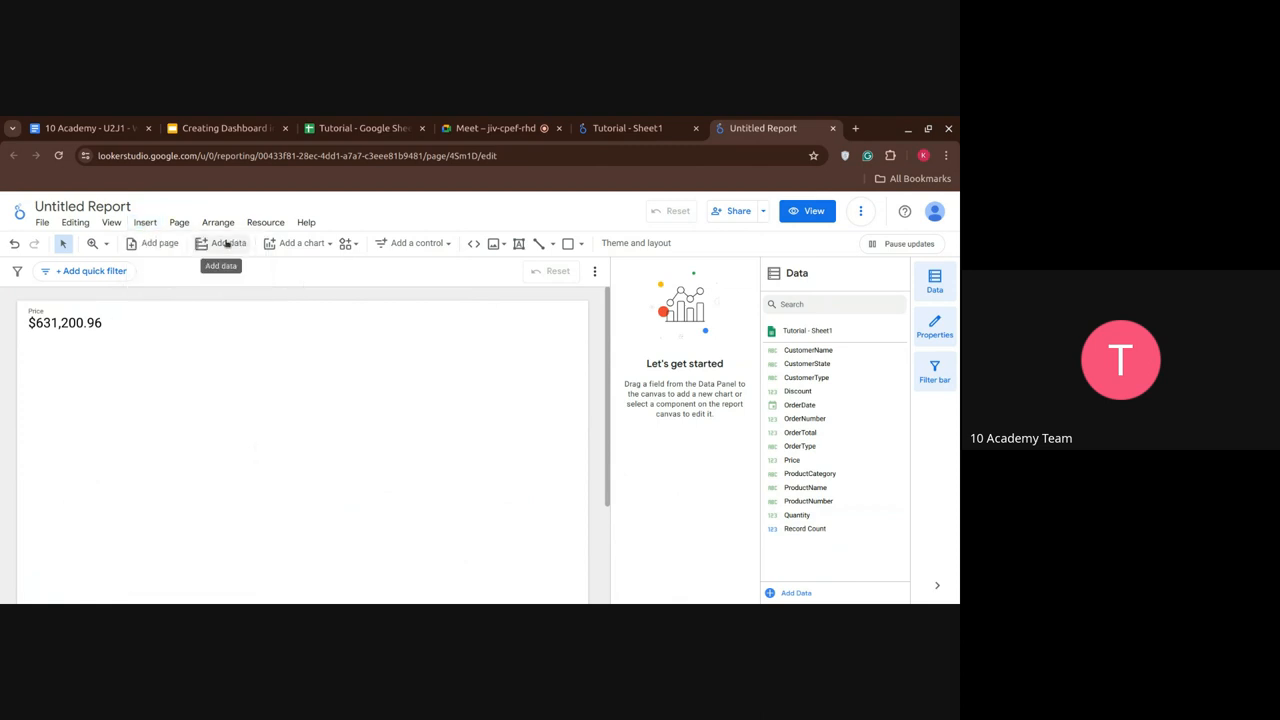
- Add Sheet1 of the Tutorial Google Sheets spreadsheet to the report as a data source
left_click(228, 244)
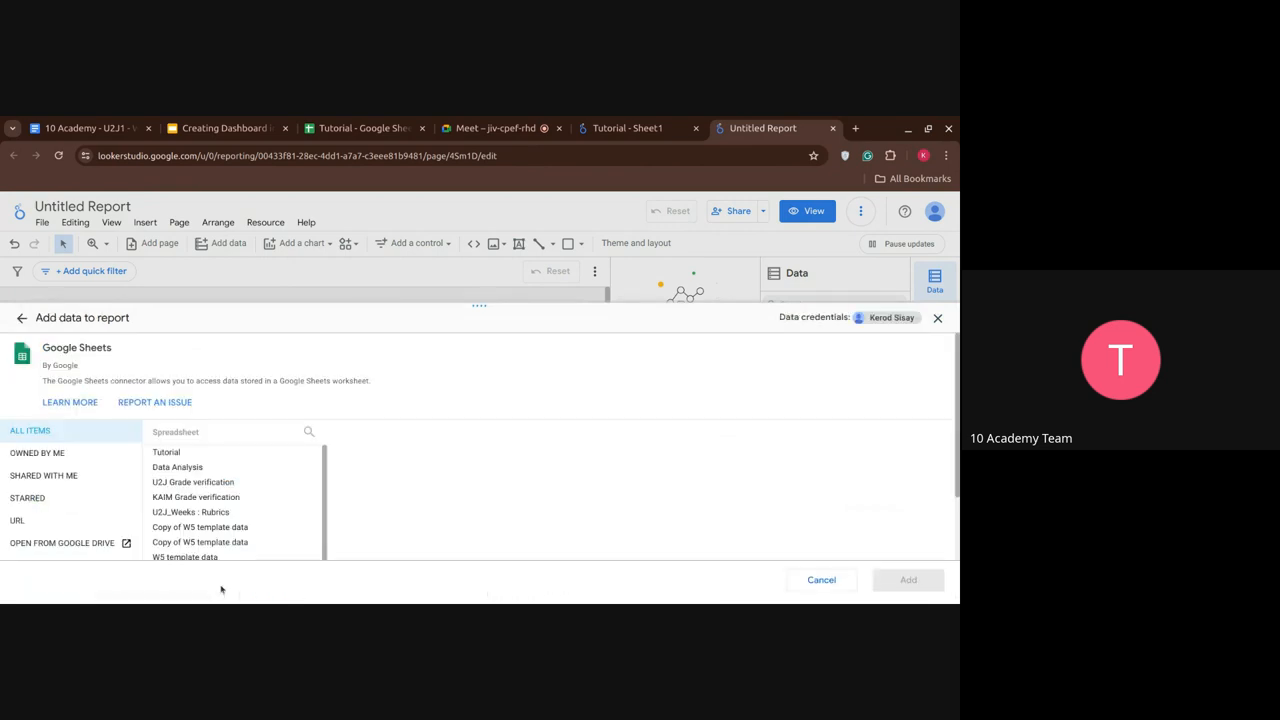
mouse_move(166, 452)
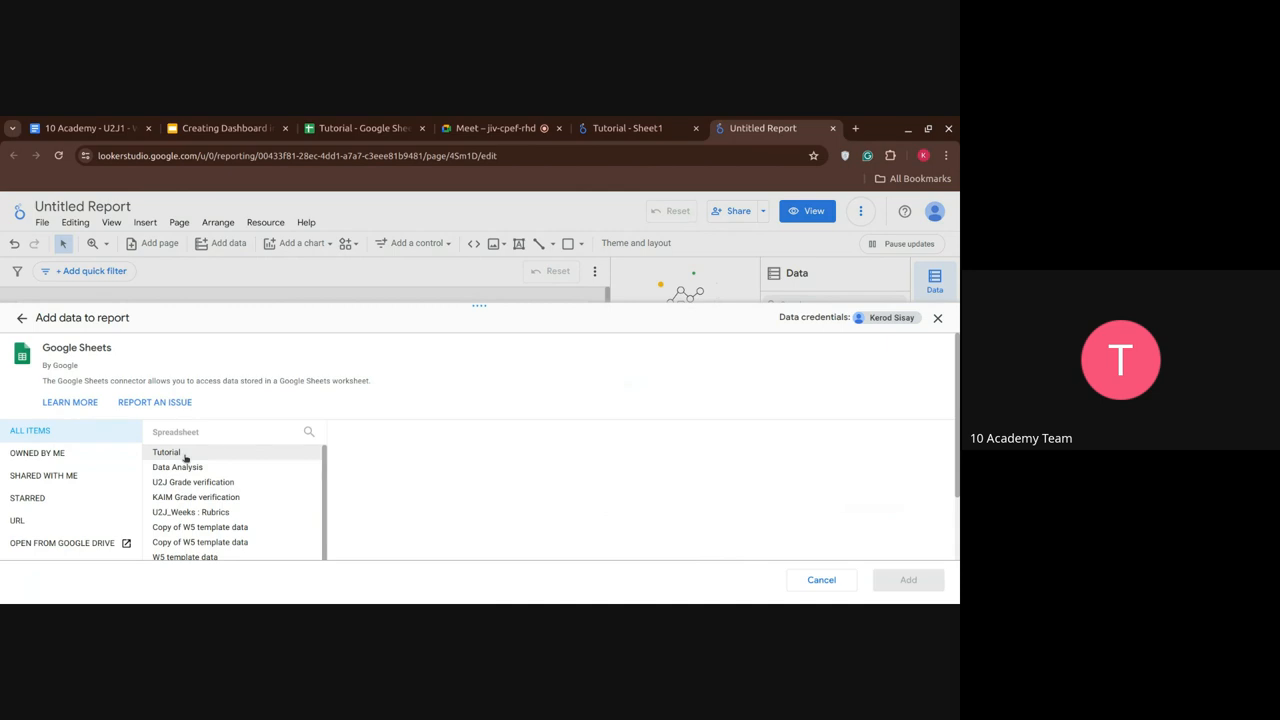
left_click(166, 452)
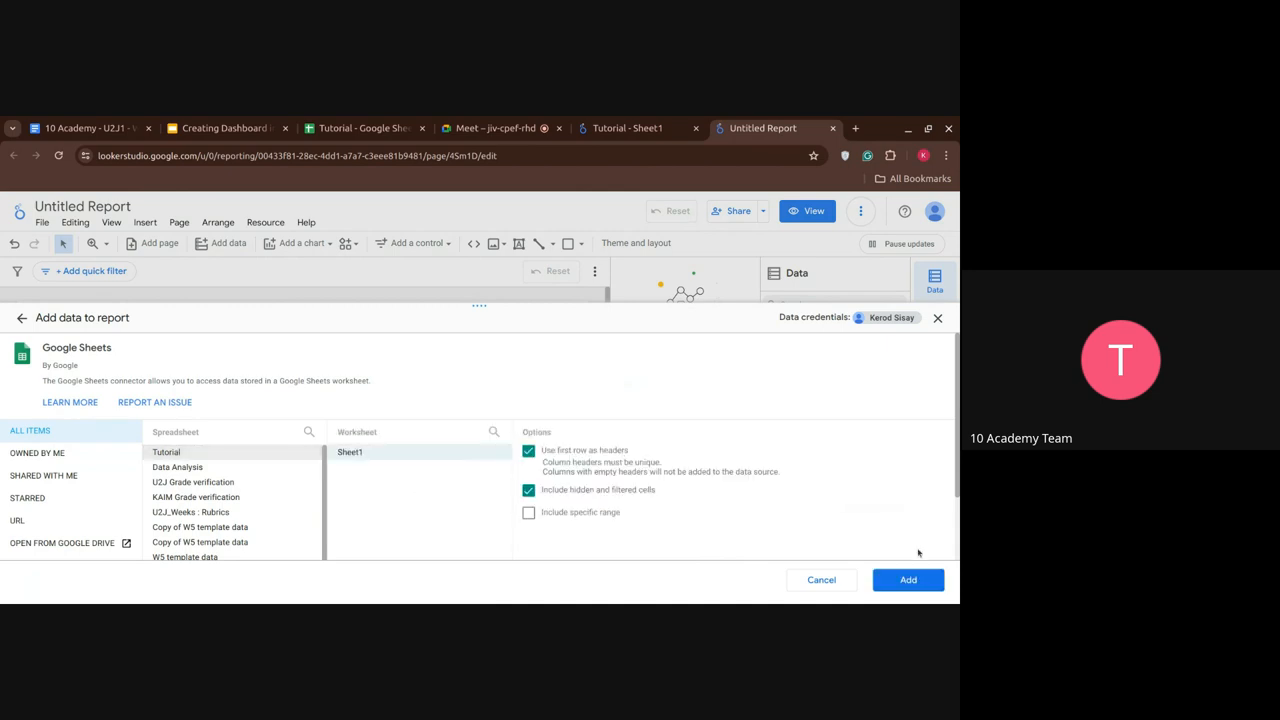
left_click(908, 580)
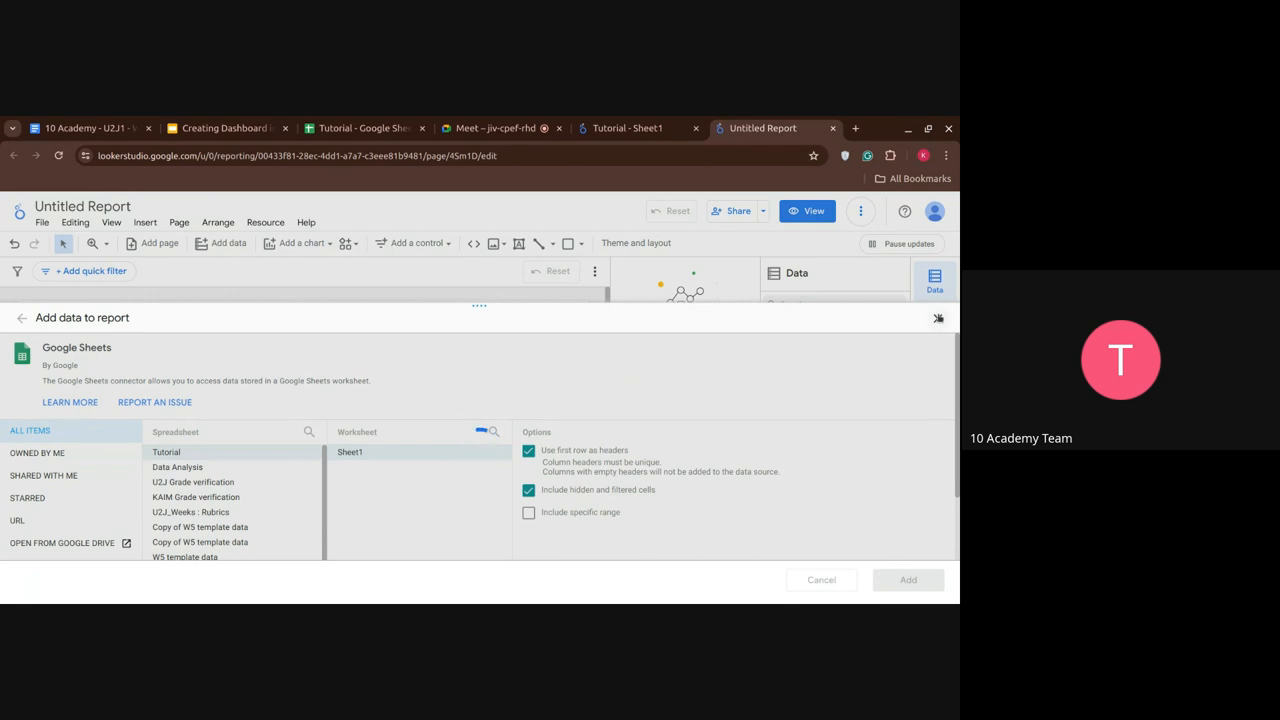
left_click(908, 580)
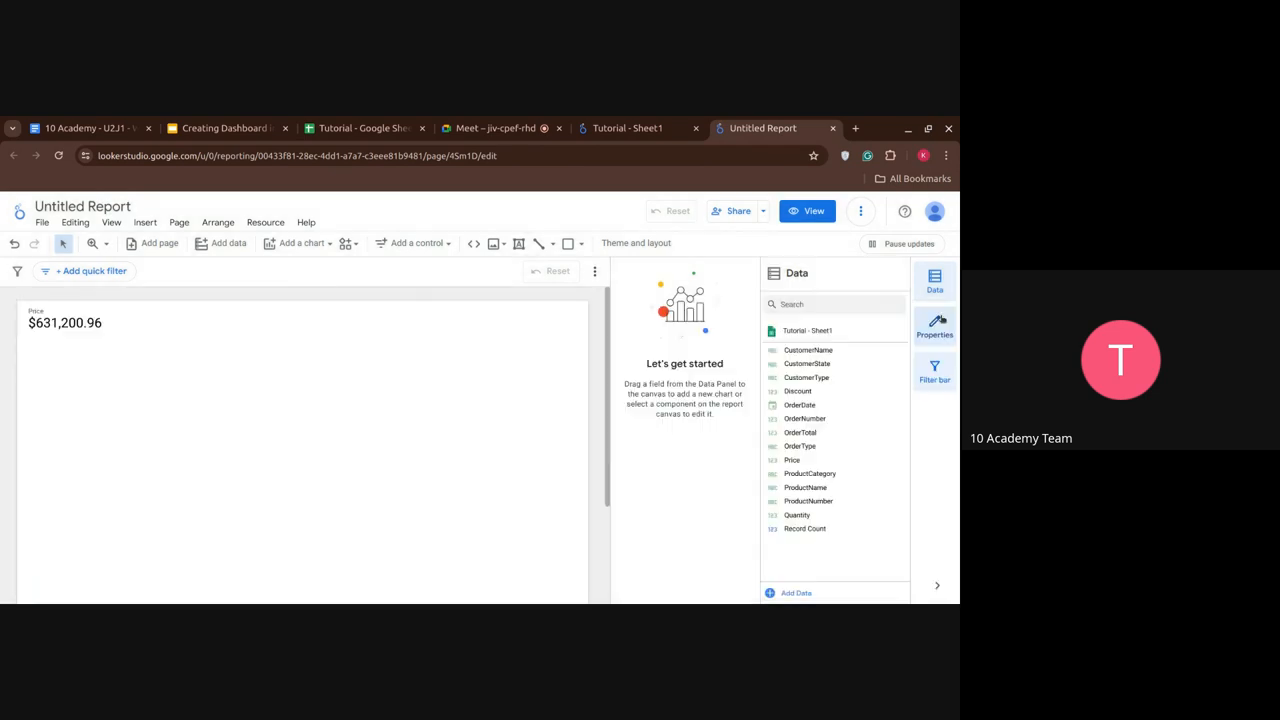
mouse_move(236, 402)
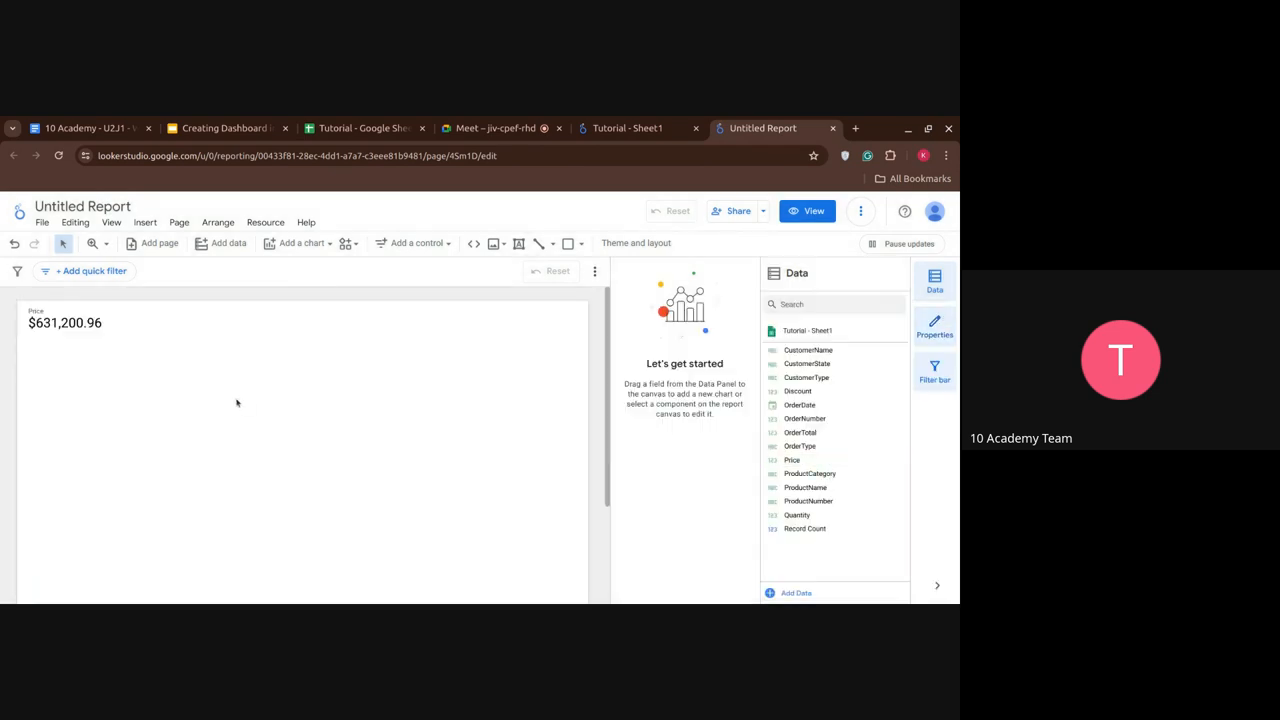
mouse_move(804, 500)
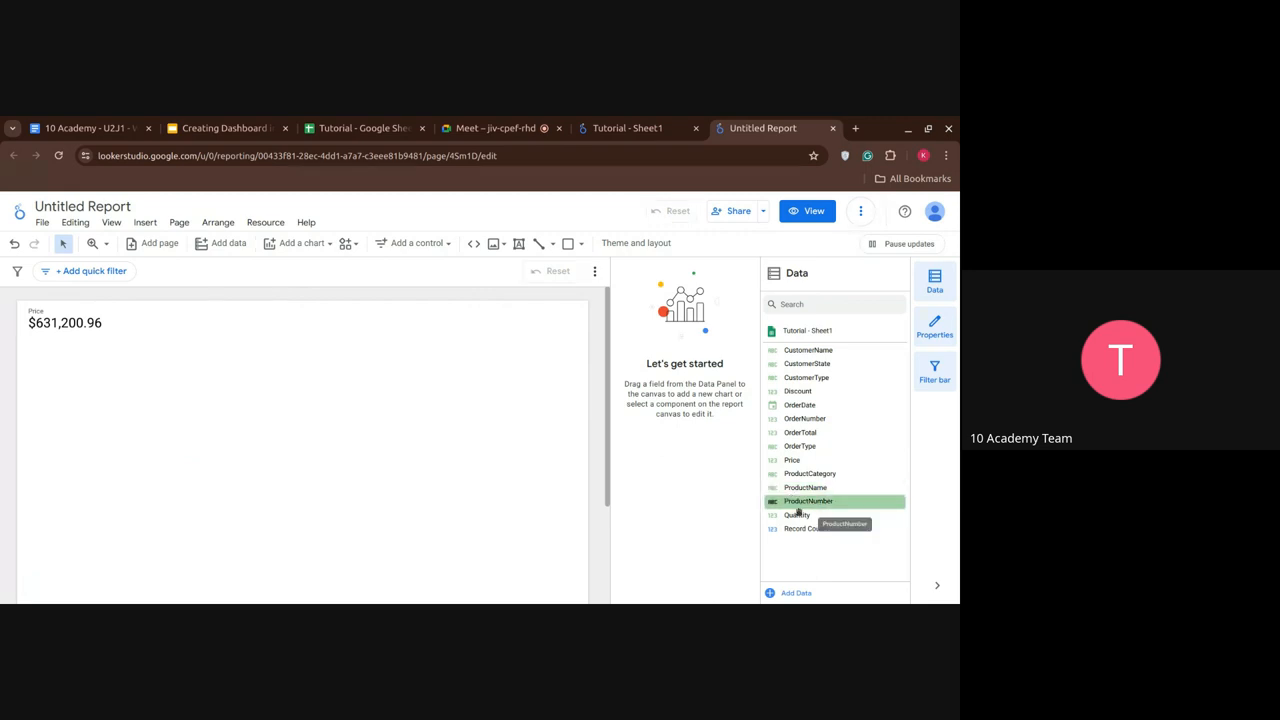
mouse_move(814, 548)
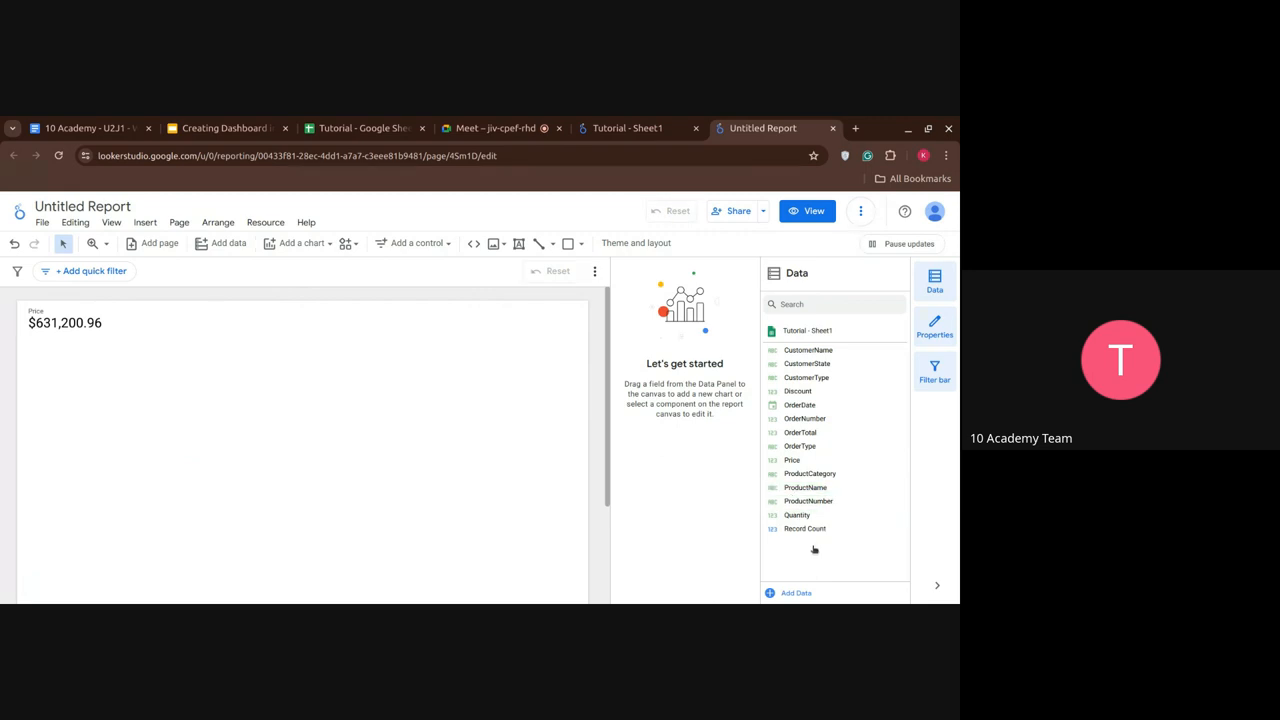
mouse_move(912, 582)
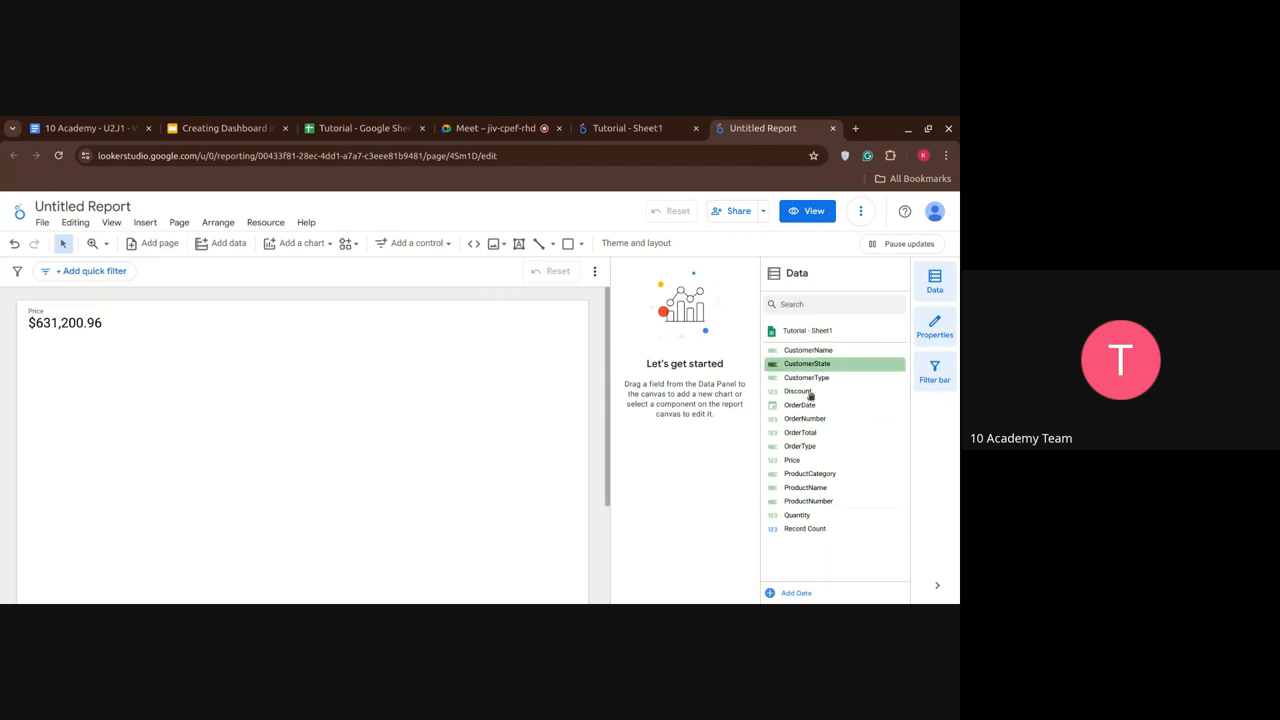
mouse_move(776, 560)
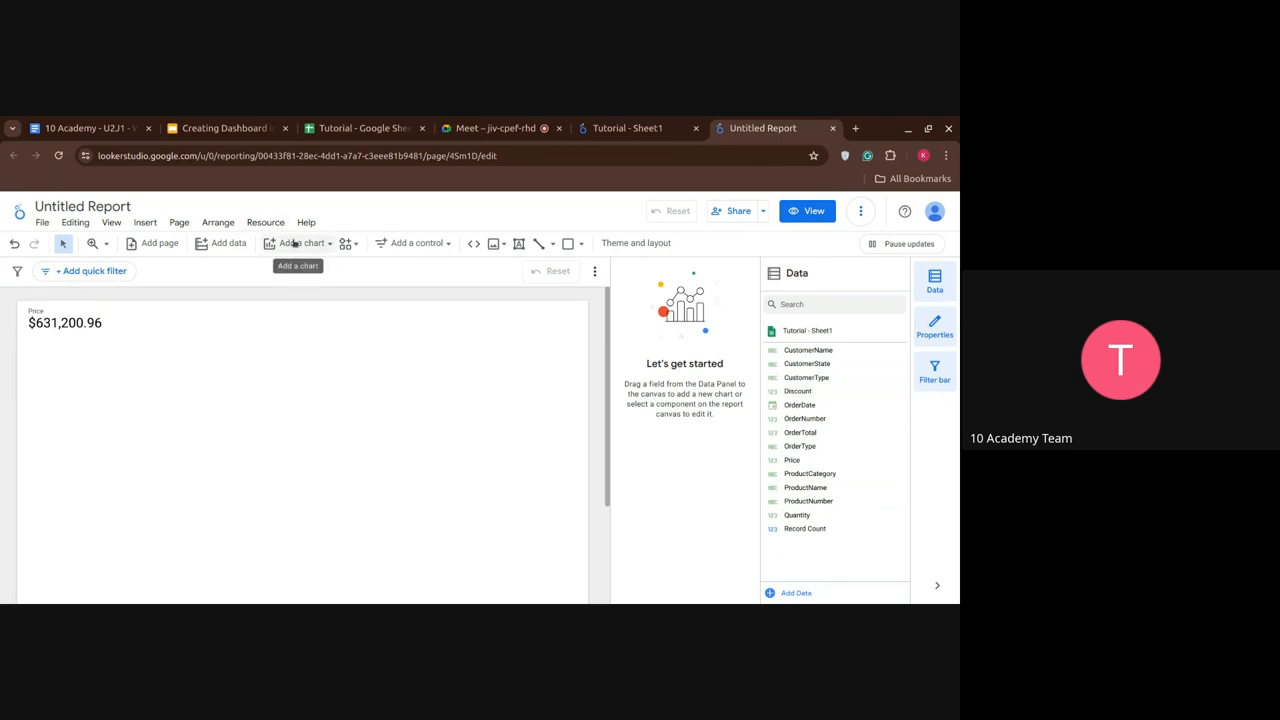
- Place a Price-by-OrderDate time series chart below the $631,200.96 scorecard
left_click(300, 244)
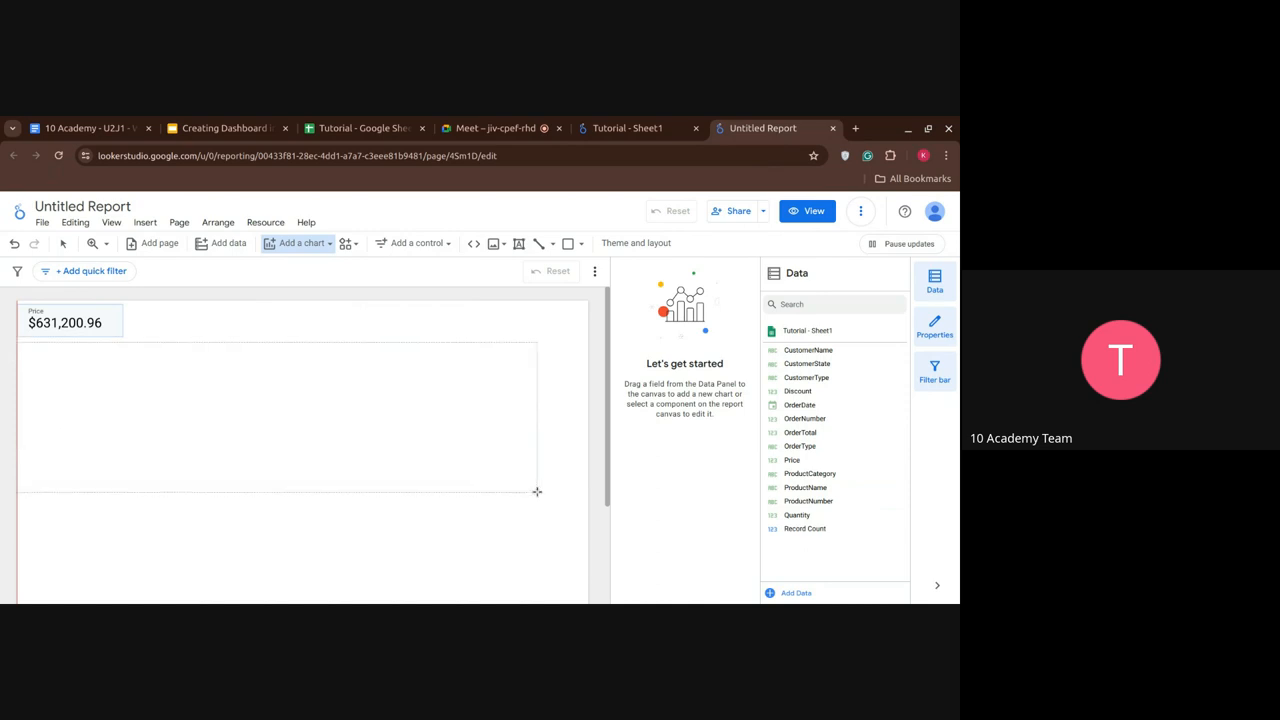
left_click_drag(18, 340, 538, 510)
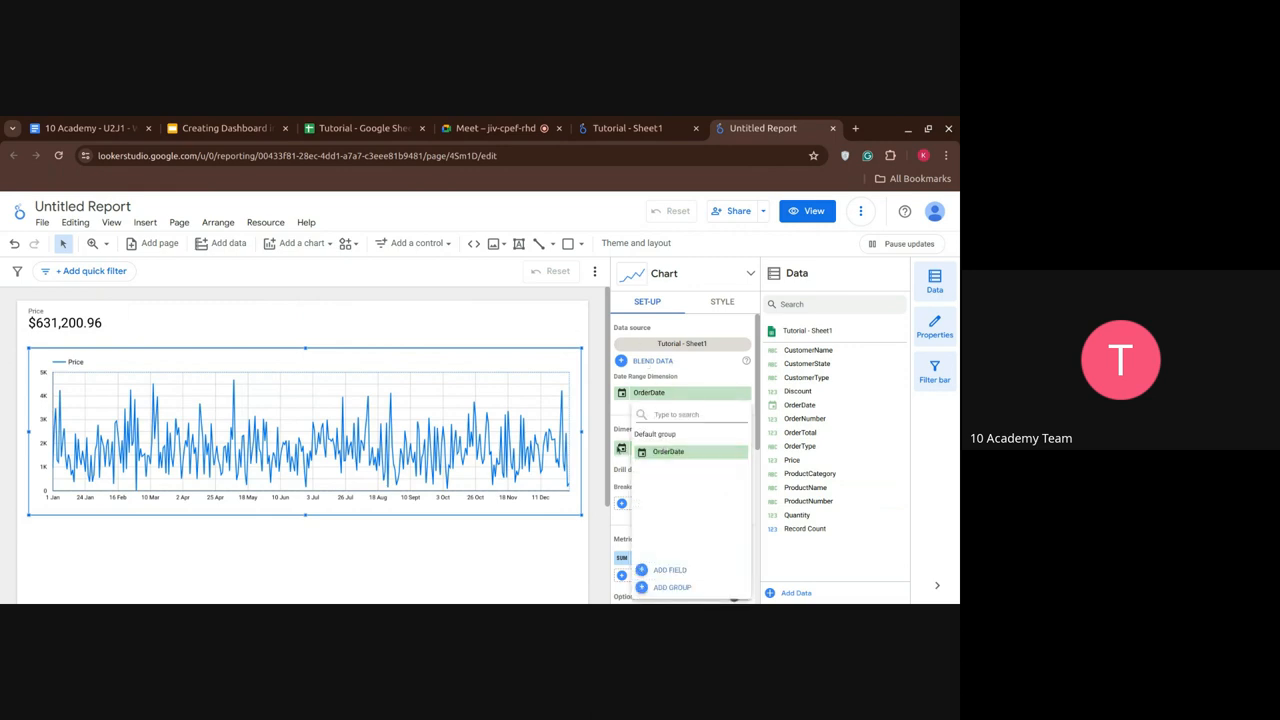
left_click(668, 452)
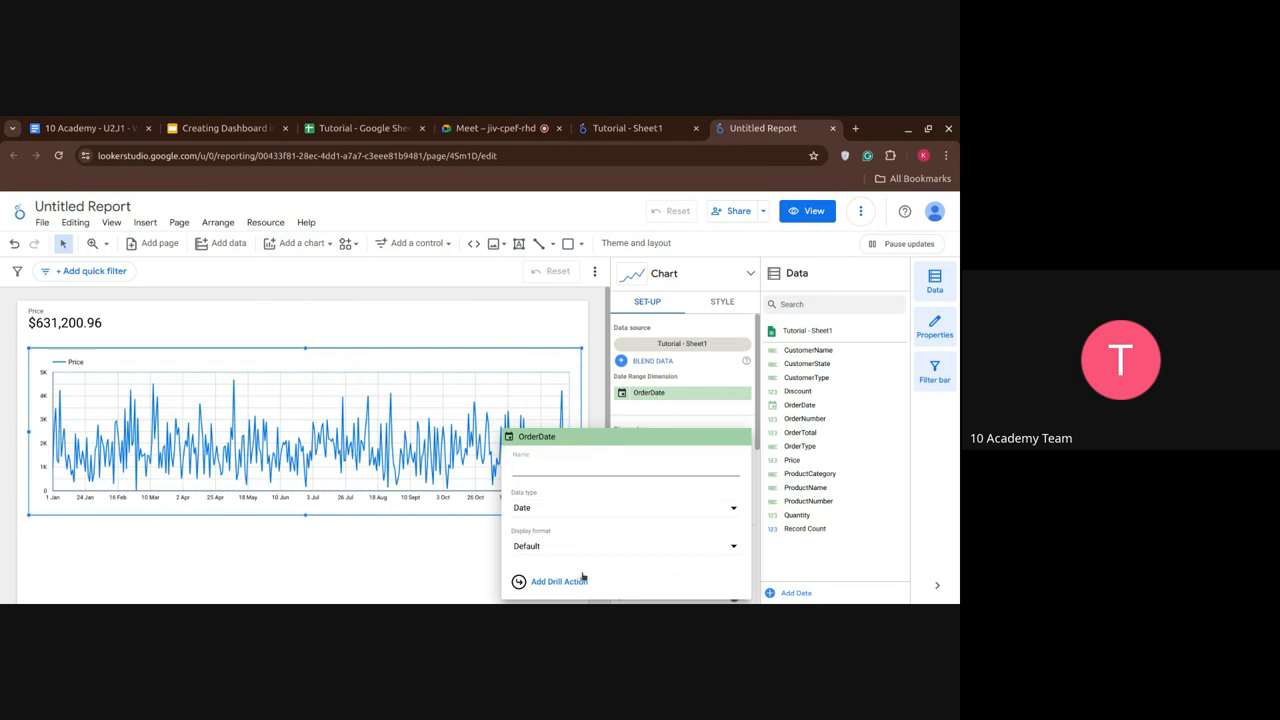
left_click(624, 546)
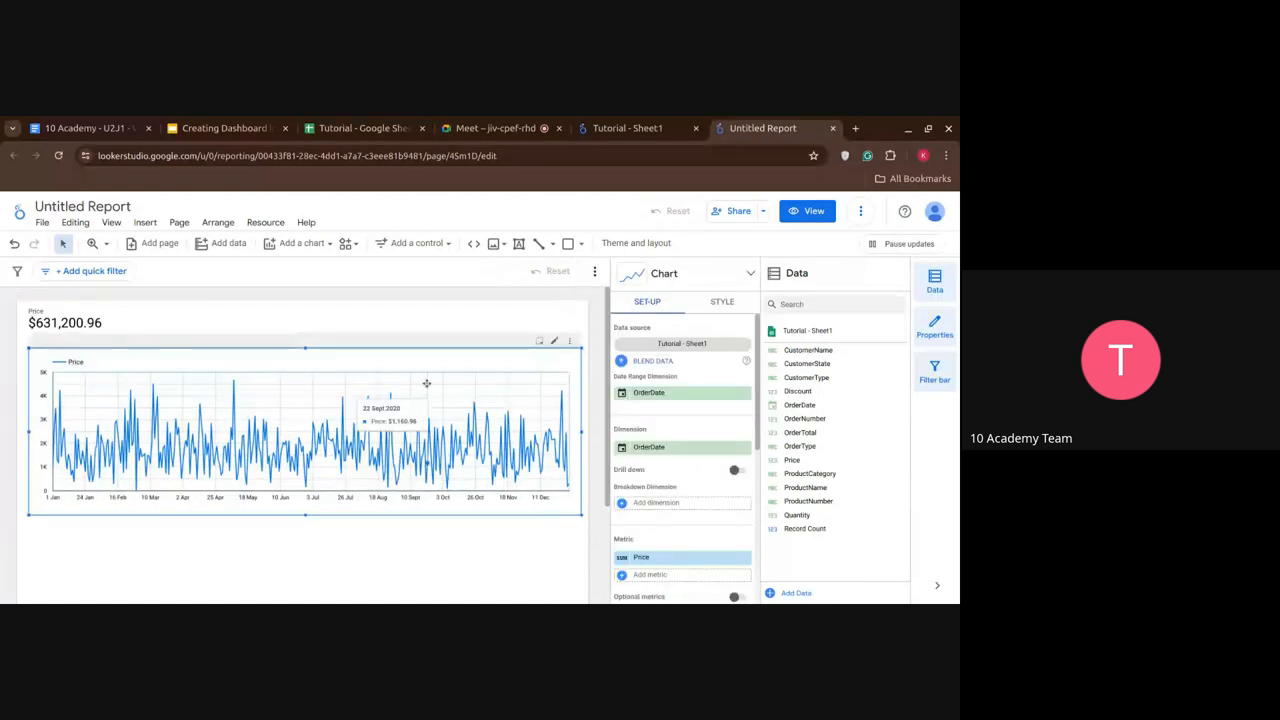
mouse_move(660, 552)
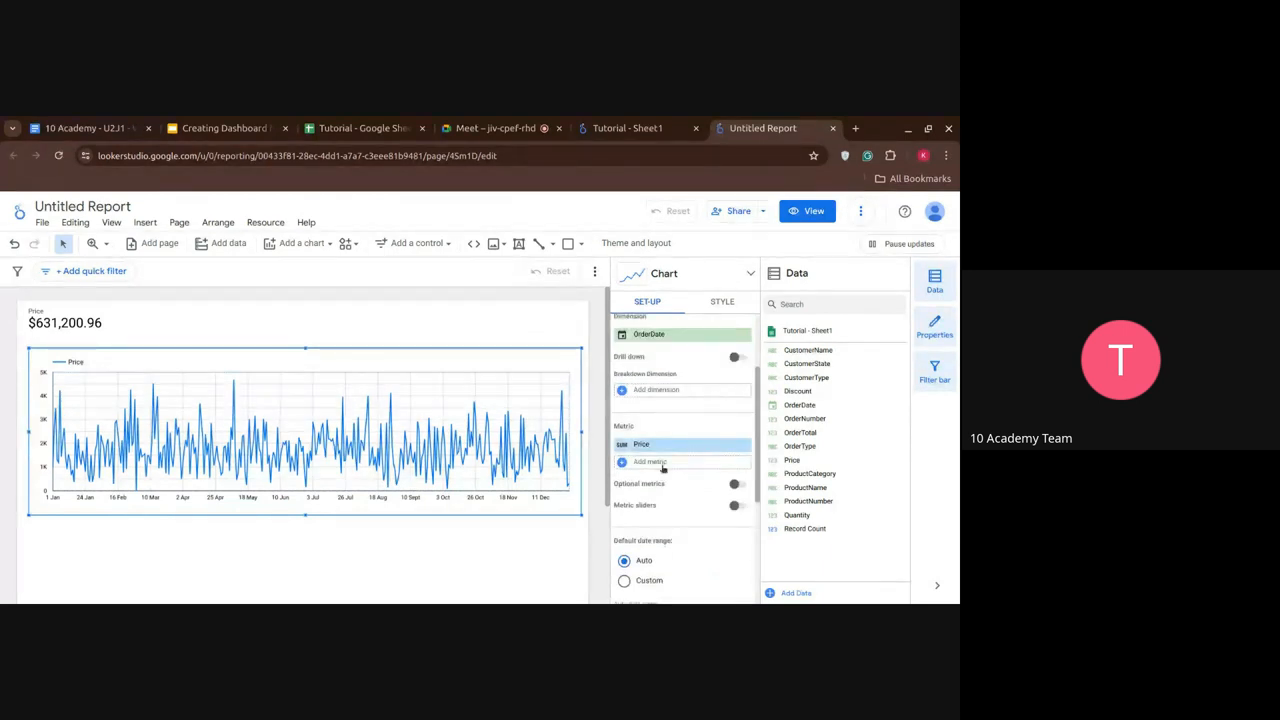
mouse_move(818, 512)
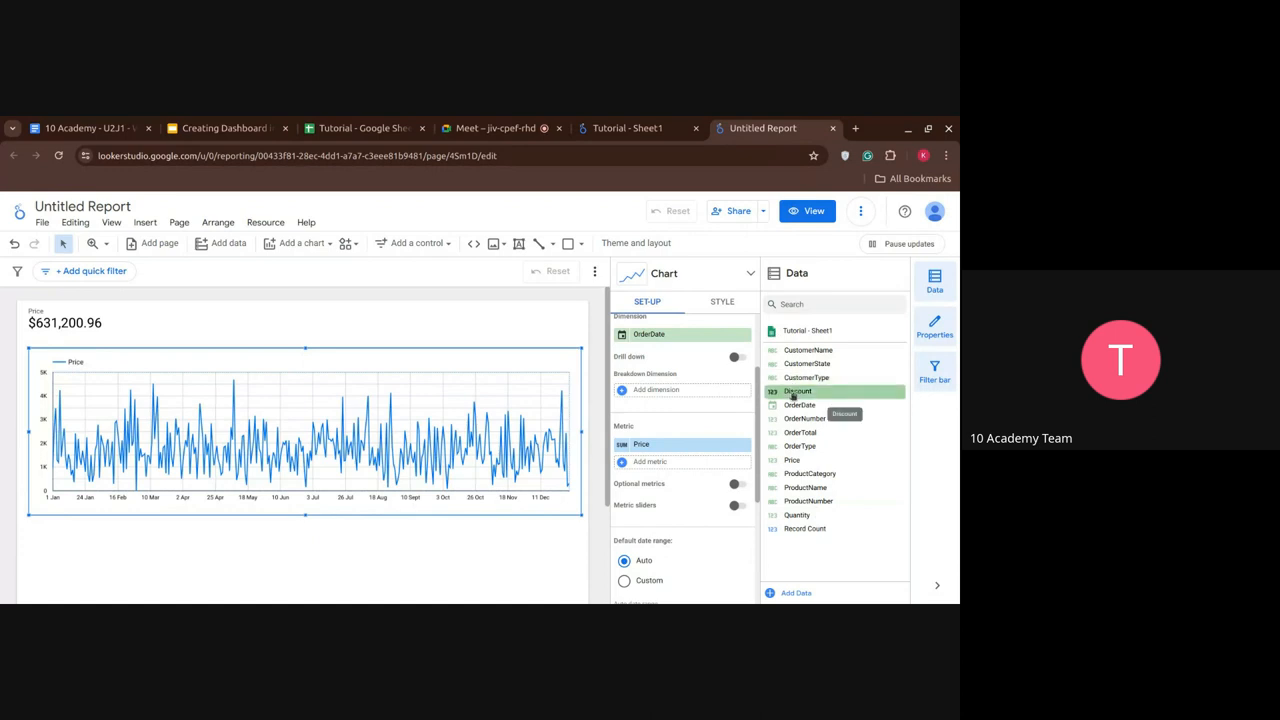
- Add Discount as a second metric beside Price on the OrderDate time series
left_click(798, 390)
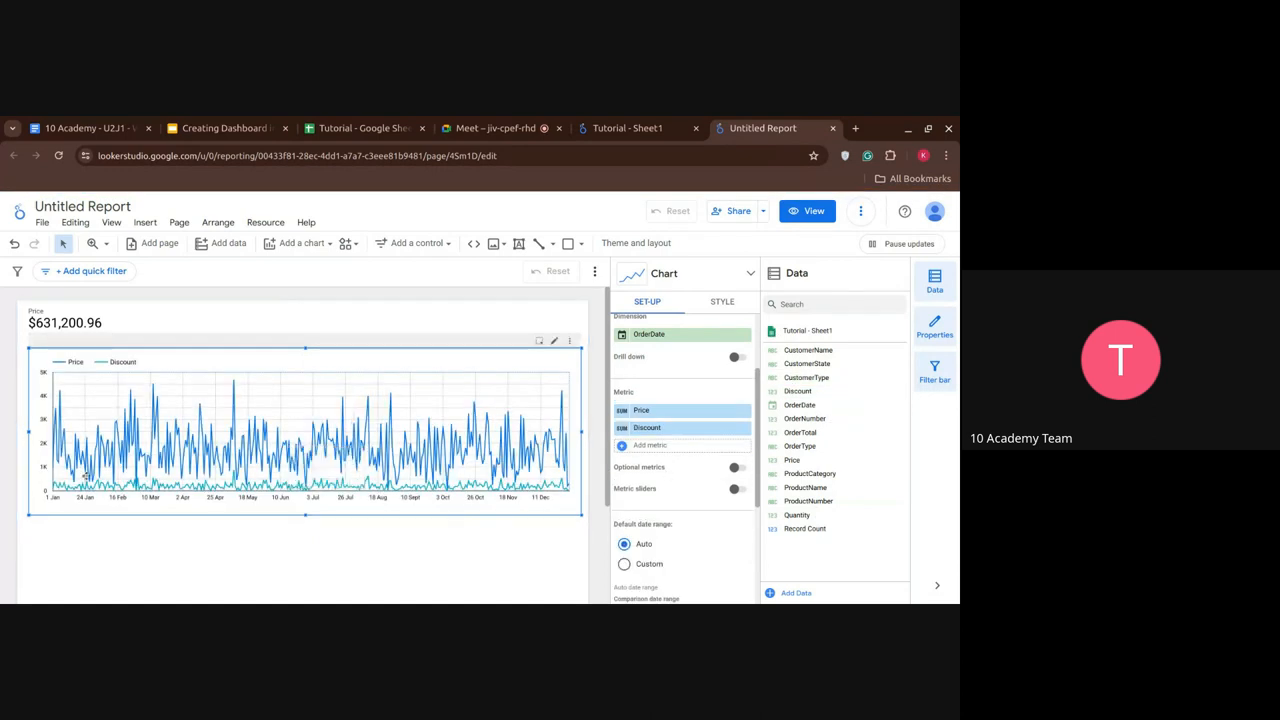
mouse_move(220, 480)
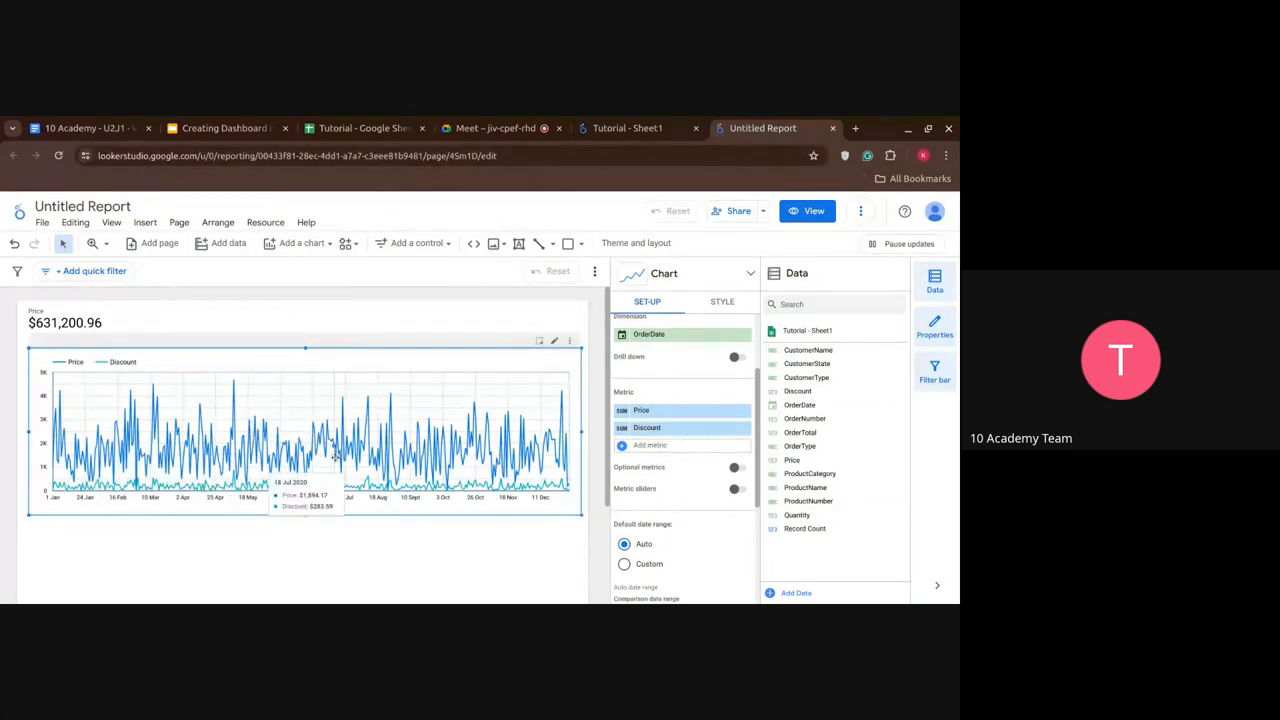
mouse_move(368, 472)
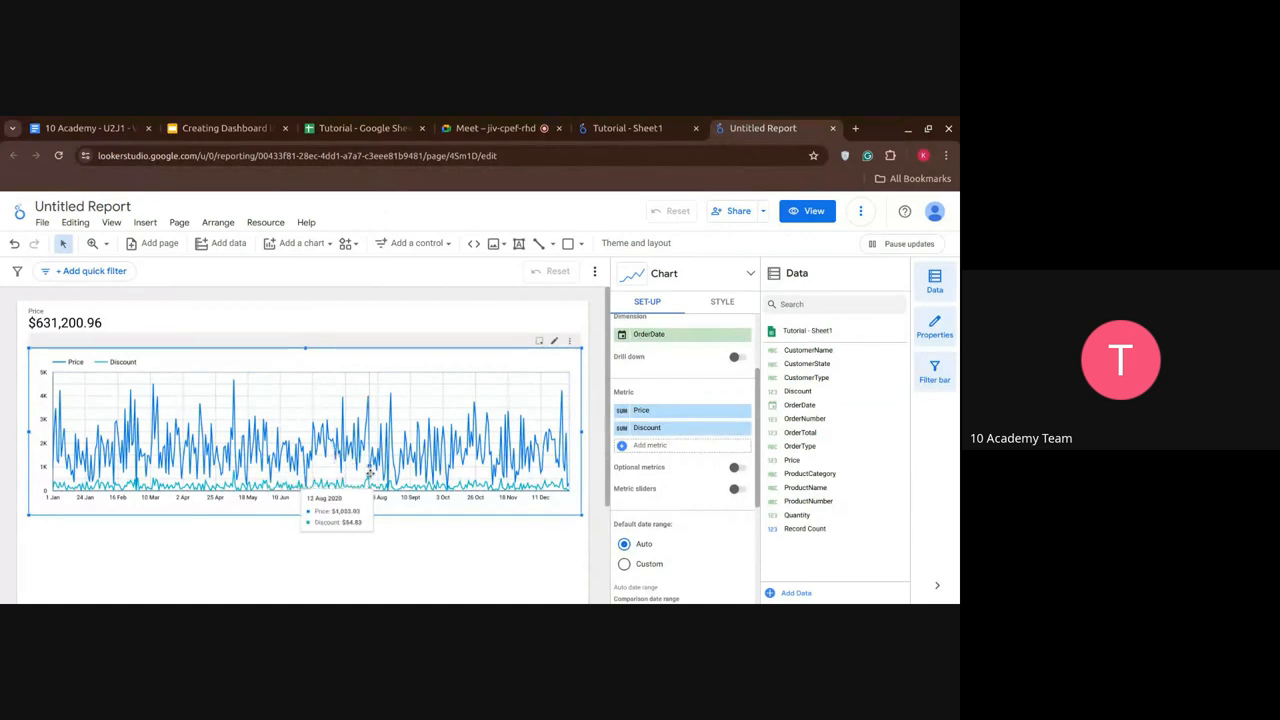
mouse_move(420, 470)
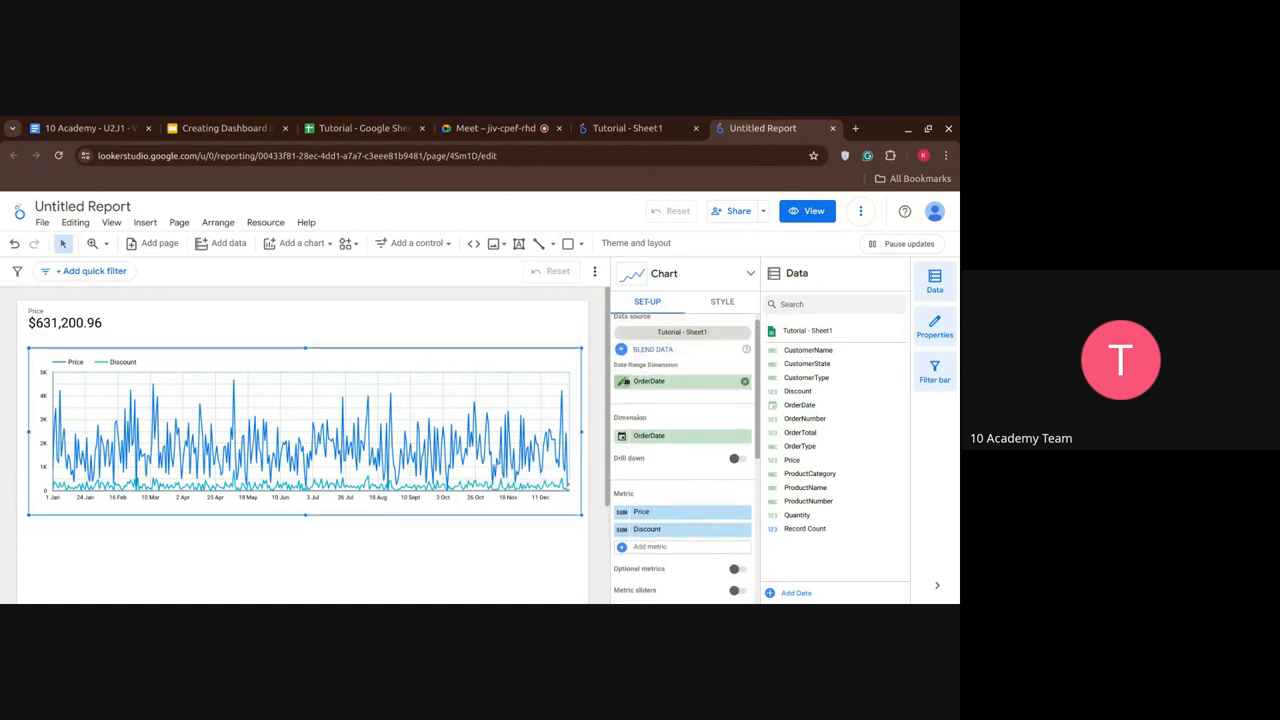
left_click(648, 436)
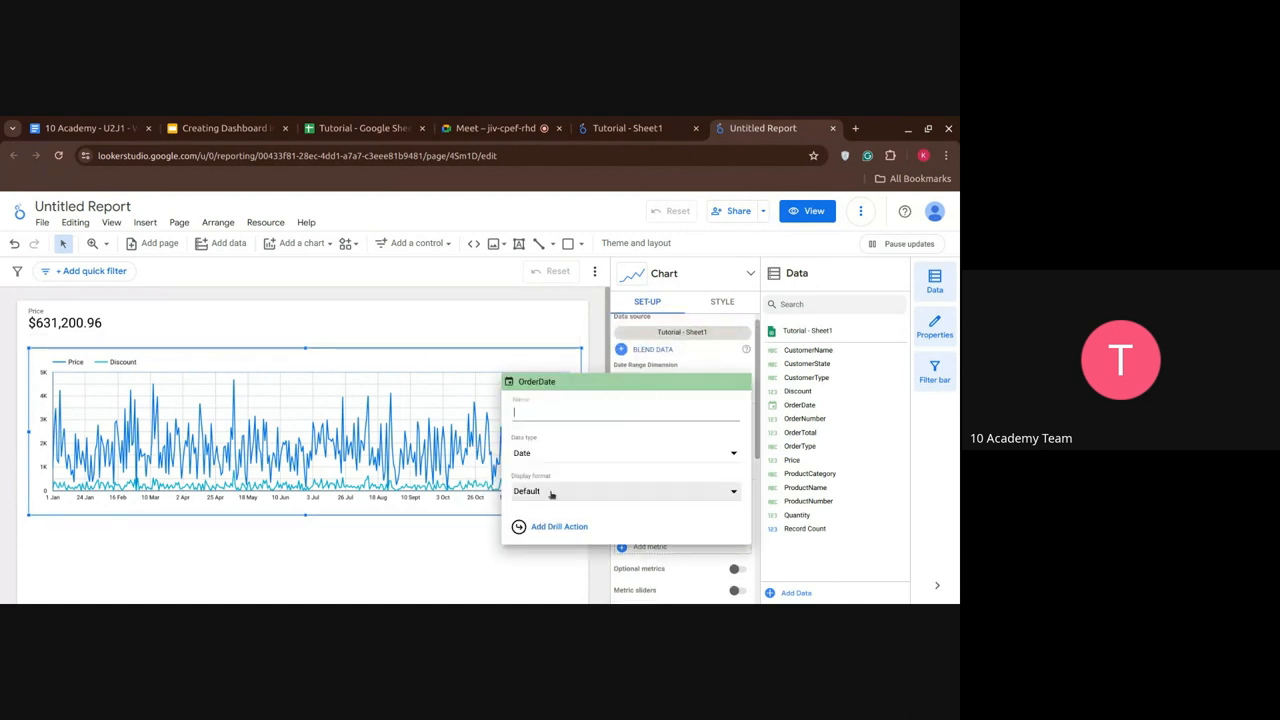
left_click(624, 452)
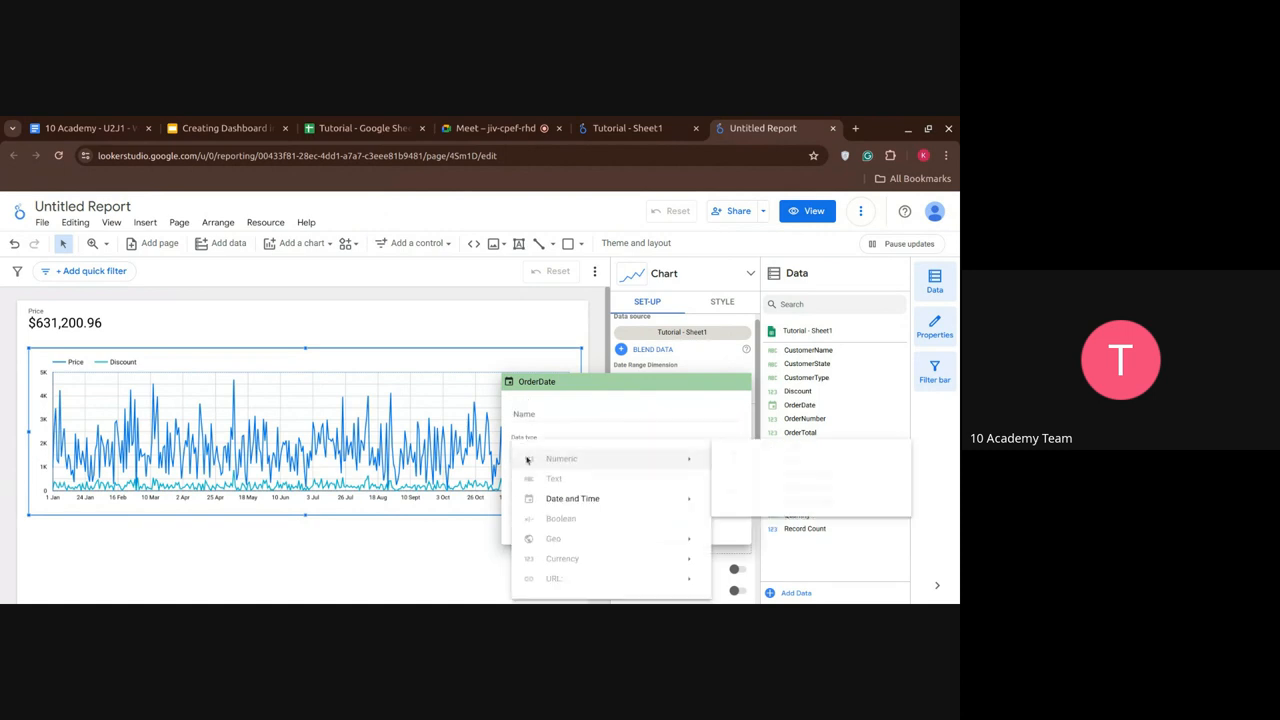
left_click(572, 498)
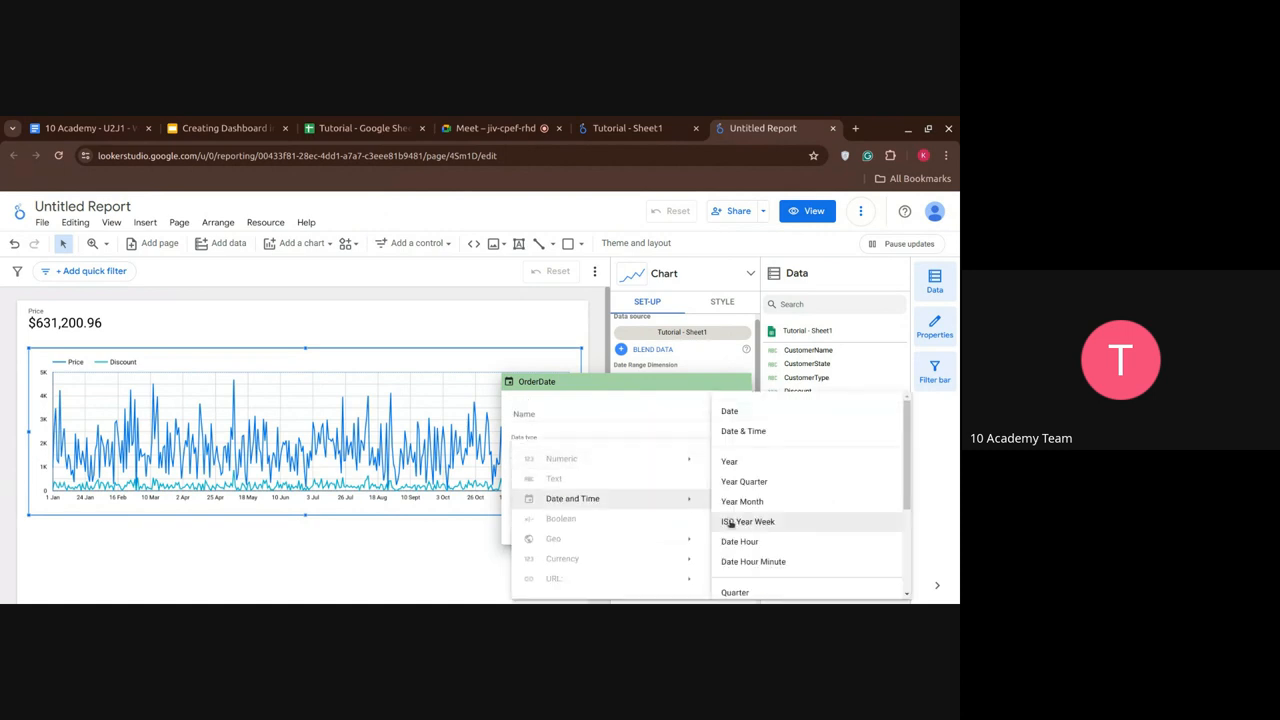
mouse_move(752, 560)
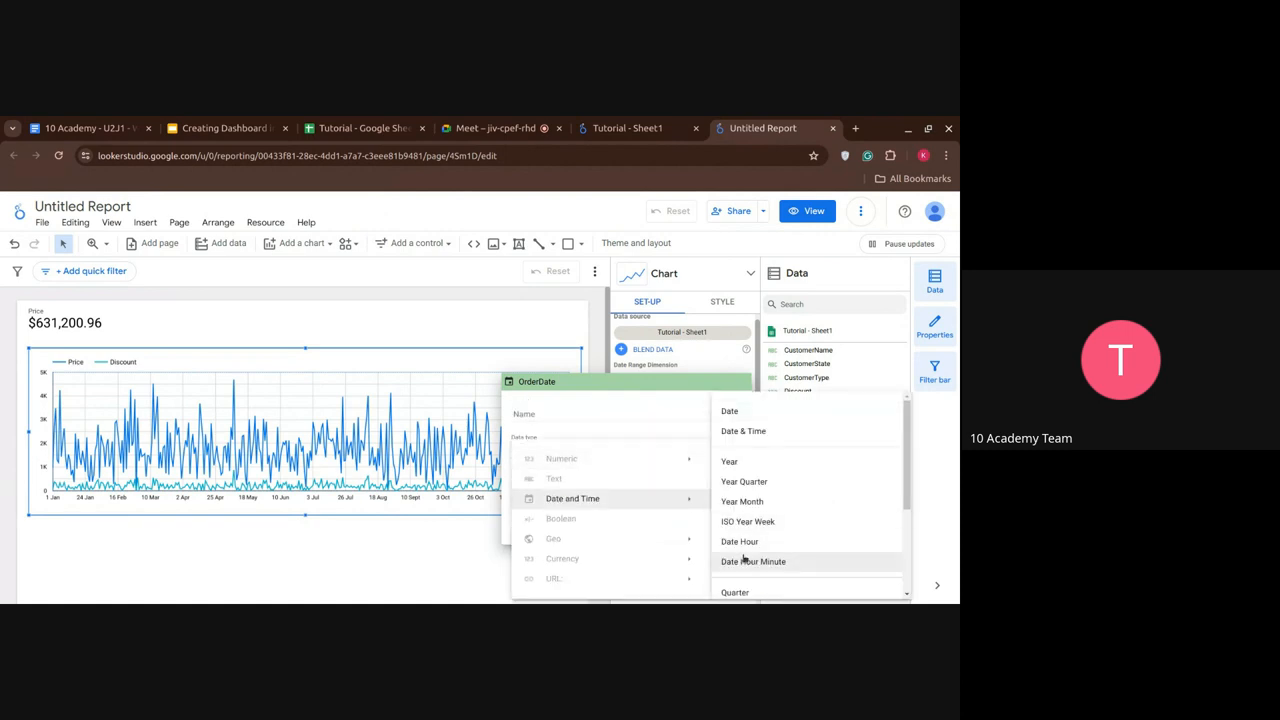
scroll("down", 3)
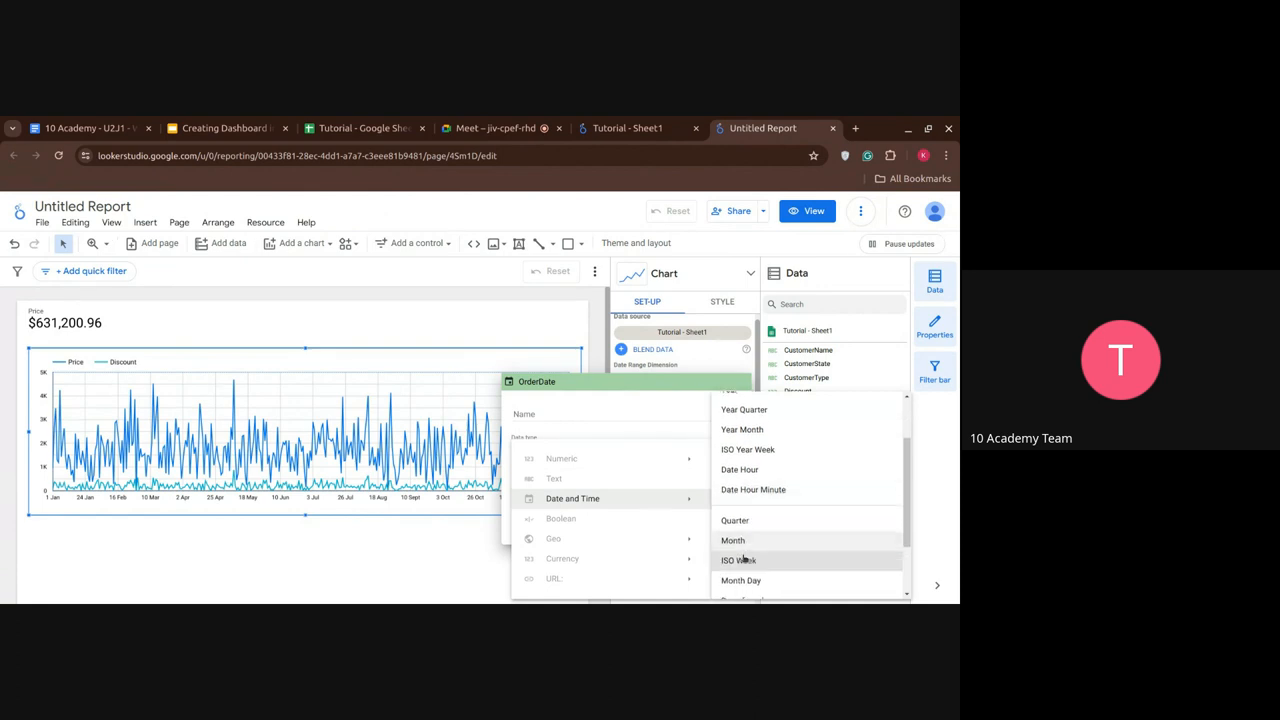
left_click(736, 560)
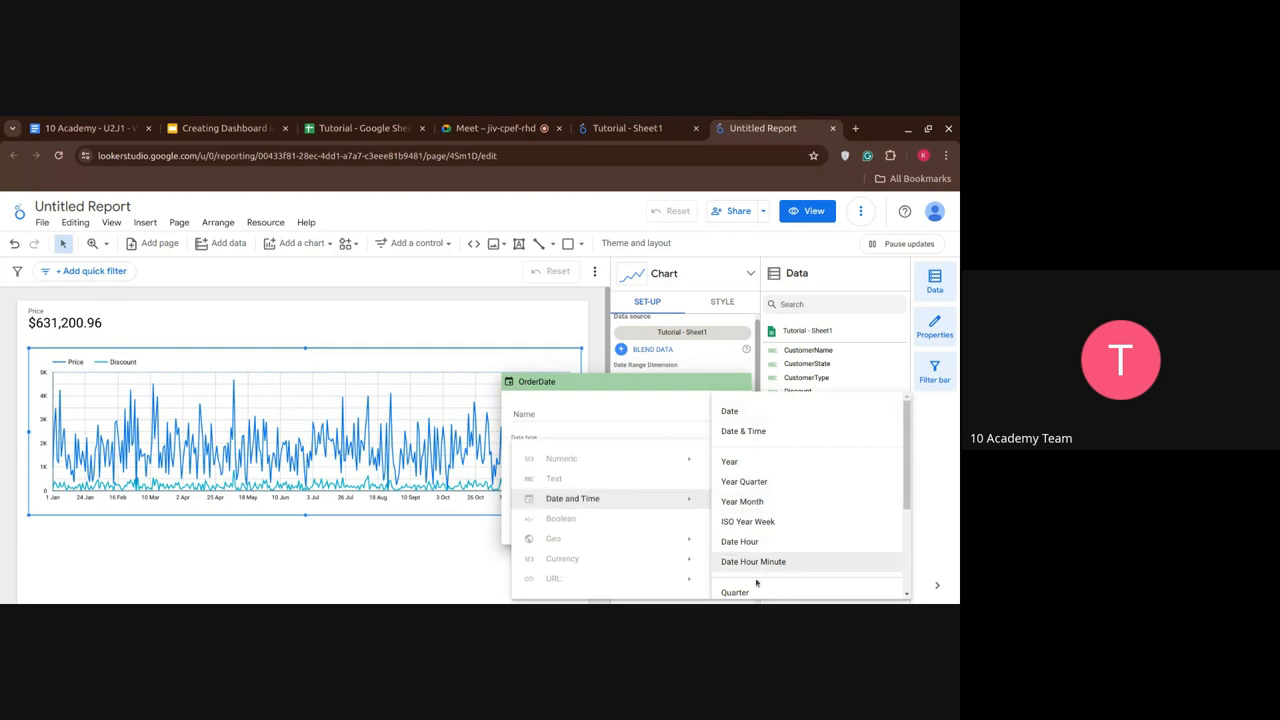
left_click(742, 500)
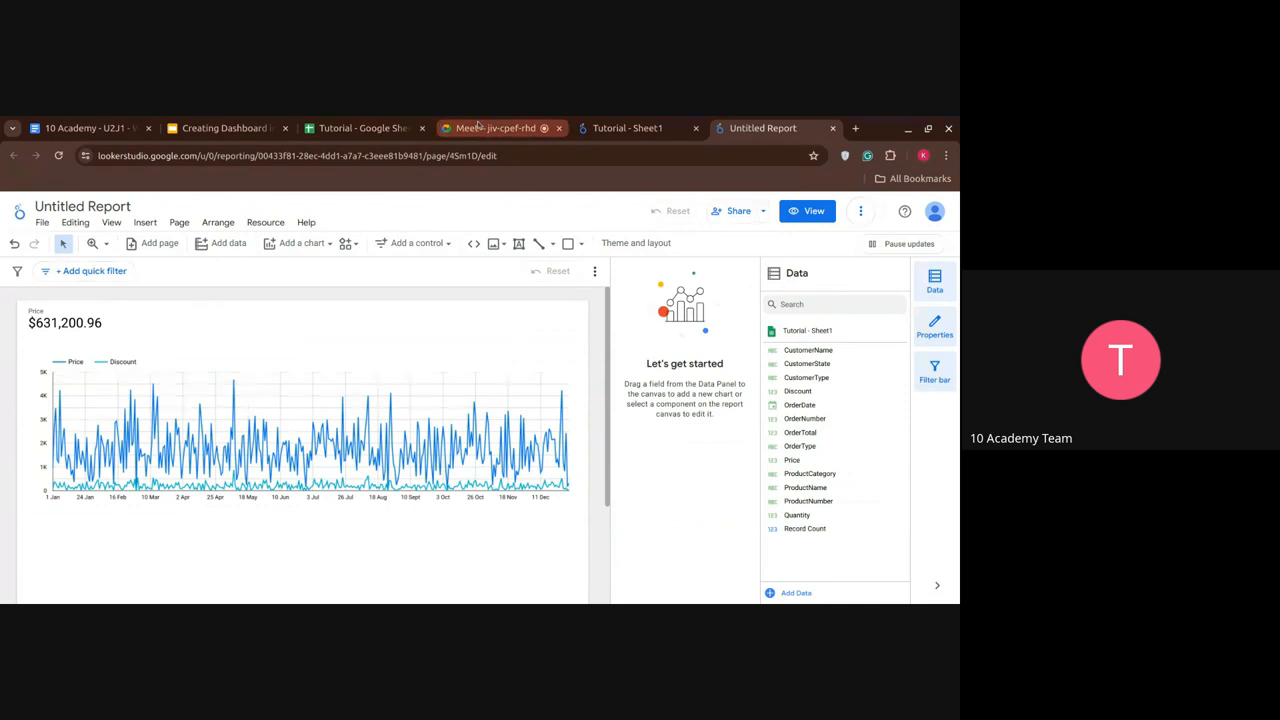
mouse_move(500, 128)
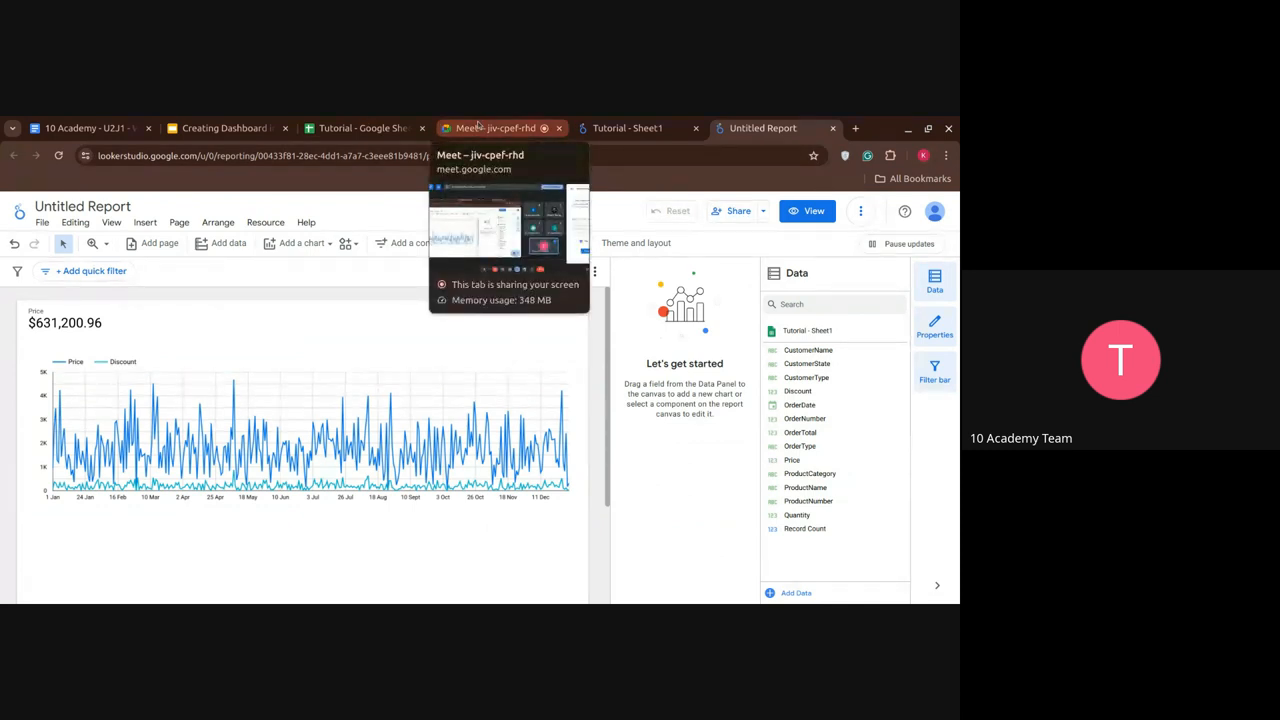
- Switch from the report to the Google Meet call showing its Recording panel
left_click(500, 128)
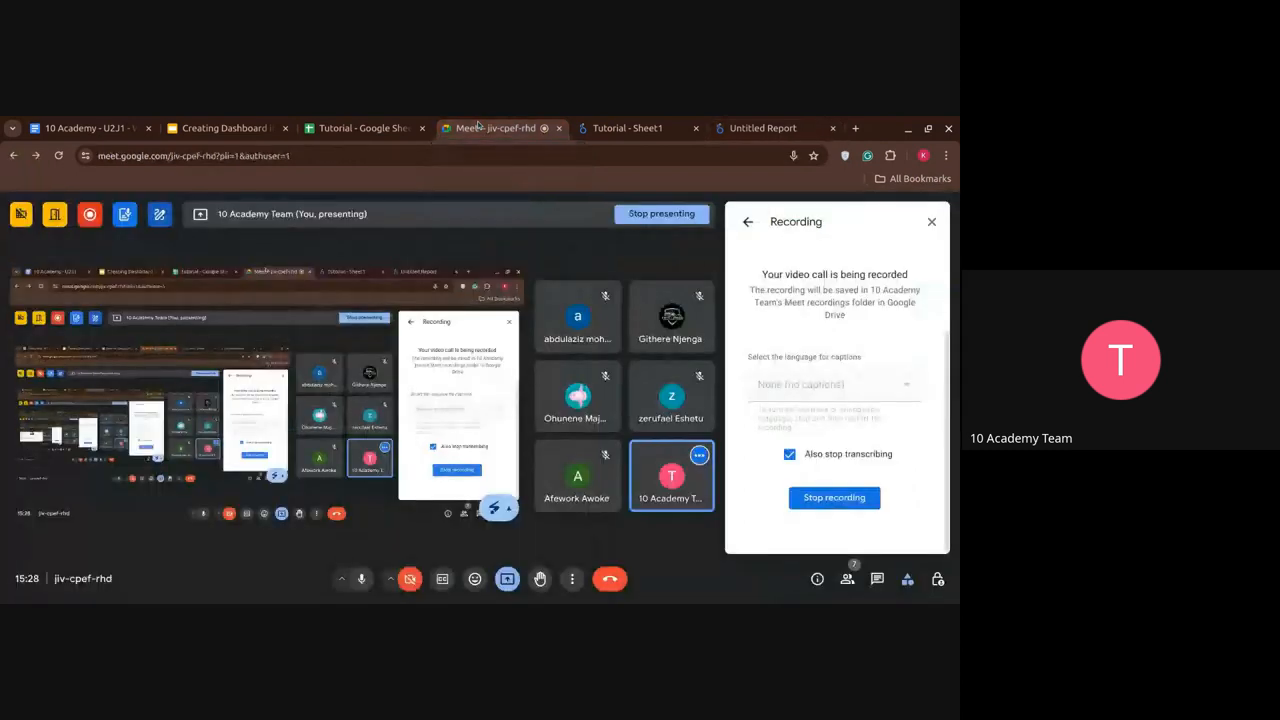
left_click(640, 128)
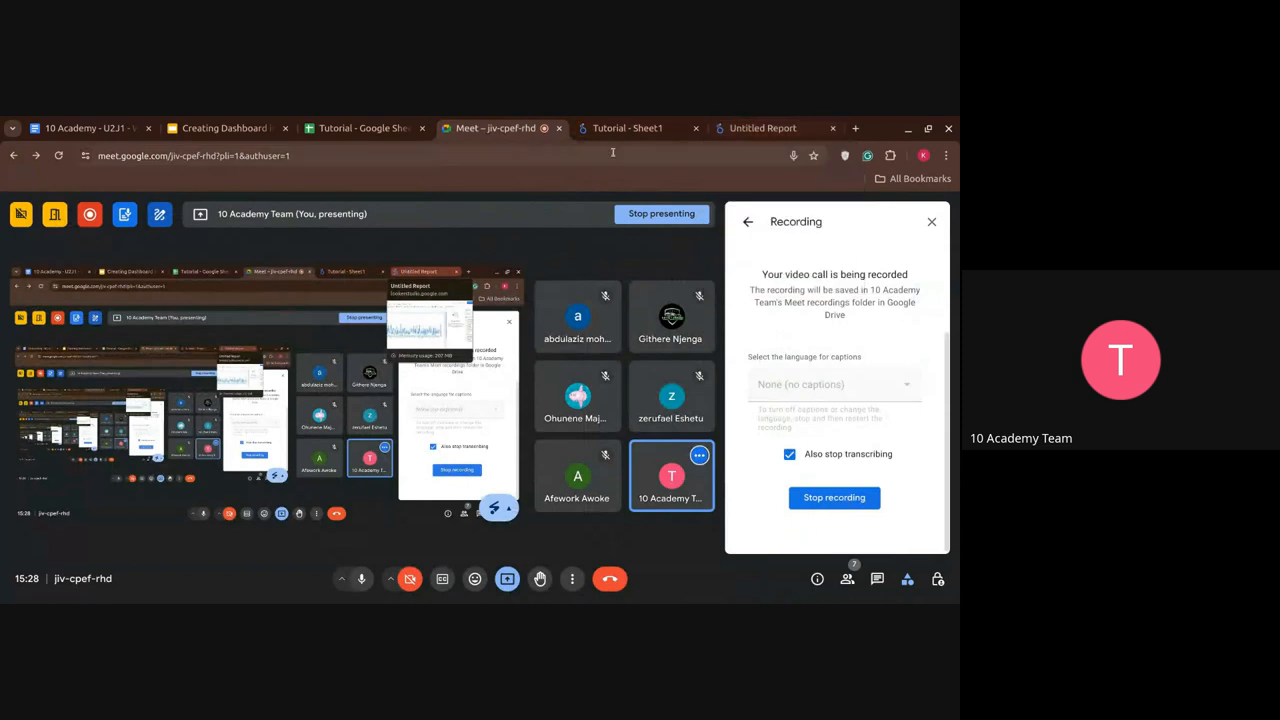
- Create and save calculated field 'Total sales' = Quantity * Price in Tutorial - Sheet1
left_click(628, 128)
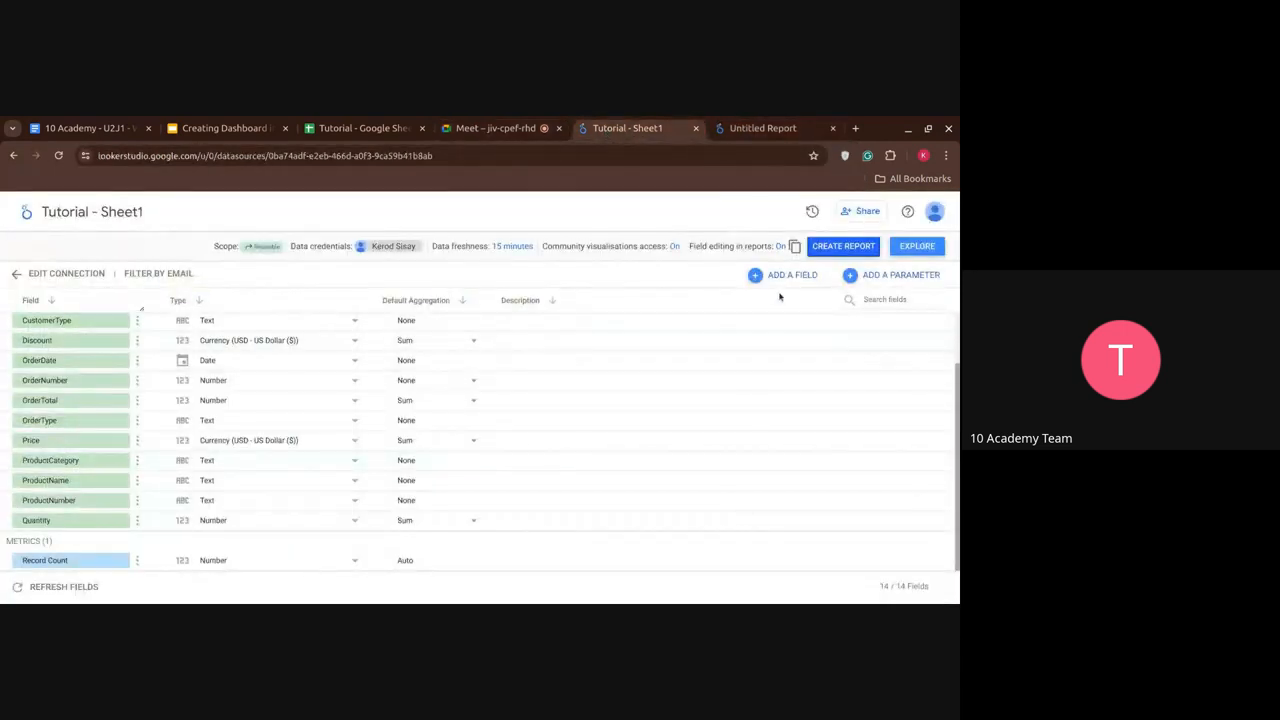
left_click(792, 276)
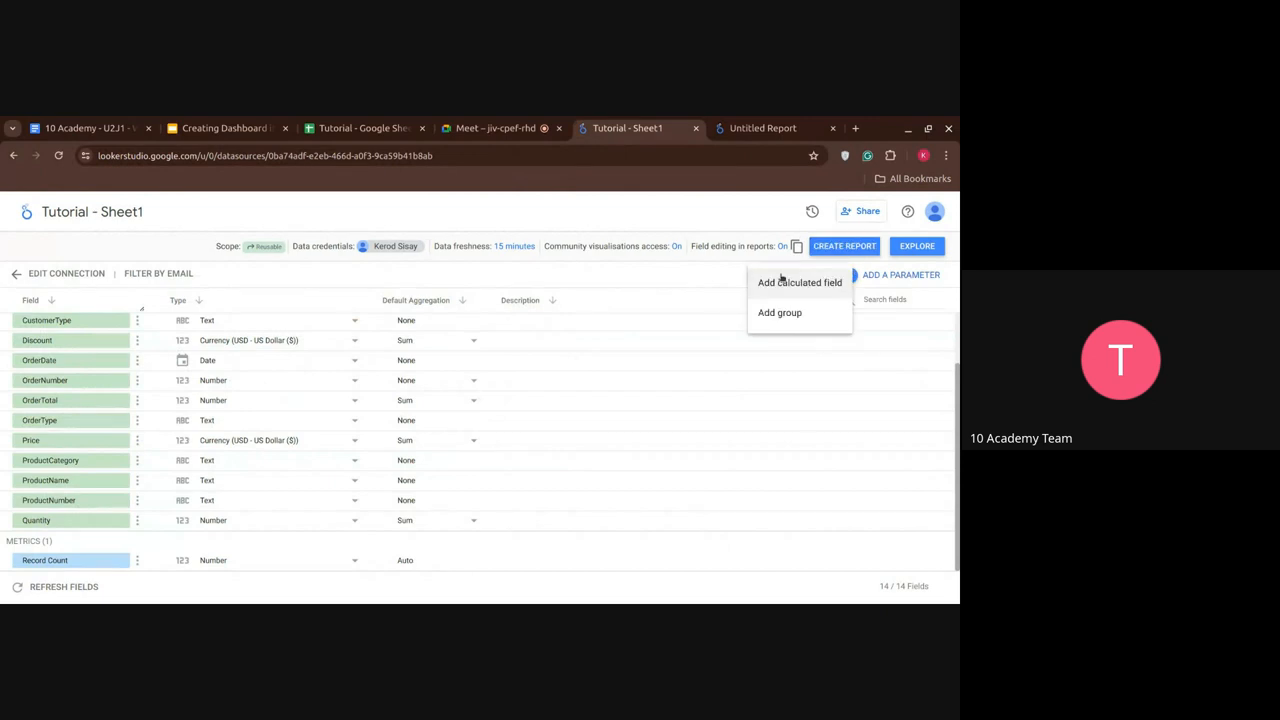
left_click(800, 282)
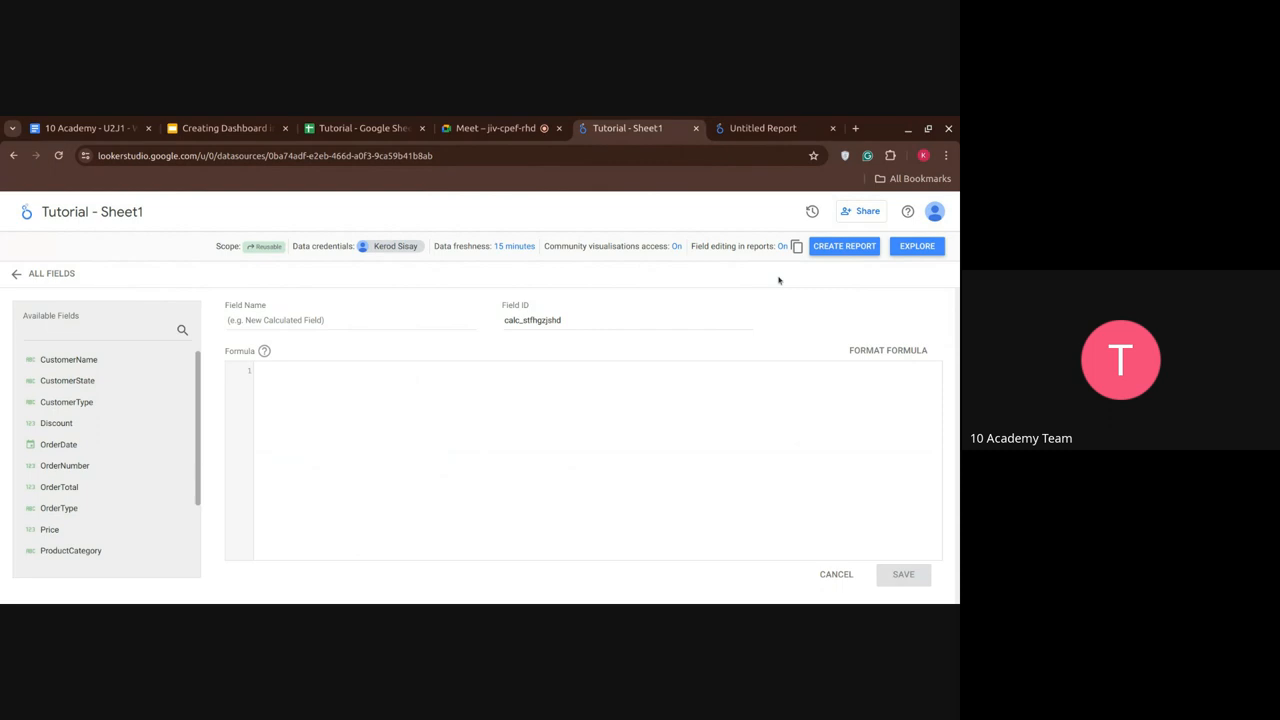
left_click(358, 320)
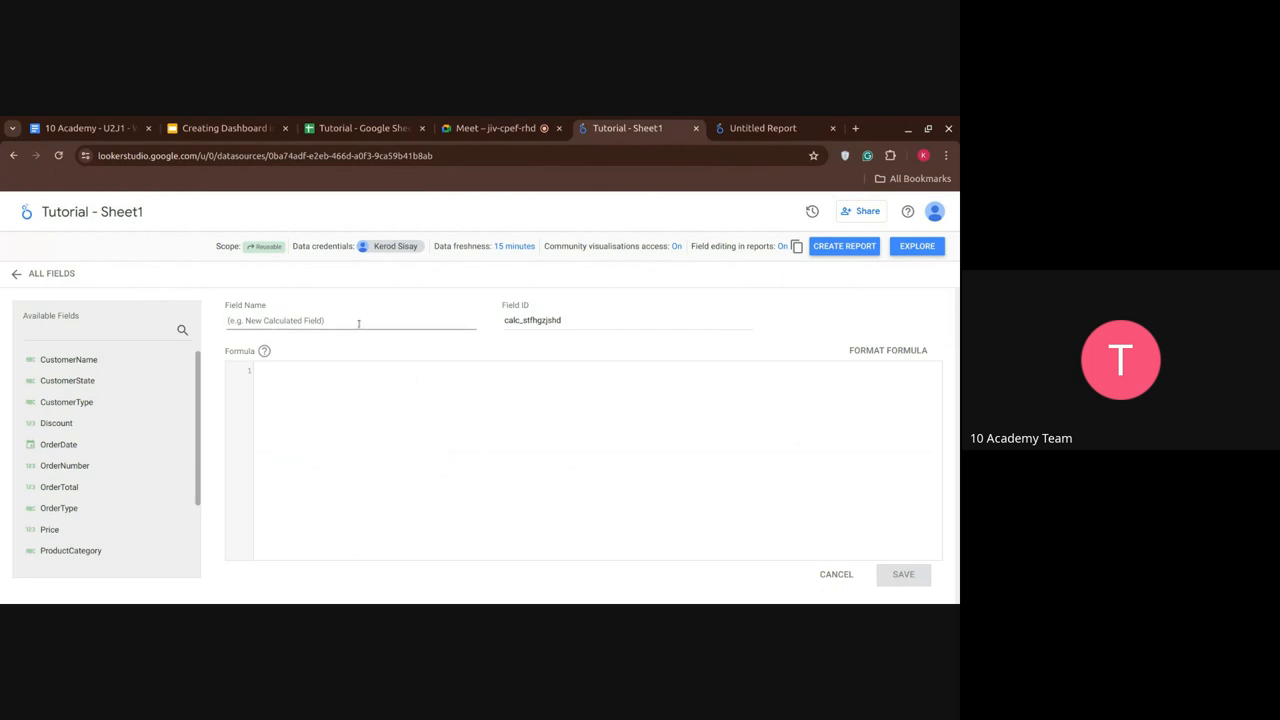
type("T")
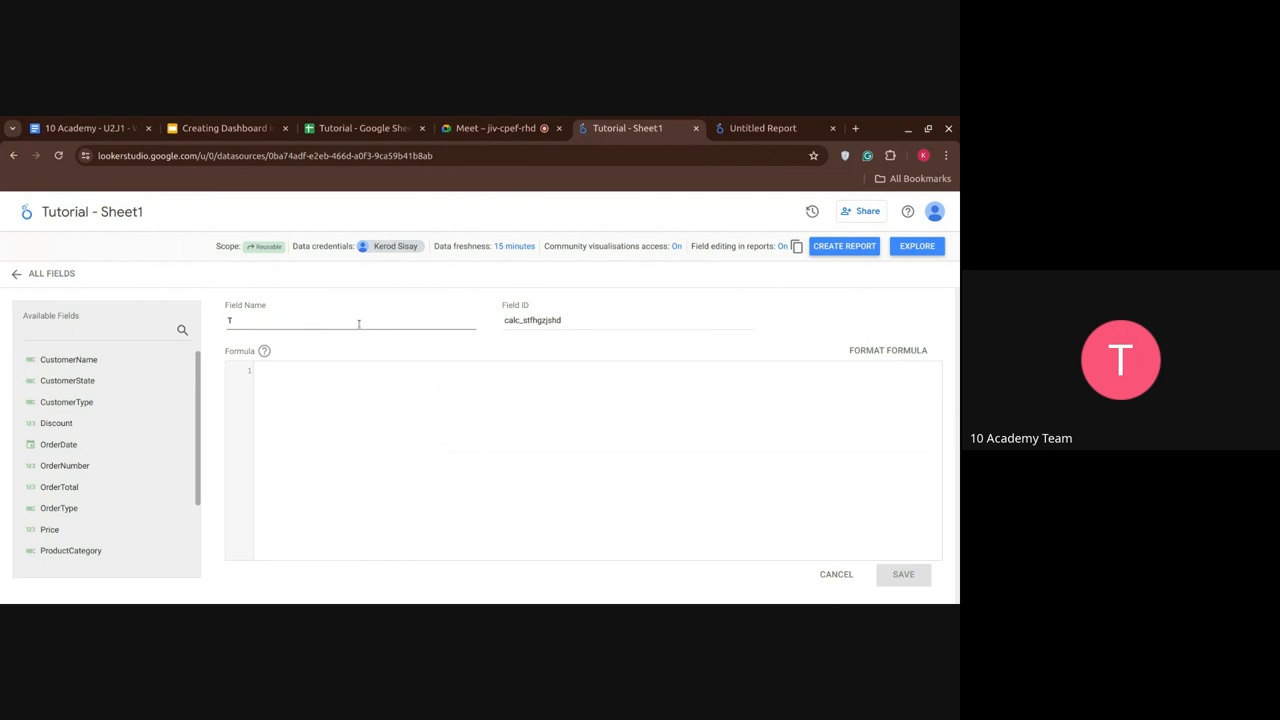
type("Total sales")
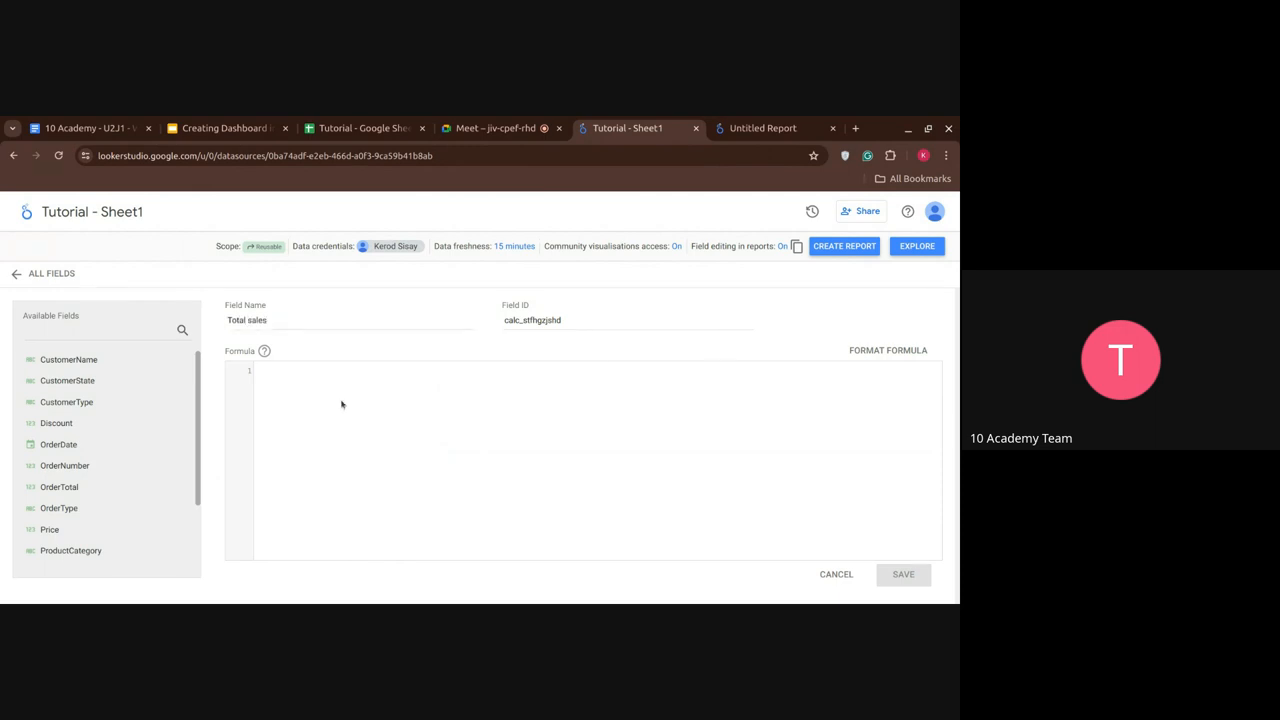
type("Quantity")
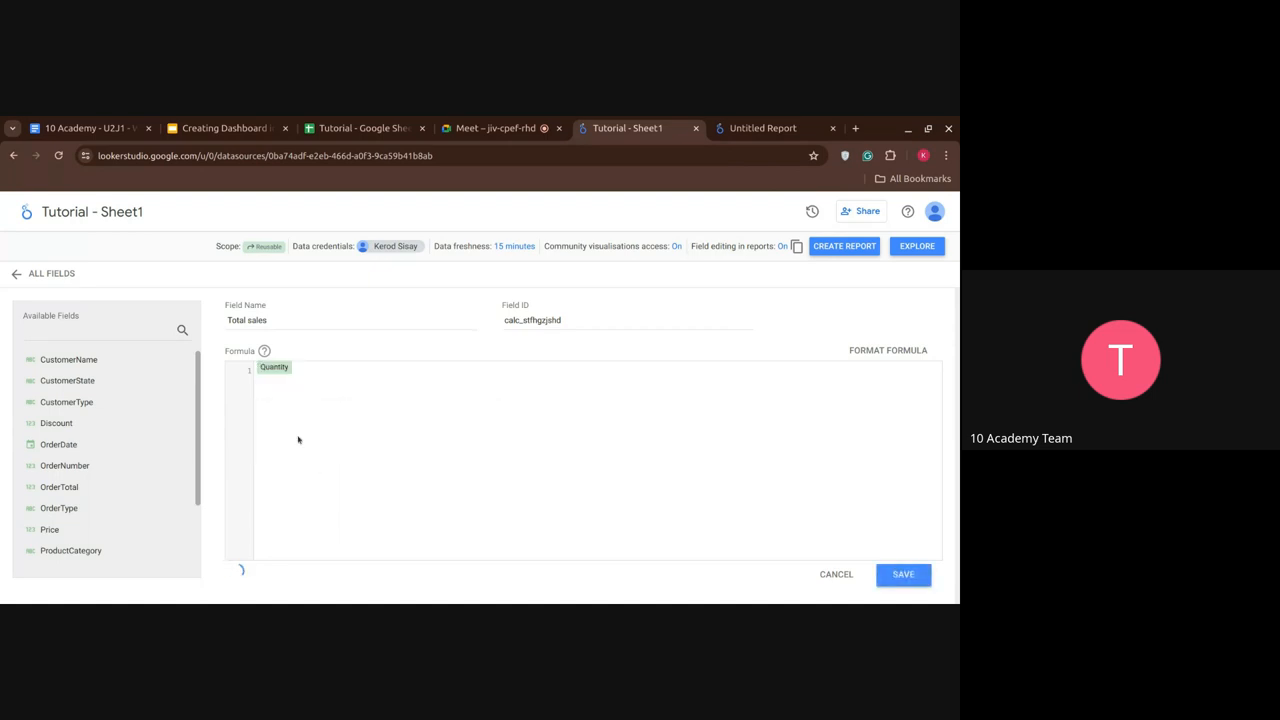
type("*pr")
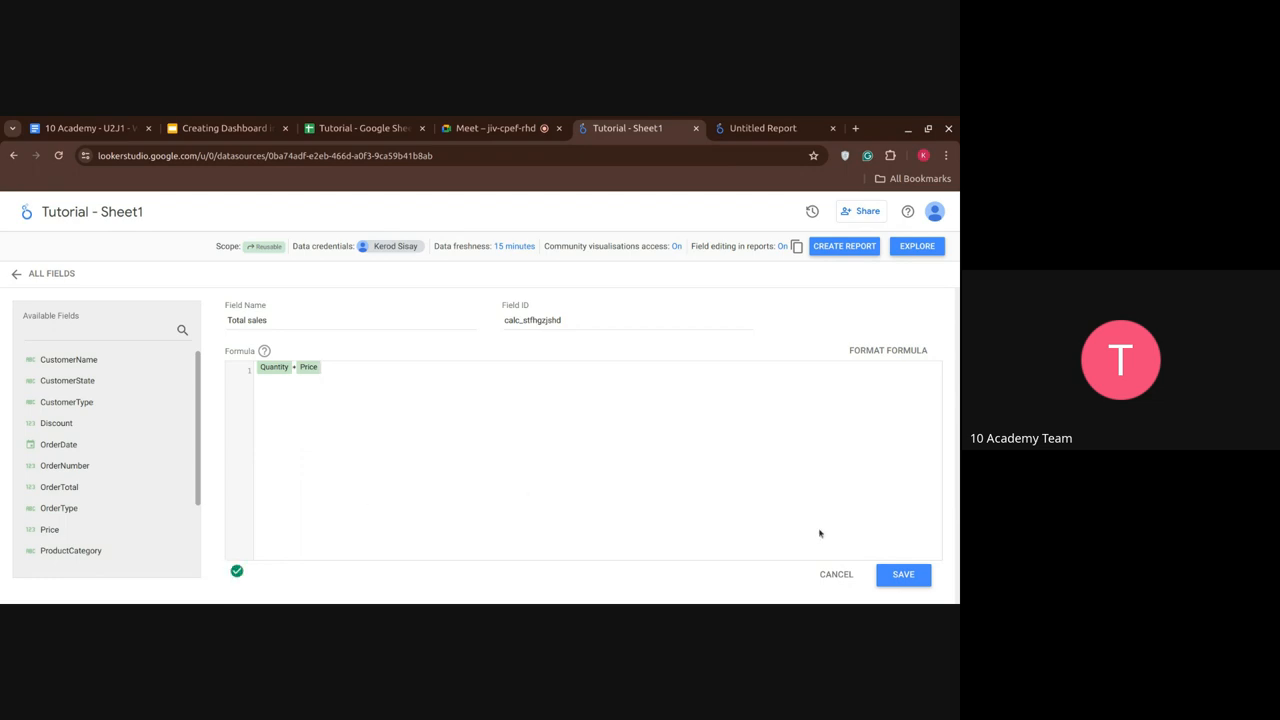
left_click(902, 574)
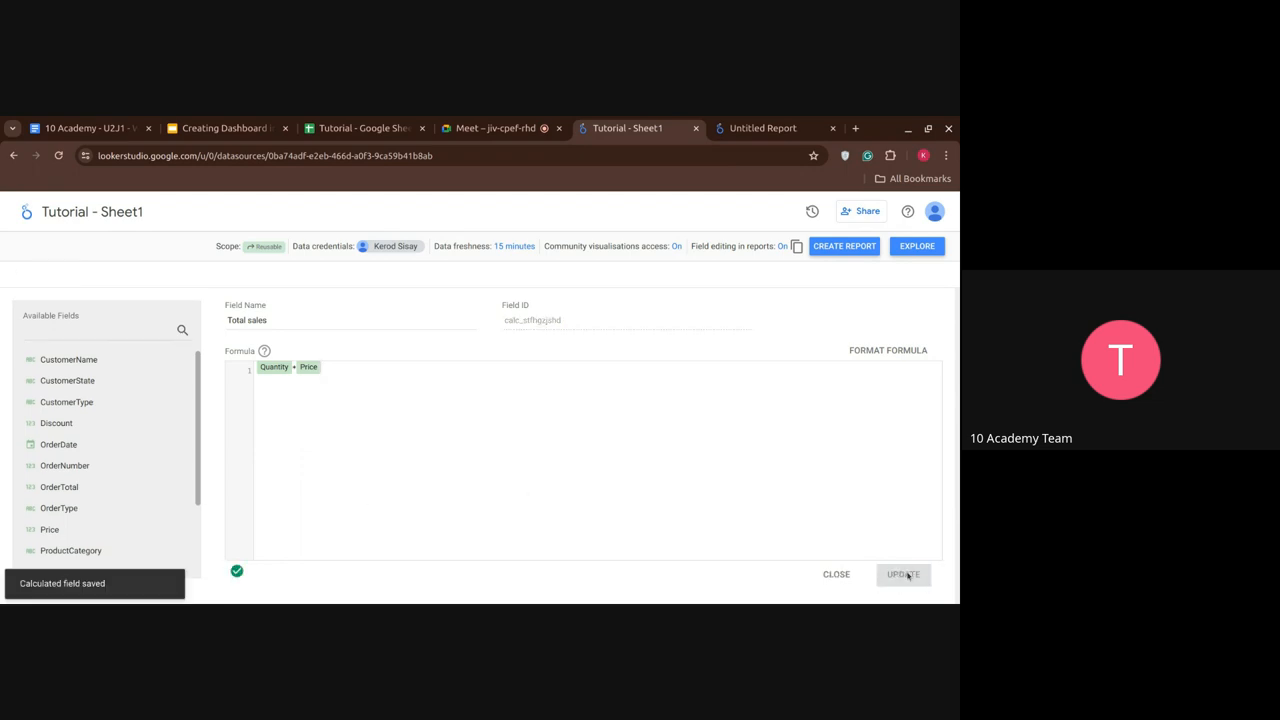
- In the All Fields list, set a field's default aggregation to Sum
left_click(902, 572)
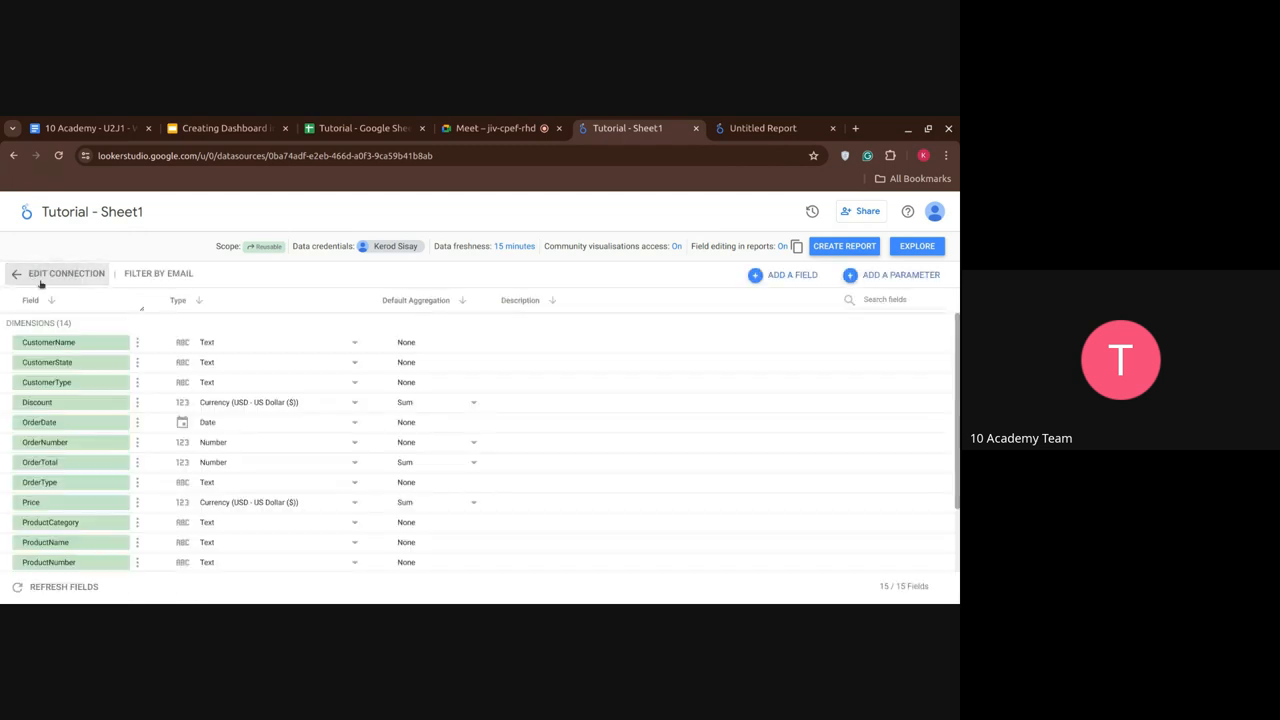
scroll("down", 3)
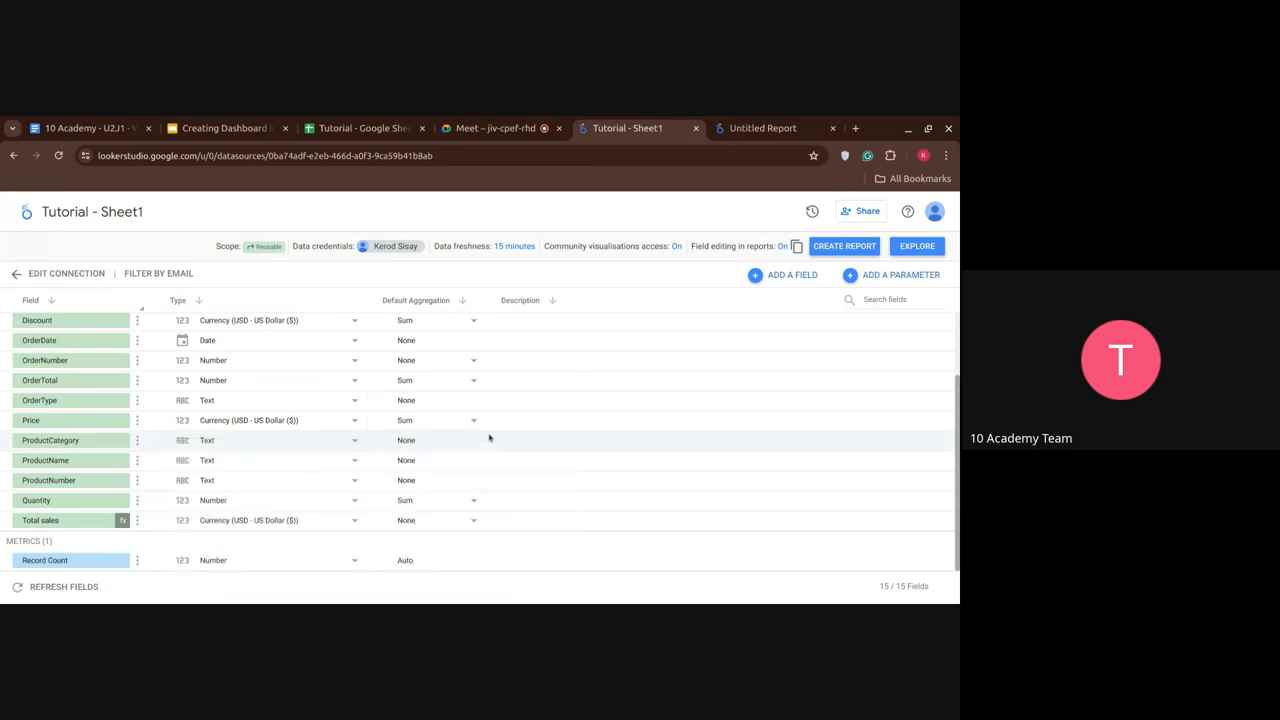
left_click(436, 360)
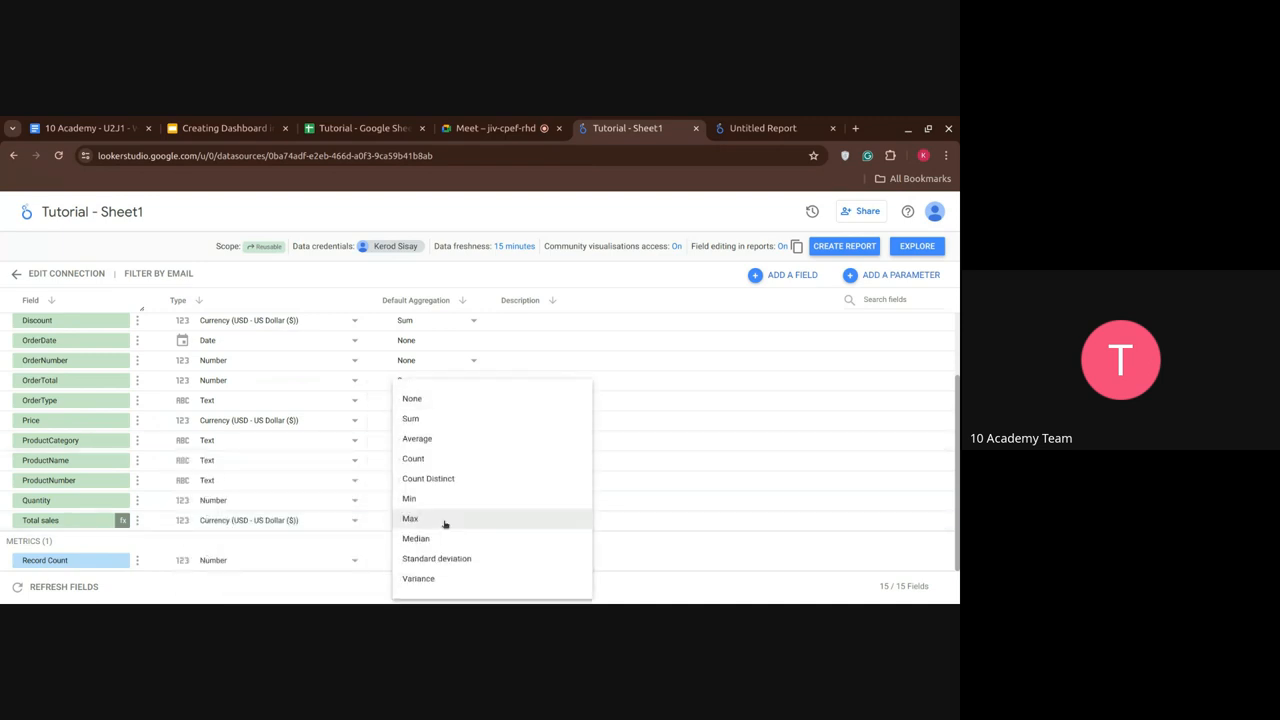
mouse_move(410, 418)
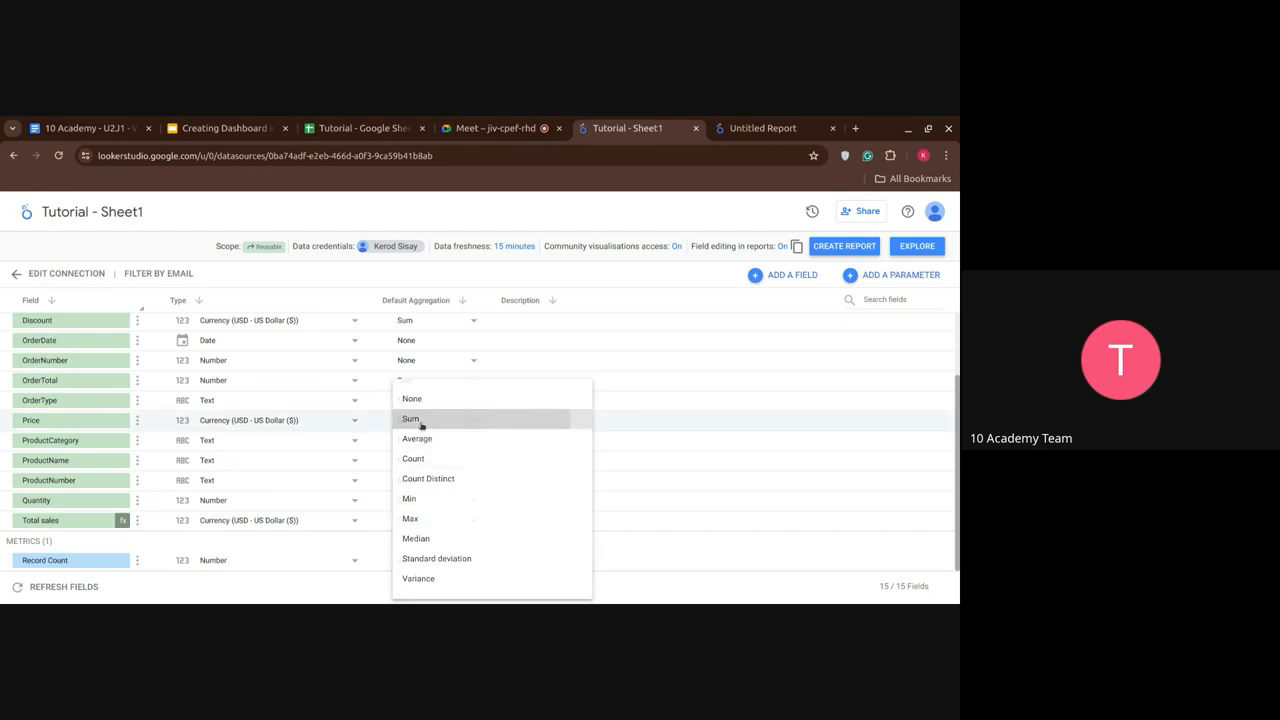
left_click(412, 418)
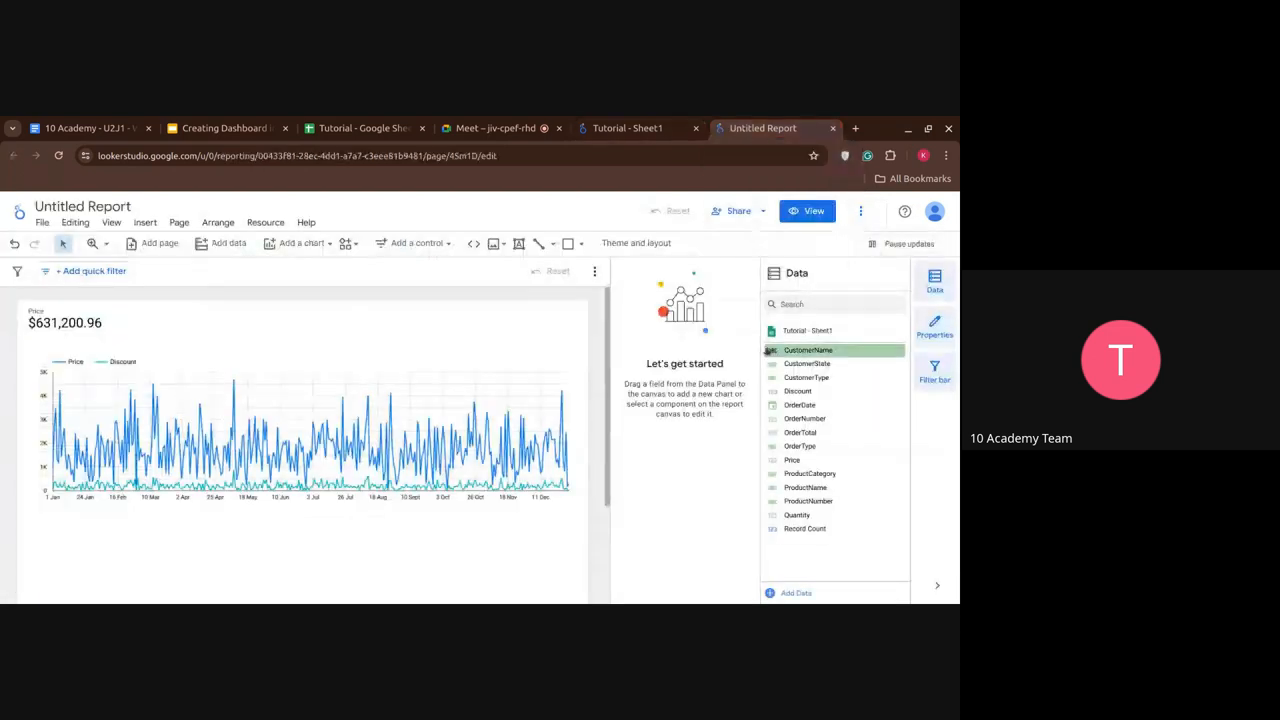
mouse_move(804, 568)
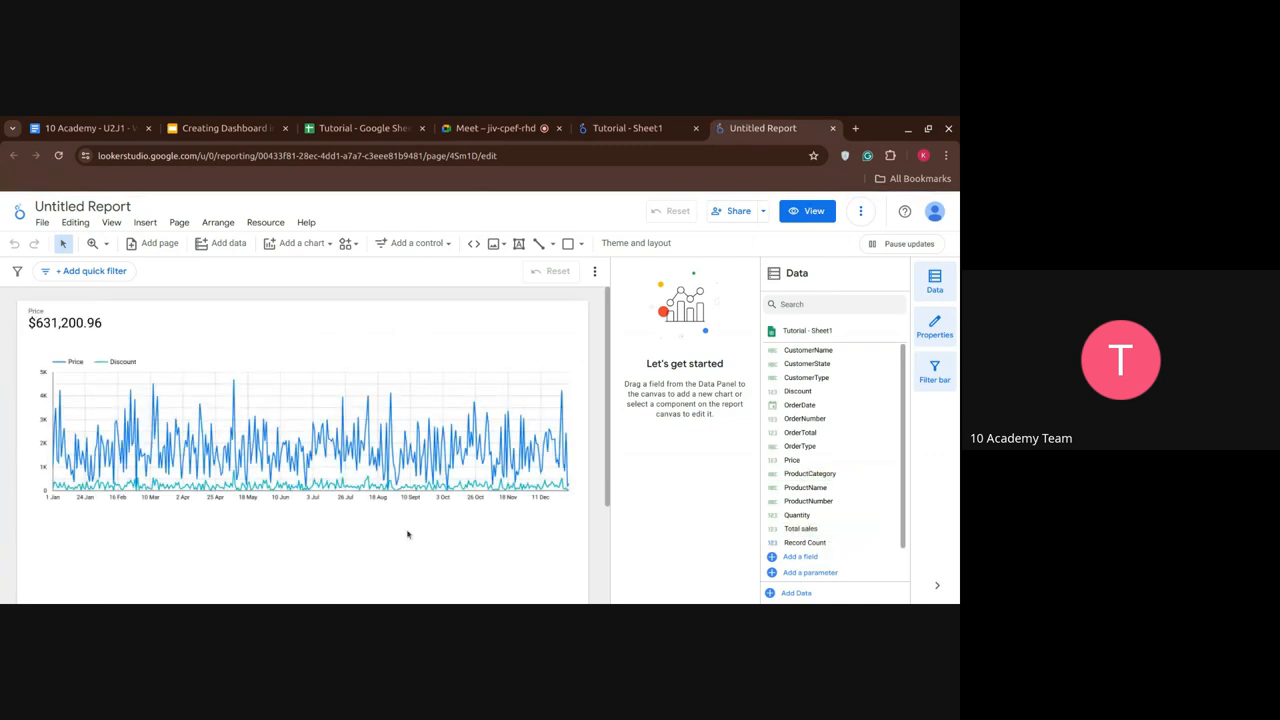
- Drag Total sales onto the canvas below the chart to create a Total sales table
left_click(800, 528)
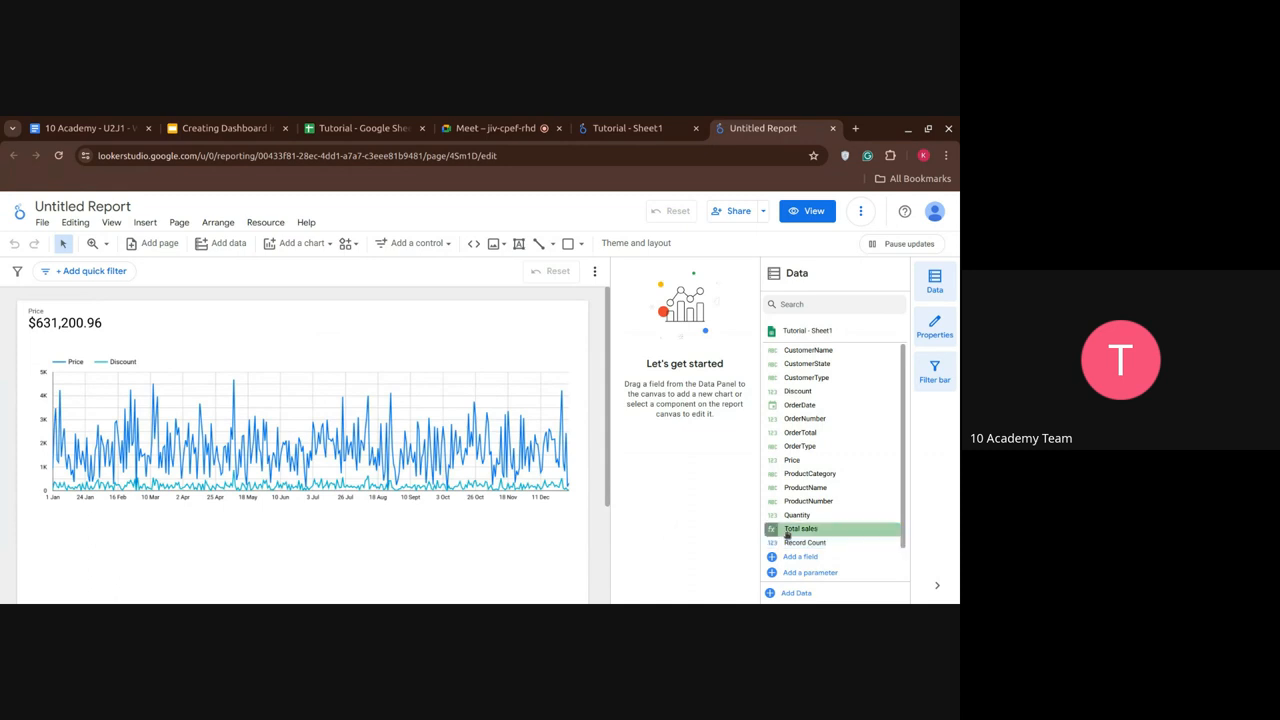
left_click_drag(800, 528, 480, 576)
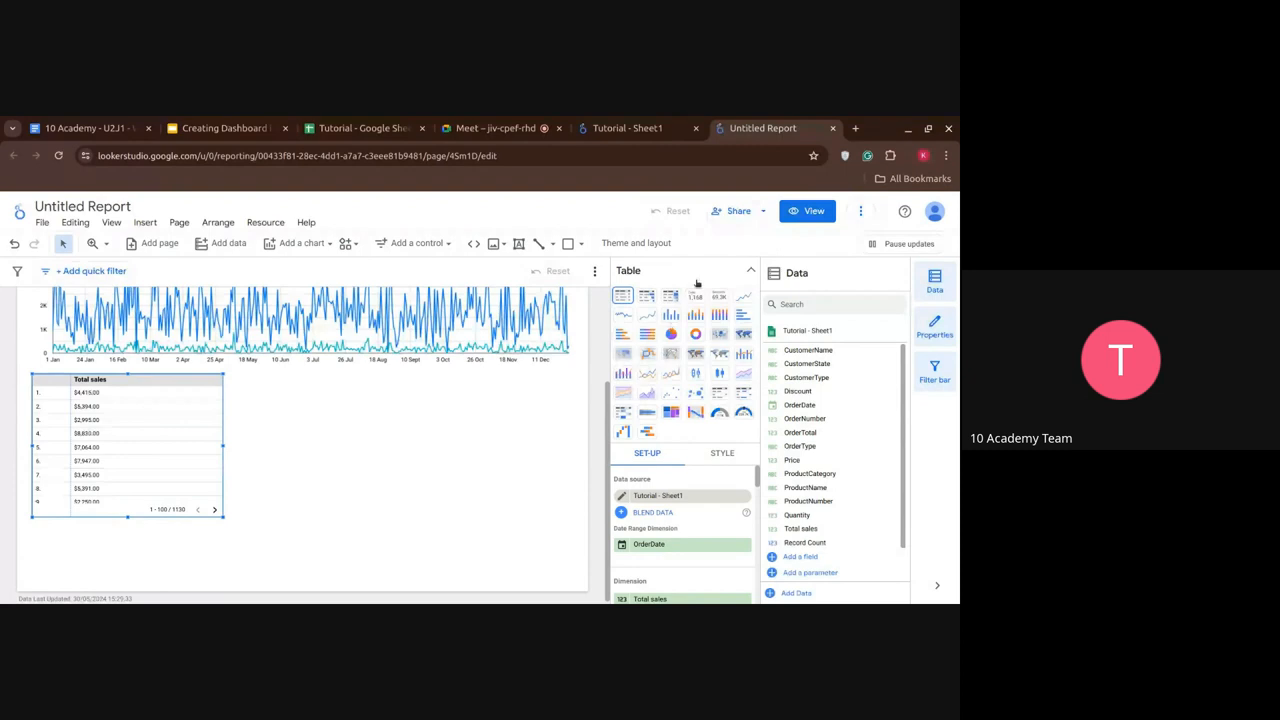
- Convert the table into a small scorecard showing Total sales of $6,970,737.01
left_click(696, 296)
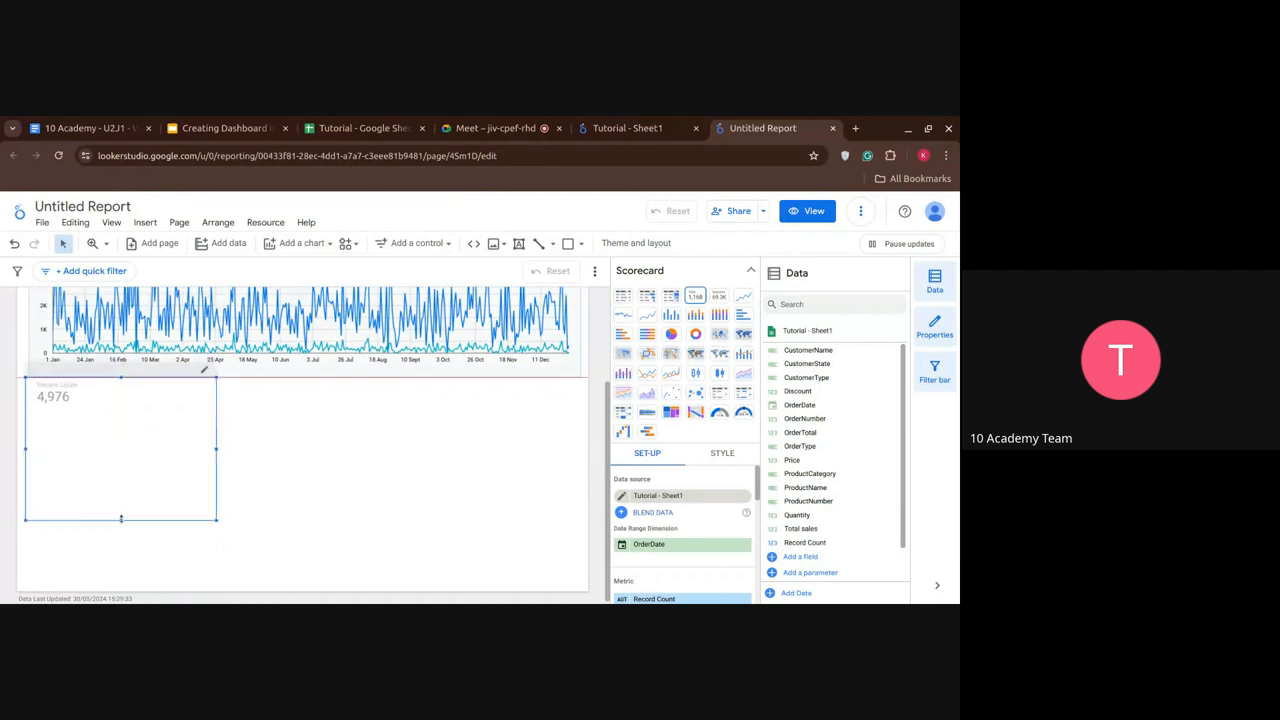
left_click_drag(120, 518, 120, 424)
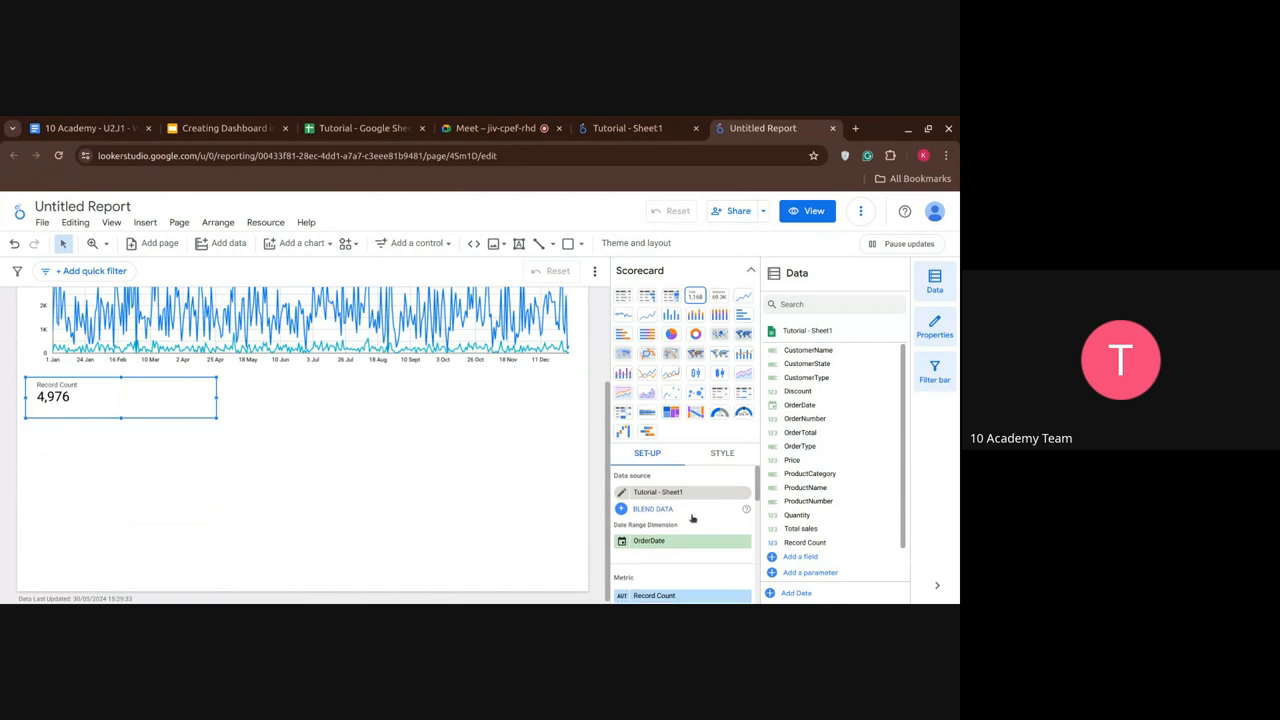
scroll("down", 3)
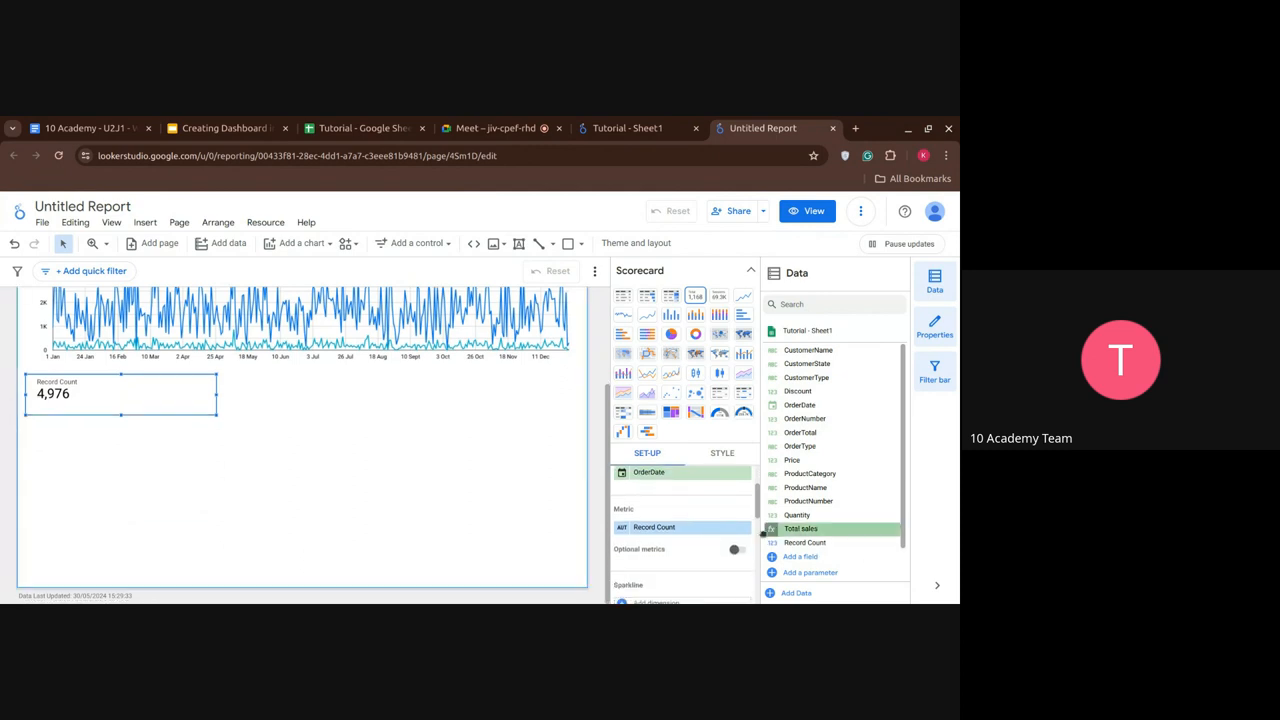
left_click(800, 528)
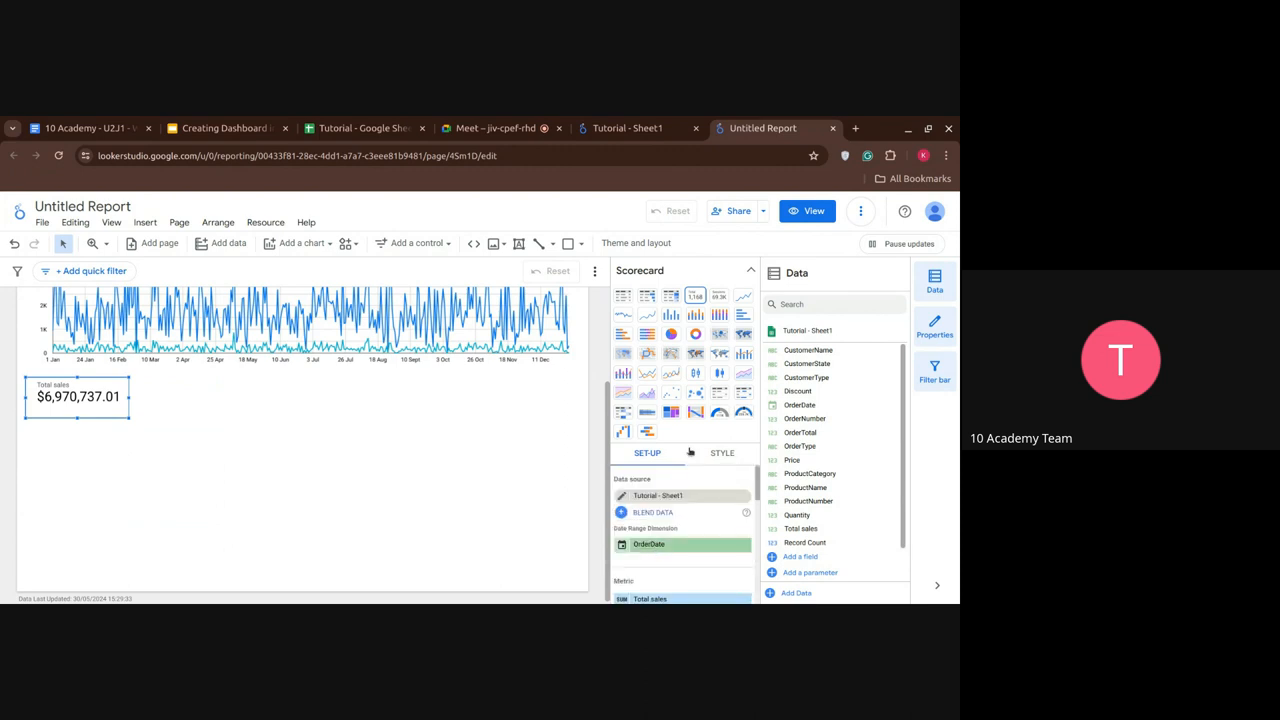
mouse_move(520, 450)
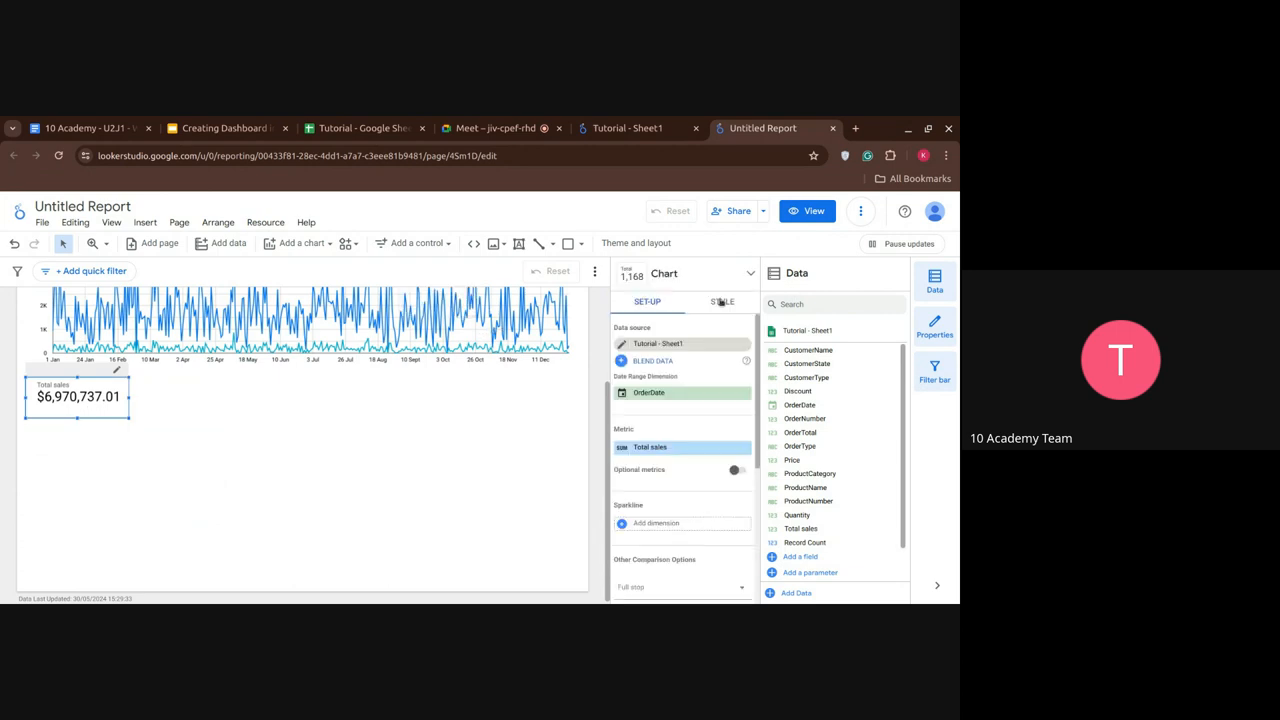
- Enable Compact numbers so Total sales reads $6.97M, then start a new calculated field
left_click(722, 302)
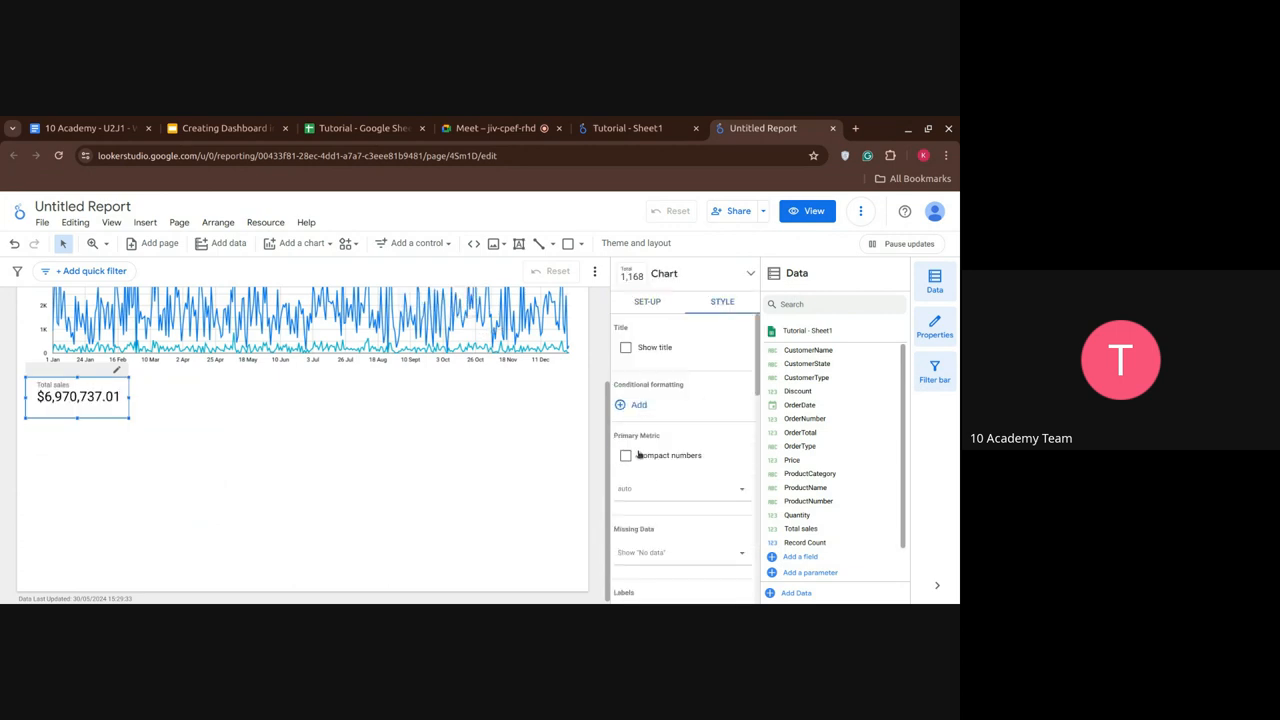
left_click(626, 456)
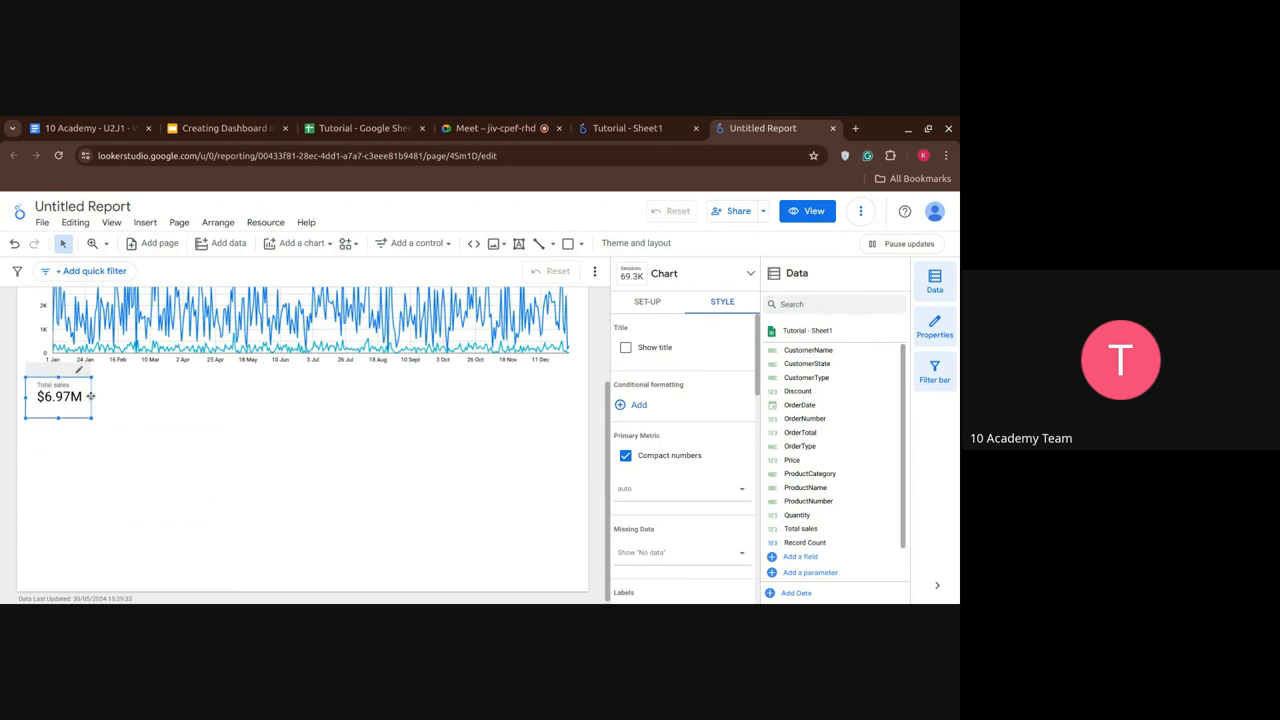
left_click(244, 498)
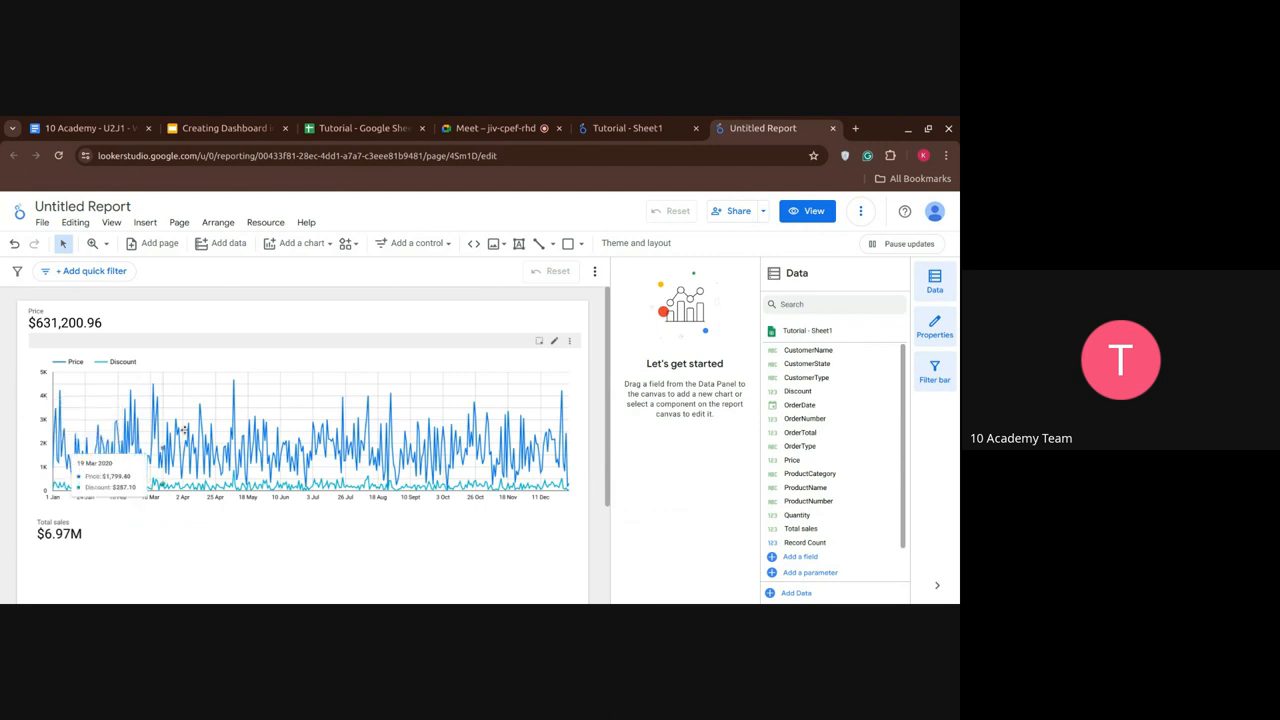
mouse_move(444, 540)
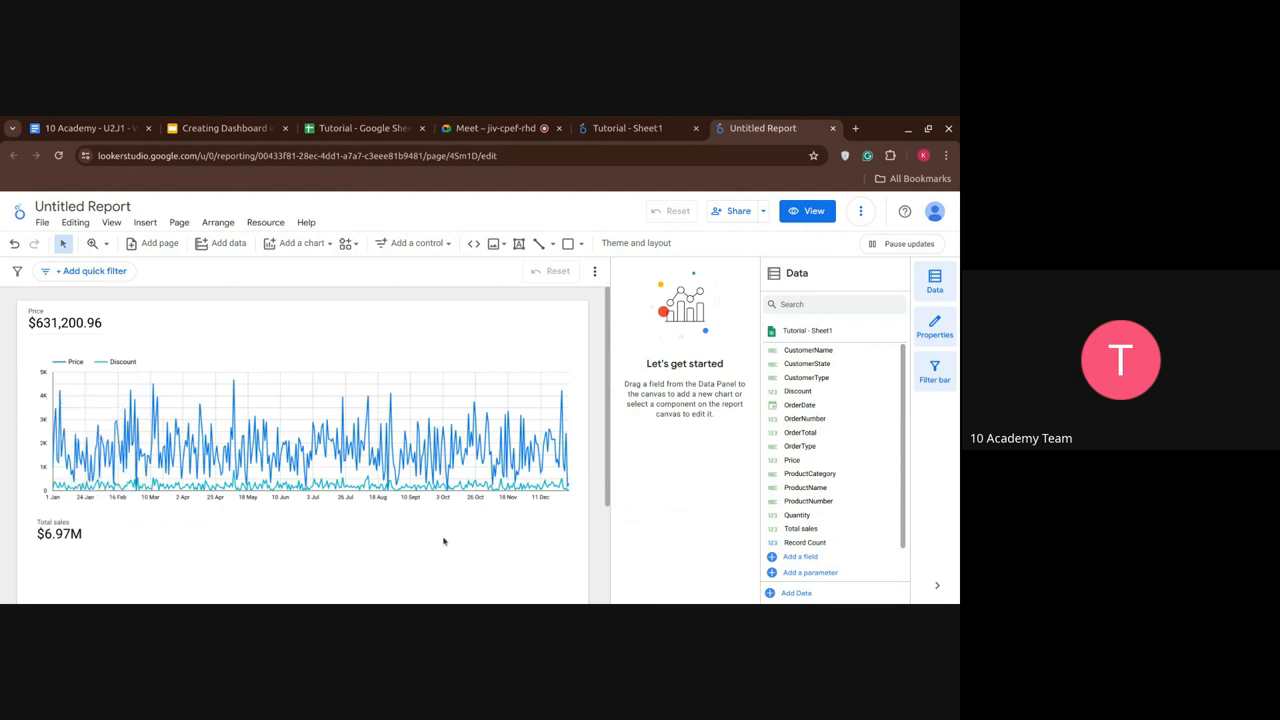
left_click(796, 516)
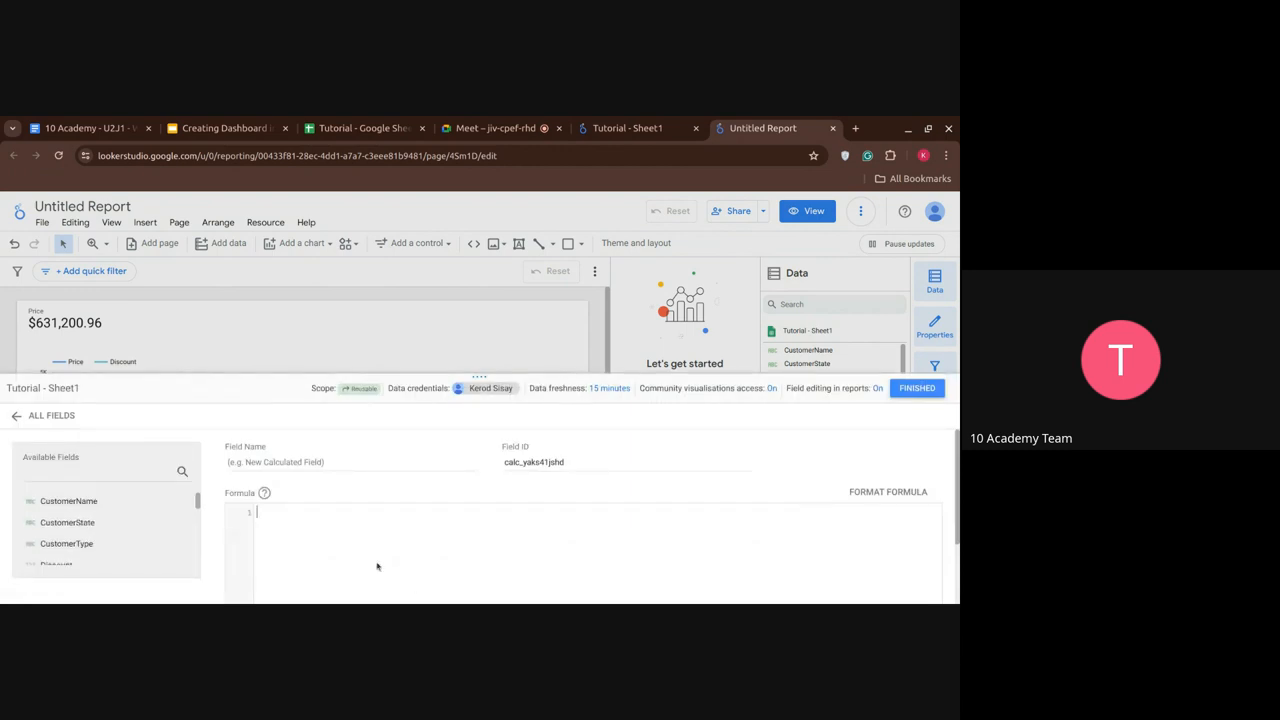
- Name the new field 'Total price after discount' and begin its formula with Price
left_click(350, 462)
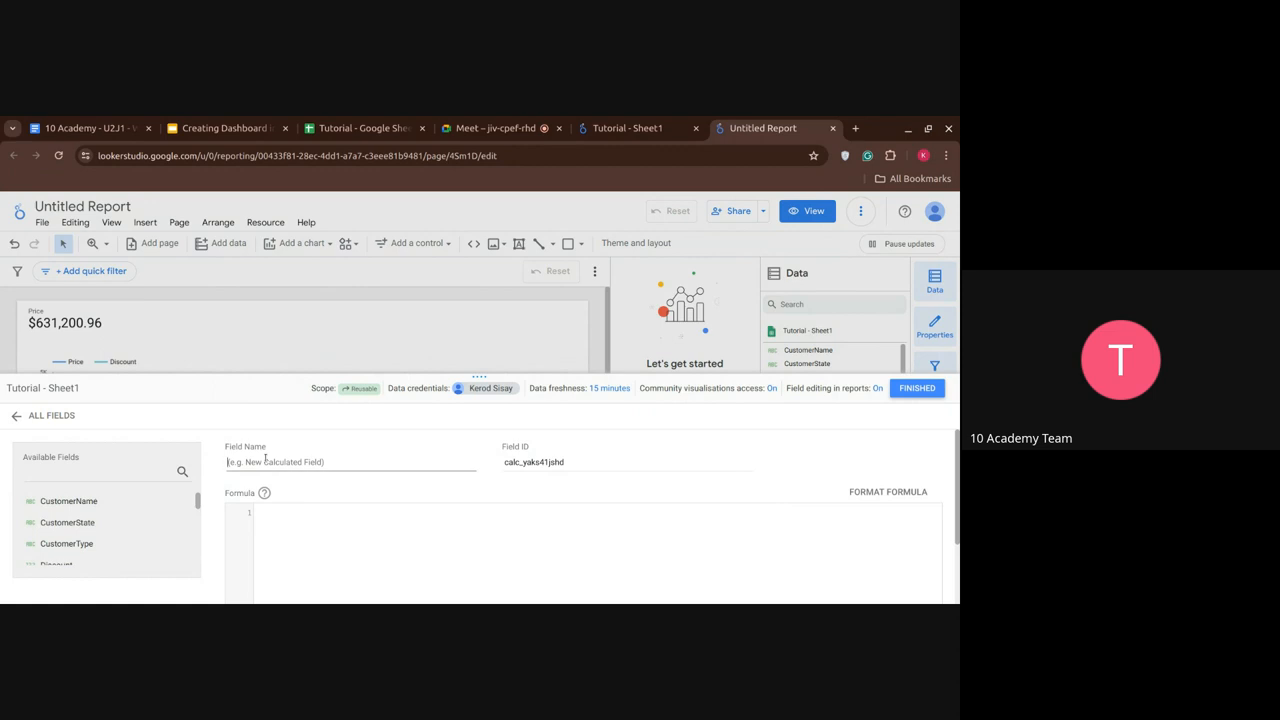
type("Total p")
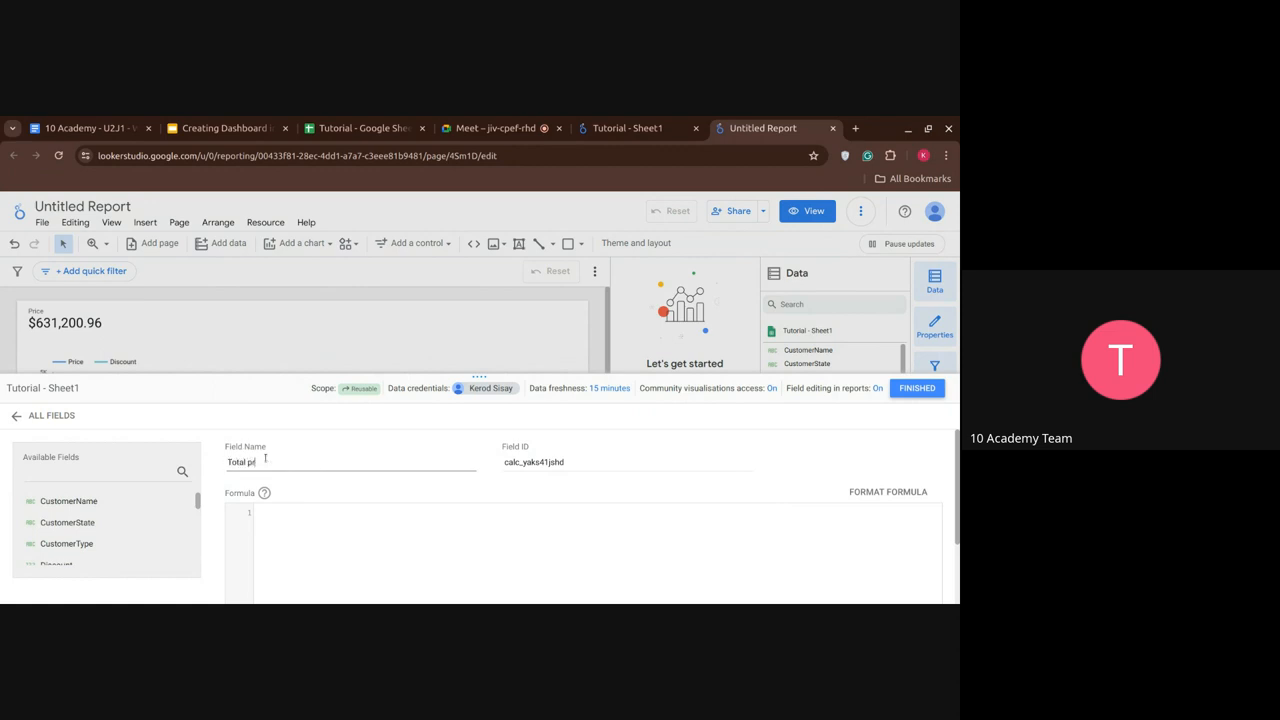
type("rice after discount")
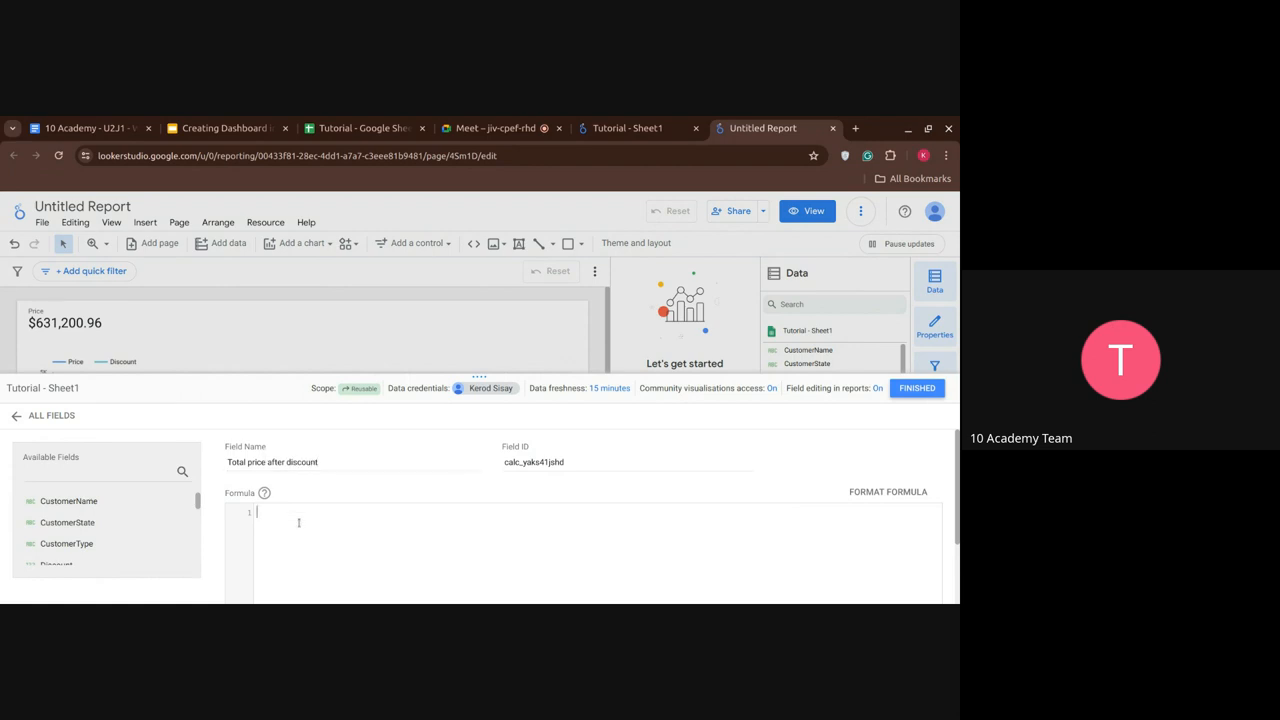
type("()")
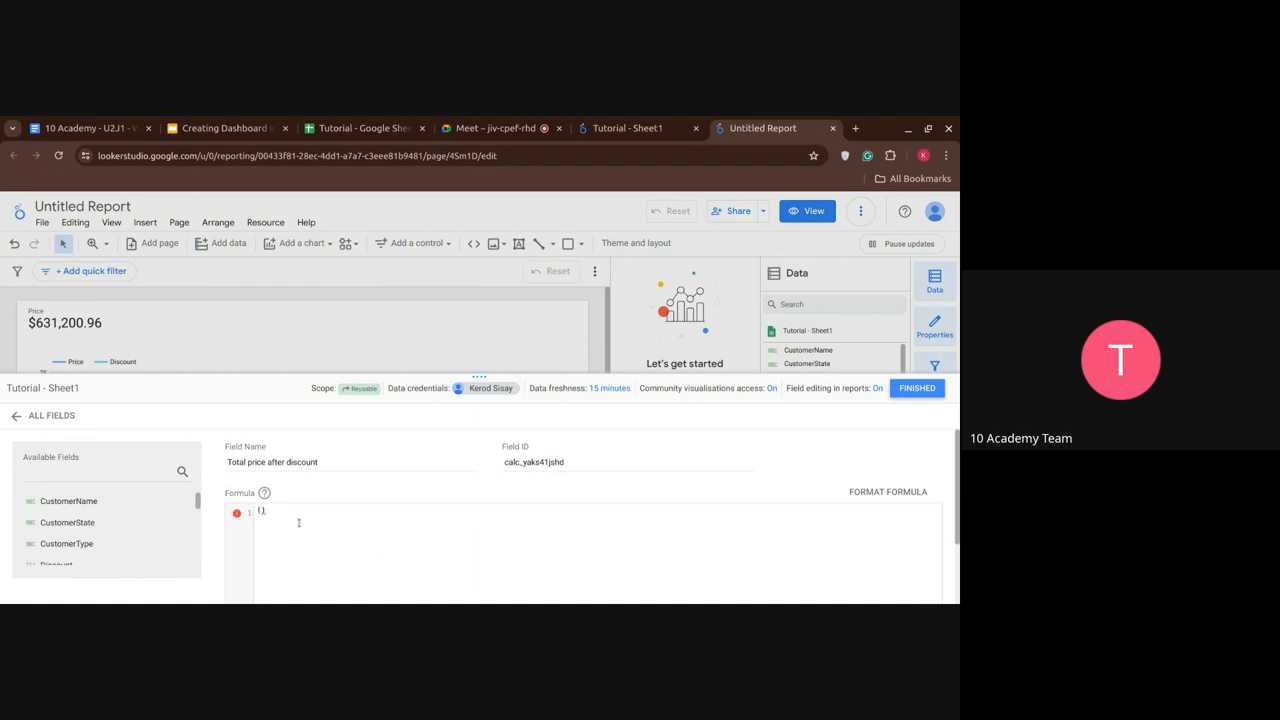
type("p1")
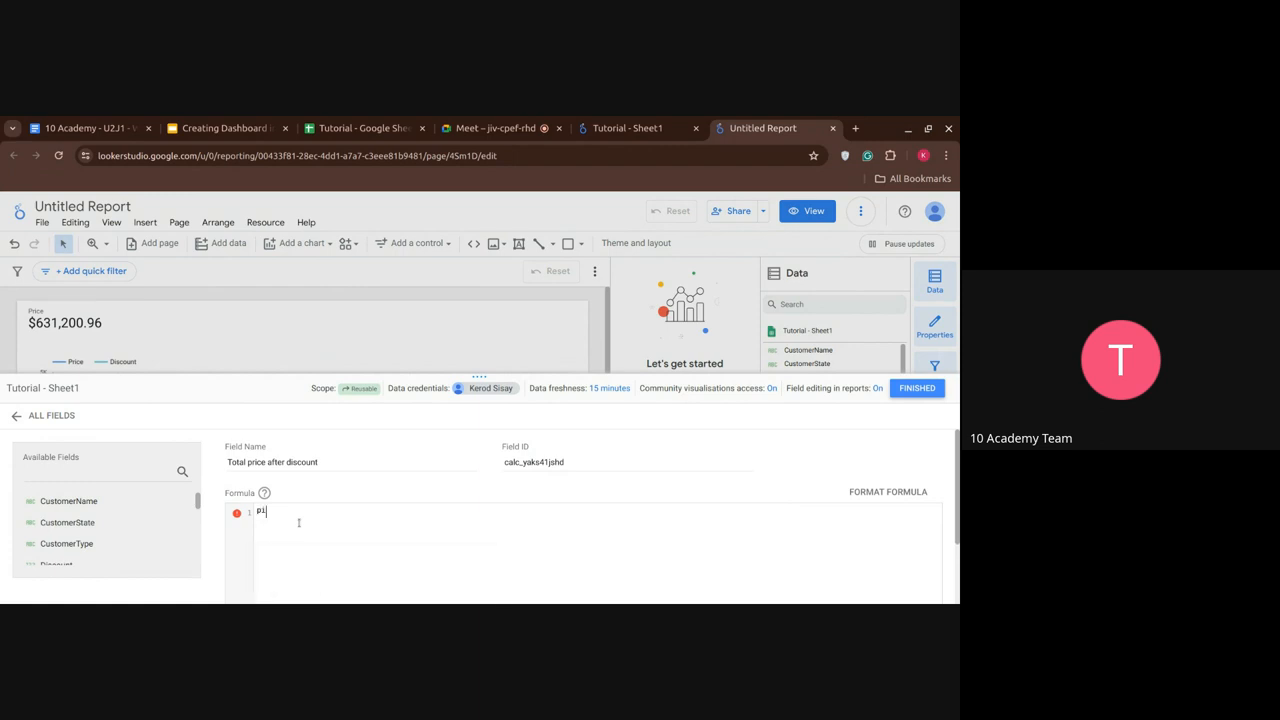
type("Price")
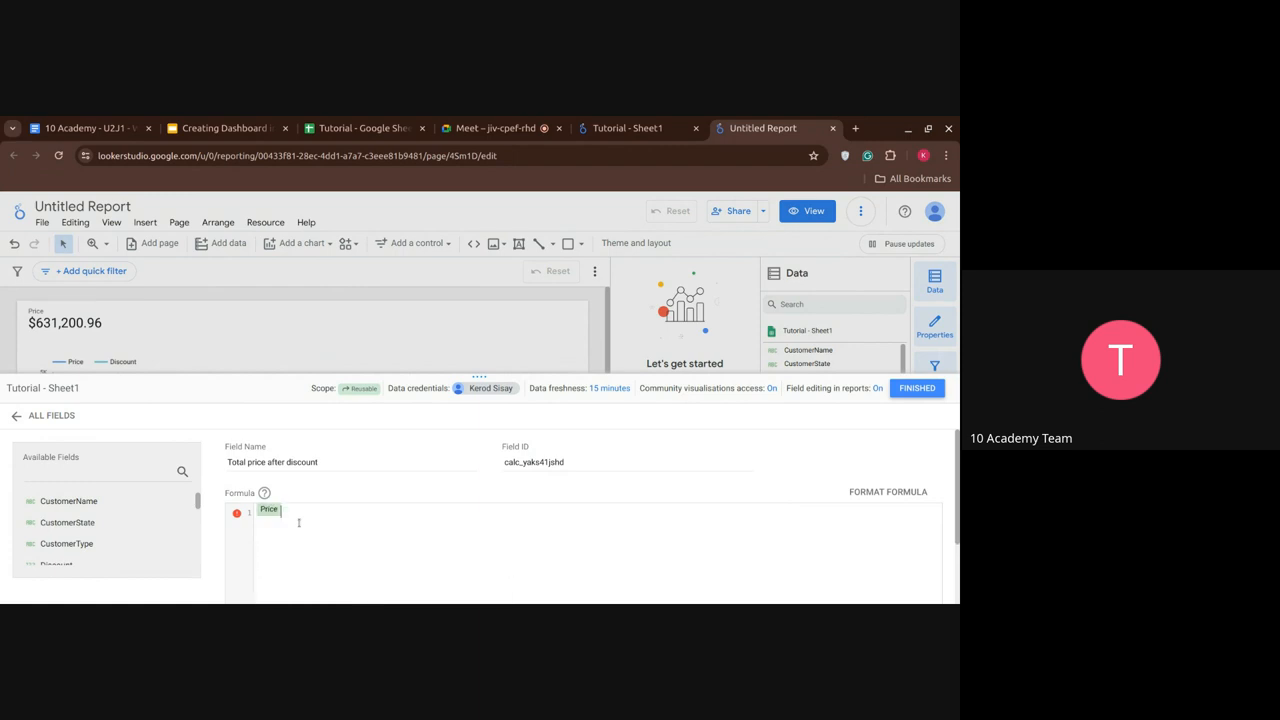
- Complete the formula as Price - Discount * Quantity and leave the field editor
type("-")
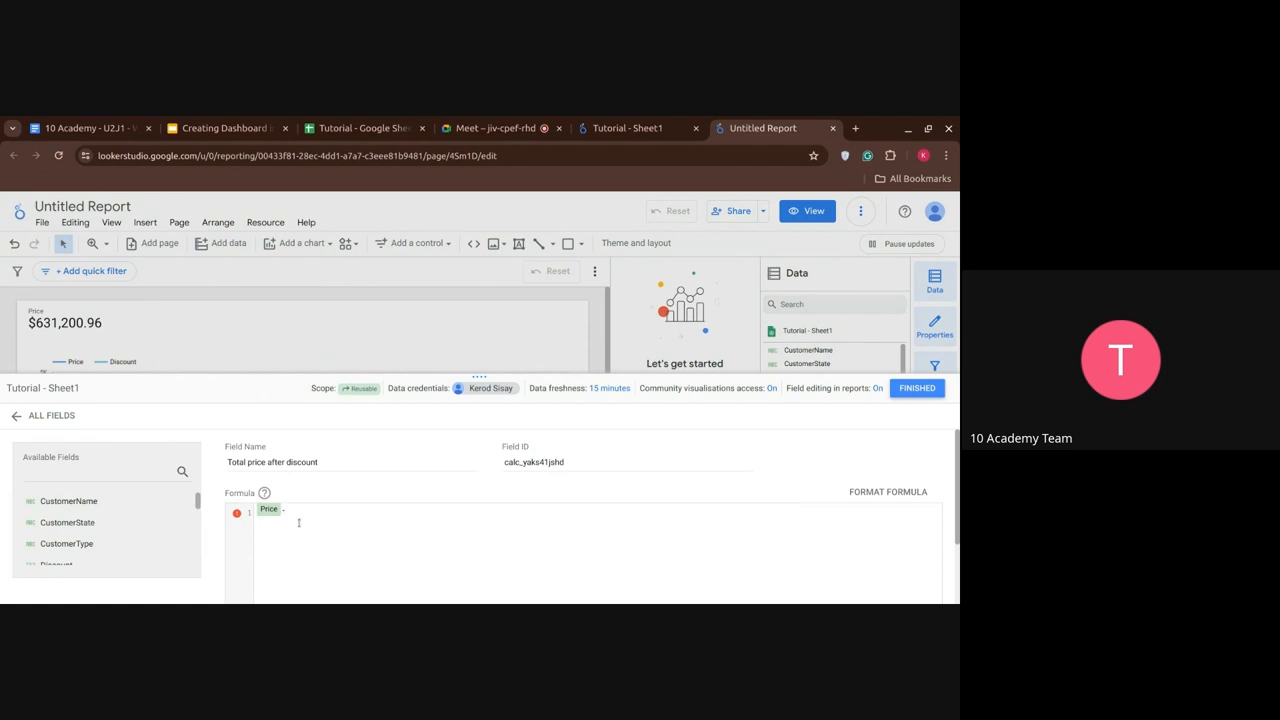
type("Discount )")
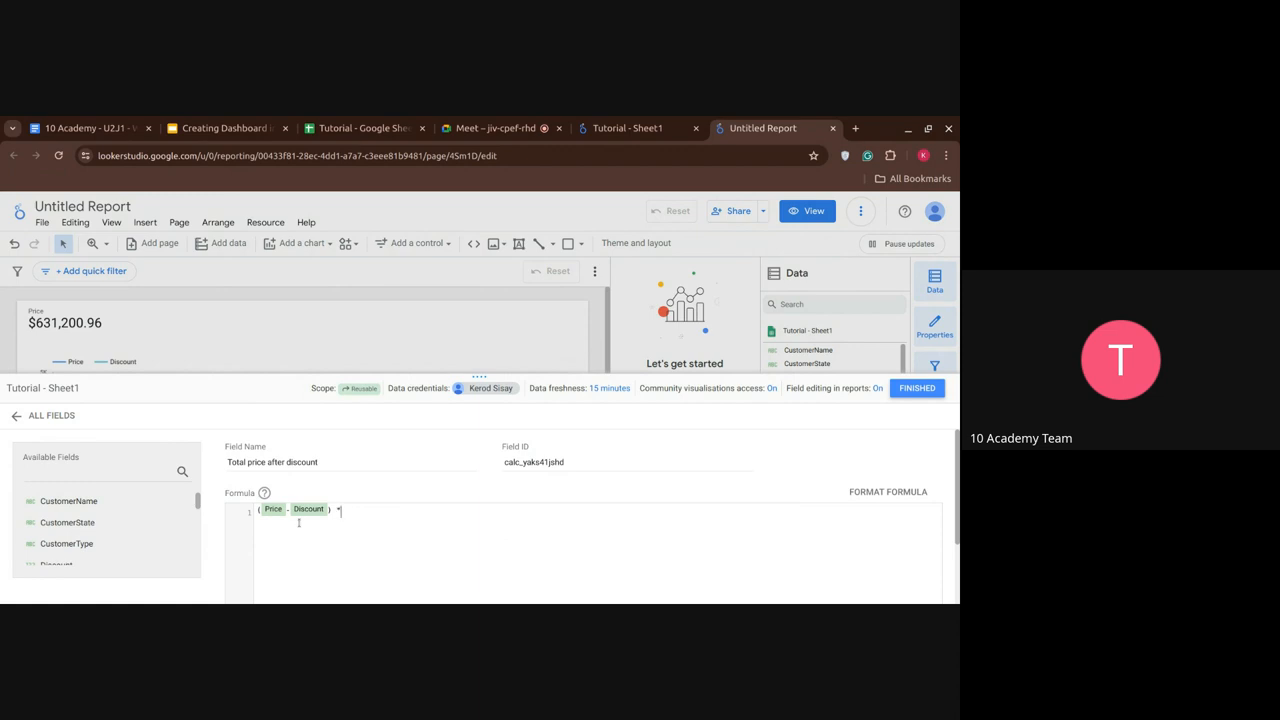
type("*")
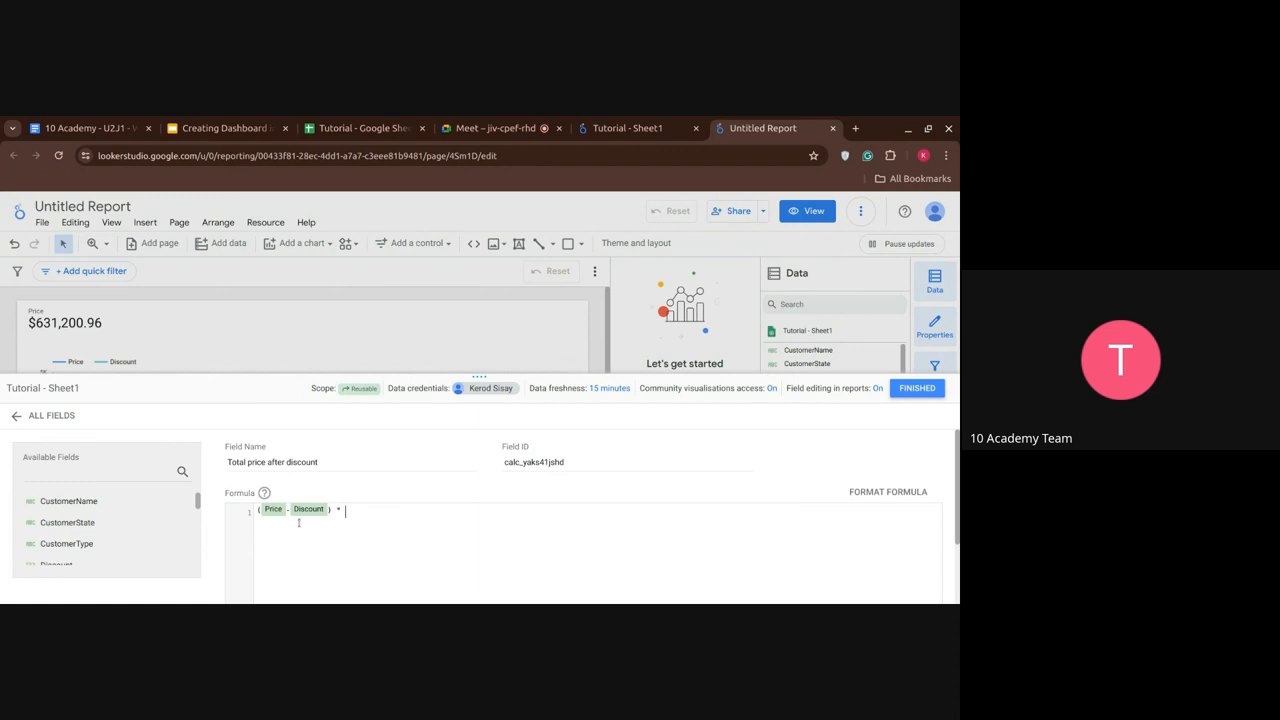
type("qu")
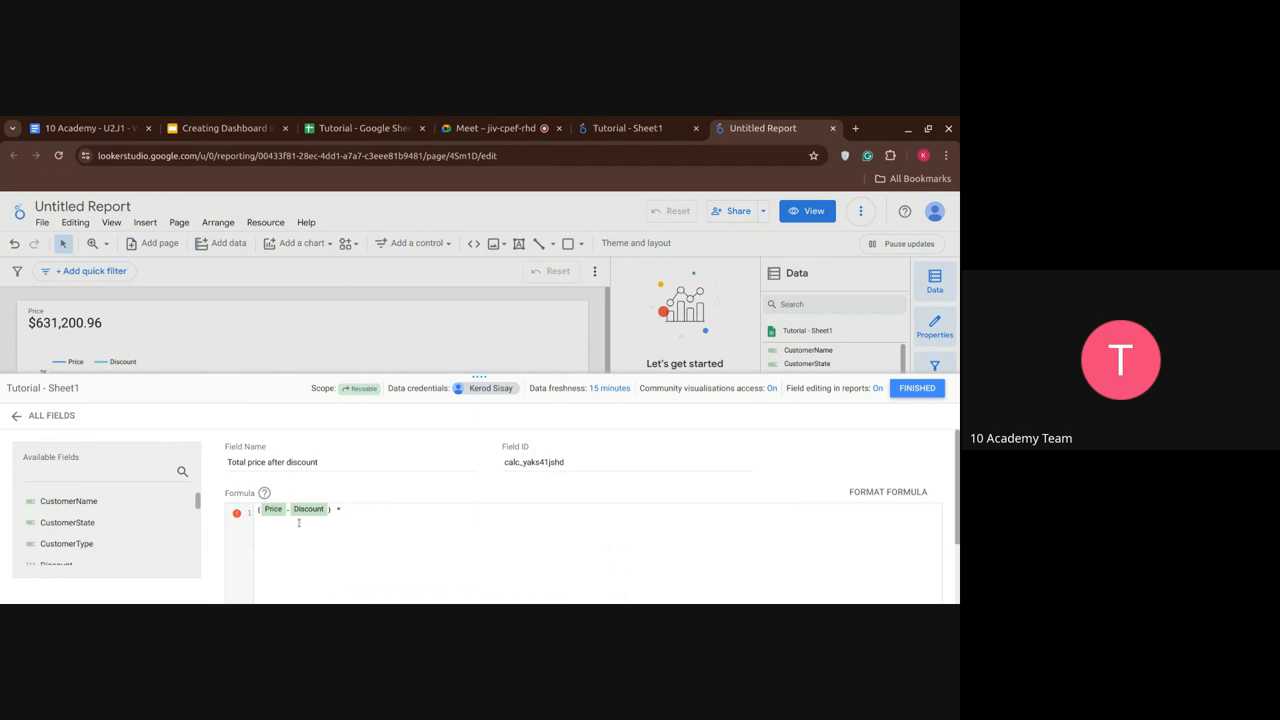
type("Quantity")
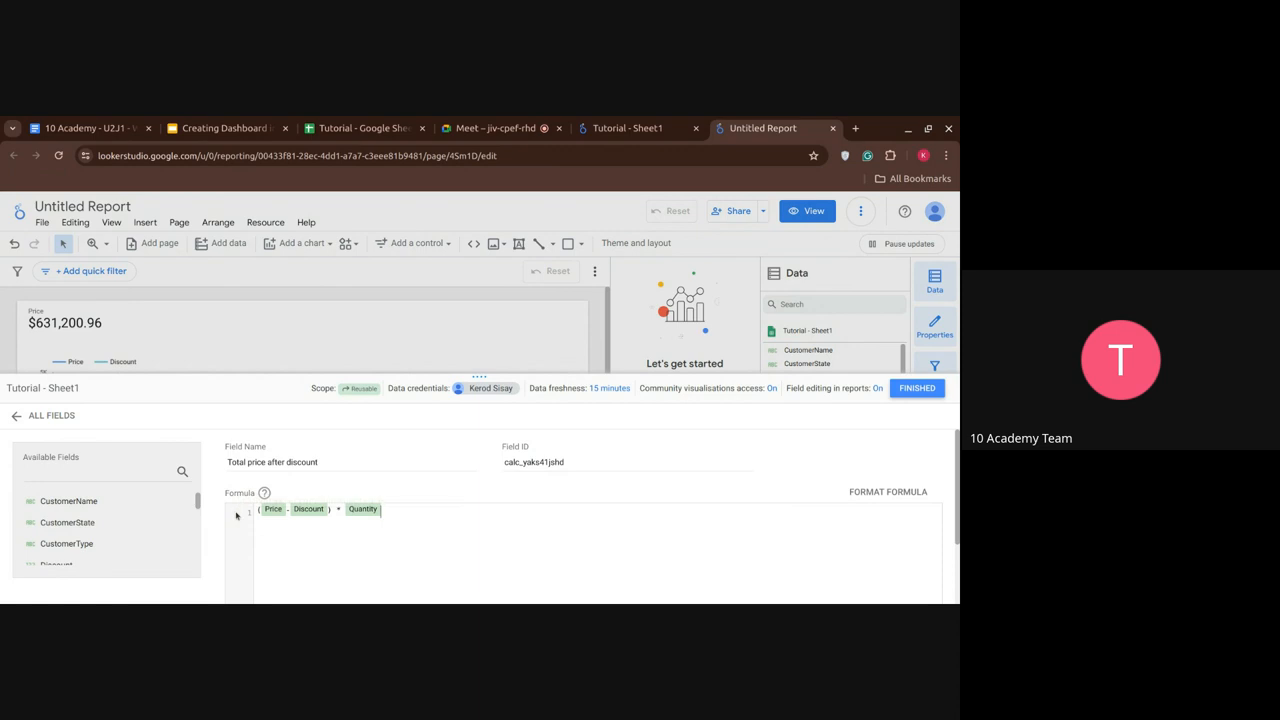
mouse_move(868, 432)
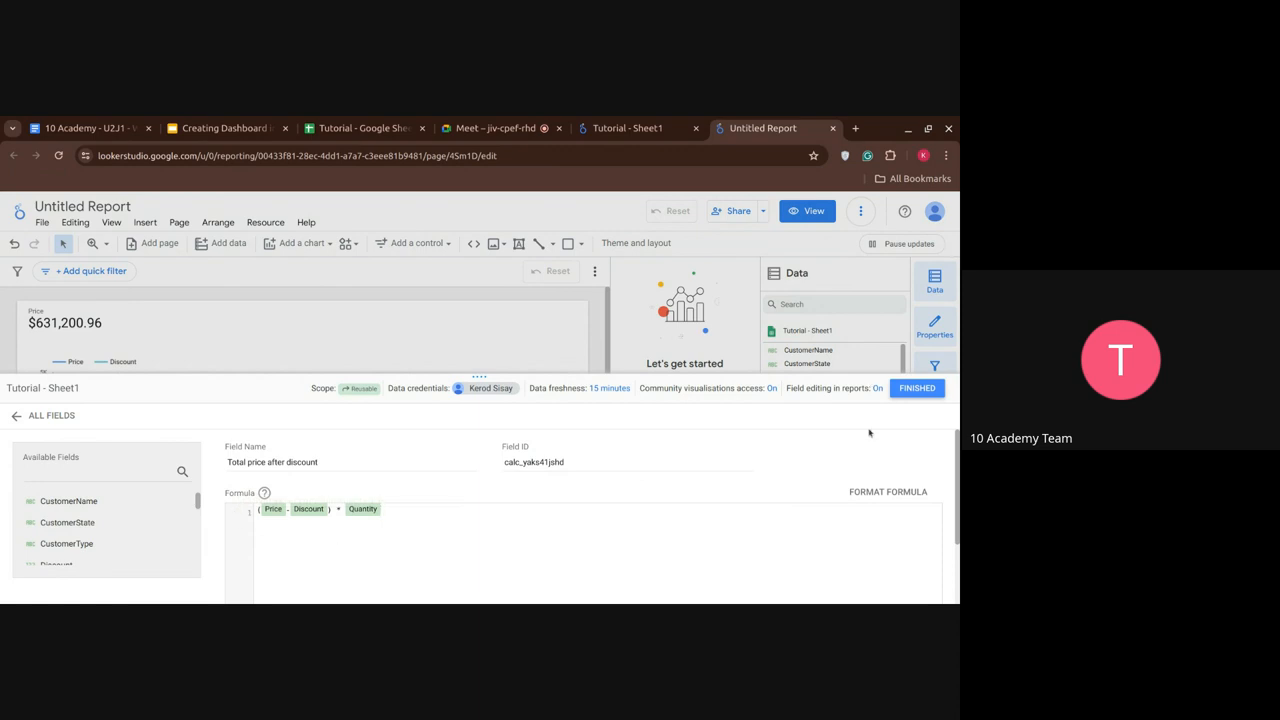
left_click(916, 388)
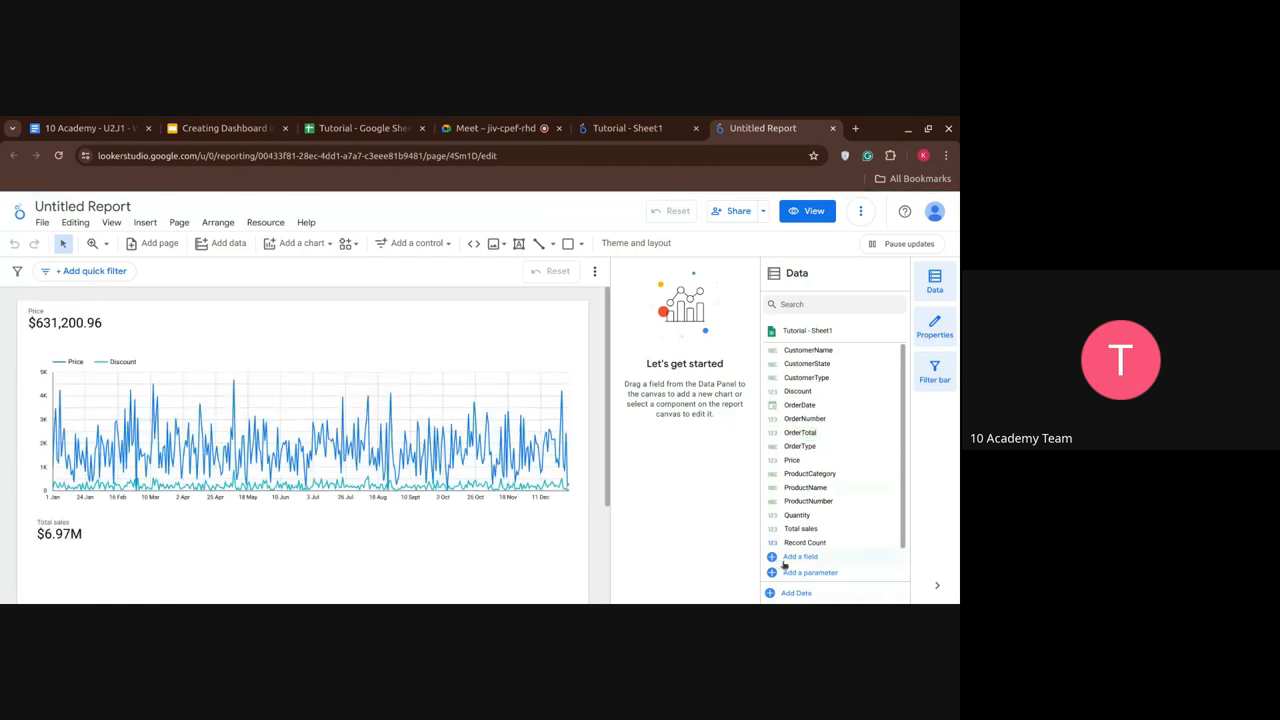
- Create a calculated field with the formula (Price - Discount) * Quantity
left_click(800, 556)
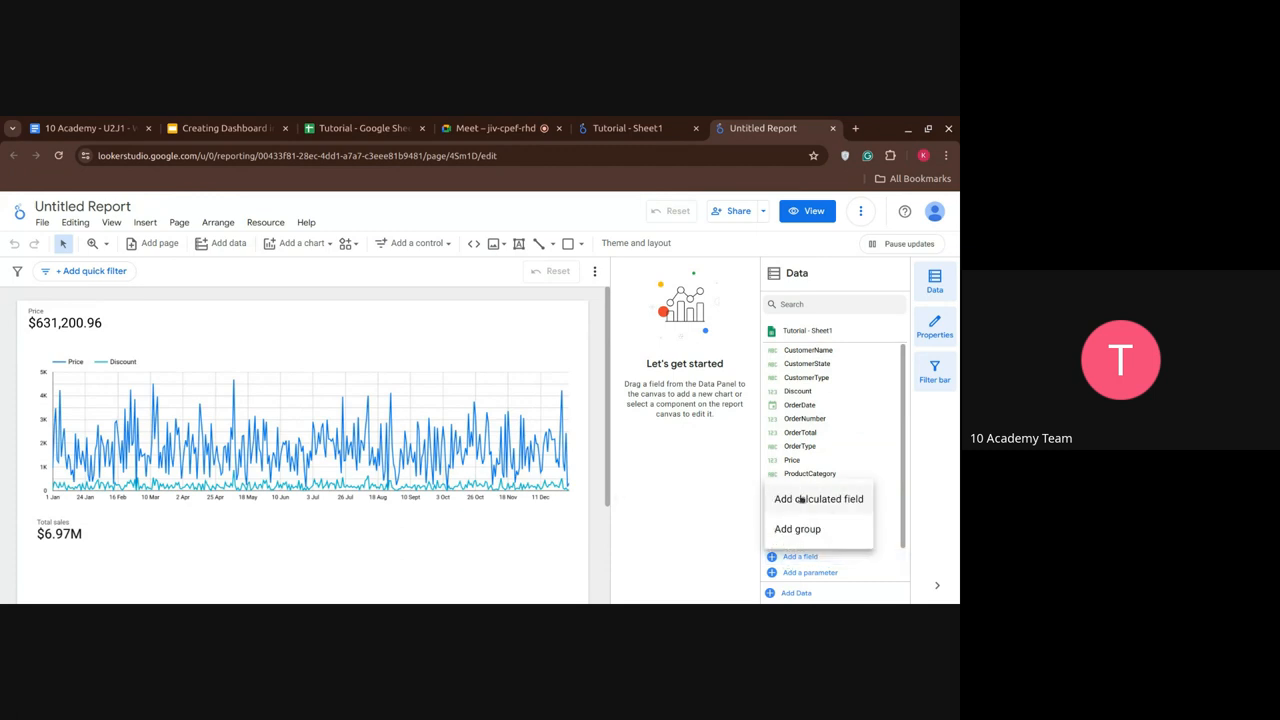
left_click(818, 500)
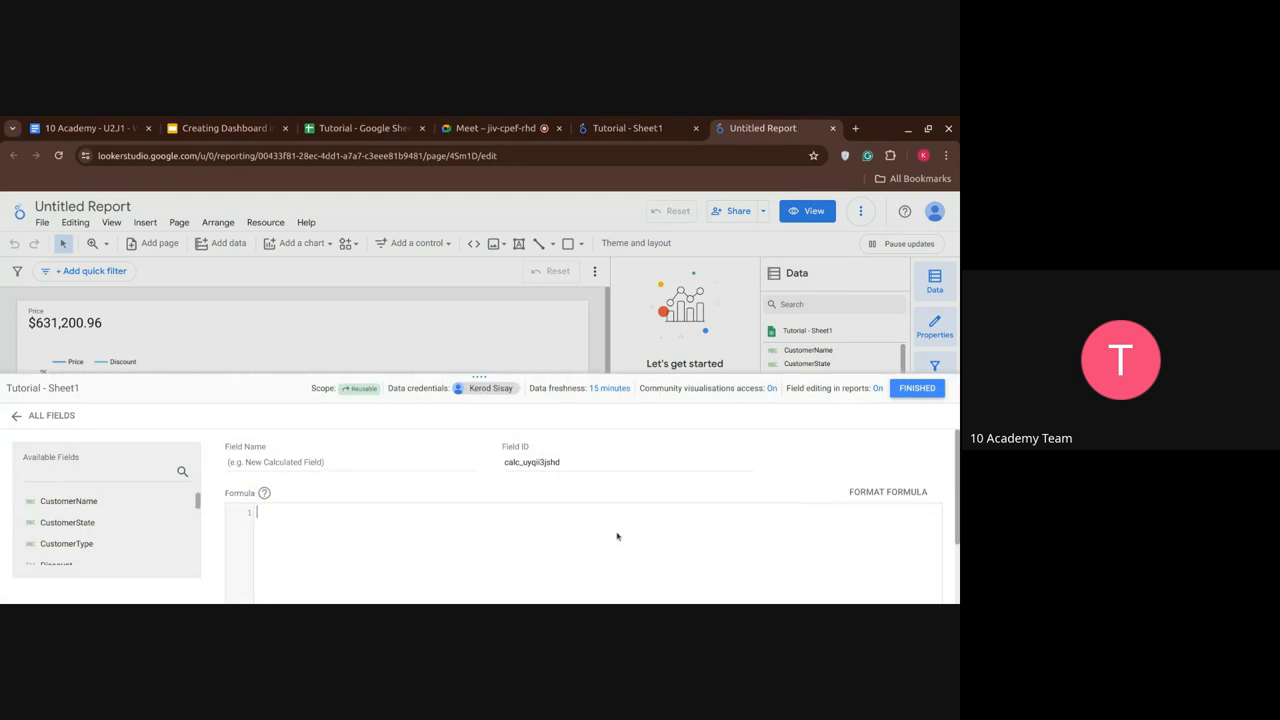
type("P")
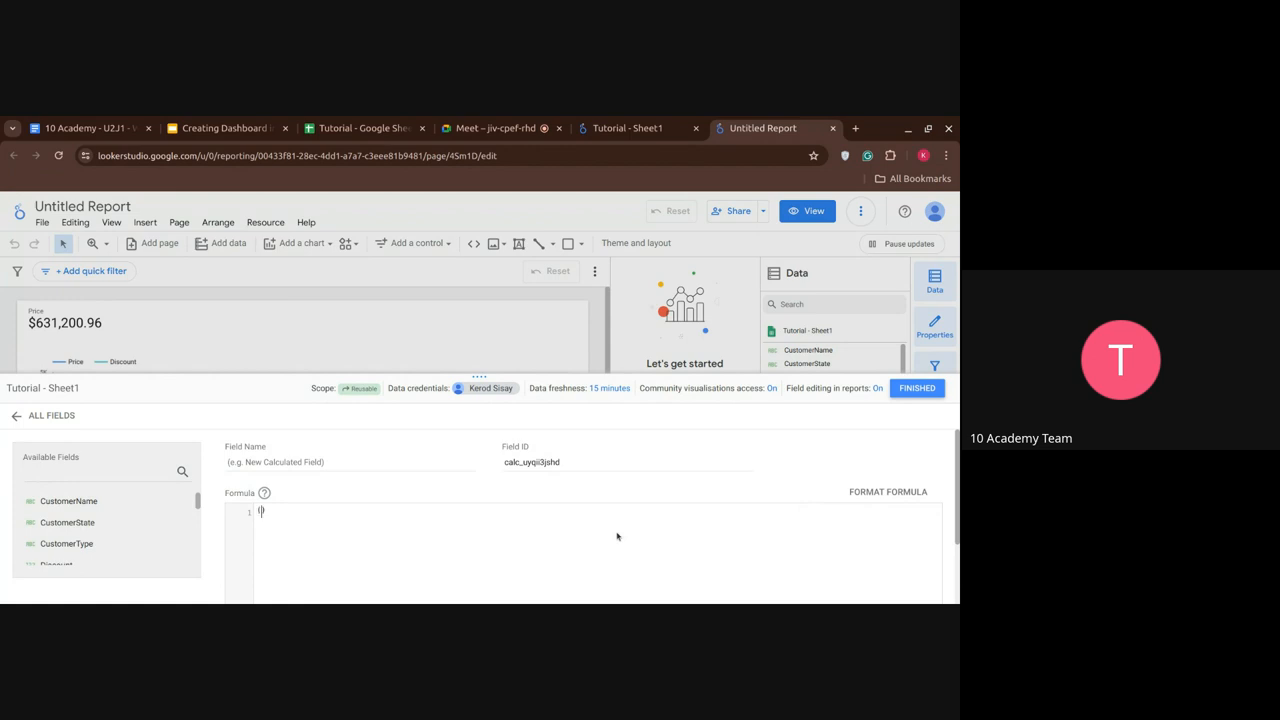
type("Price")
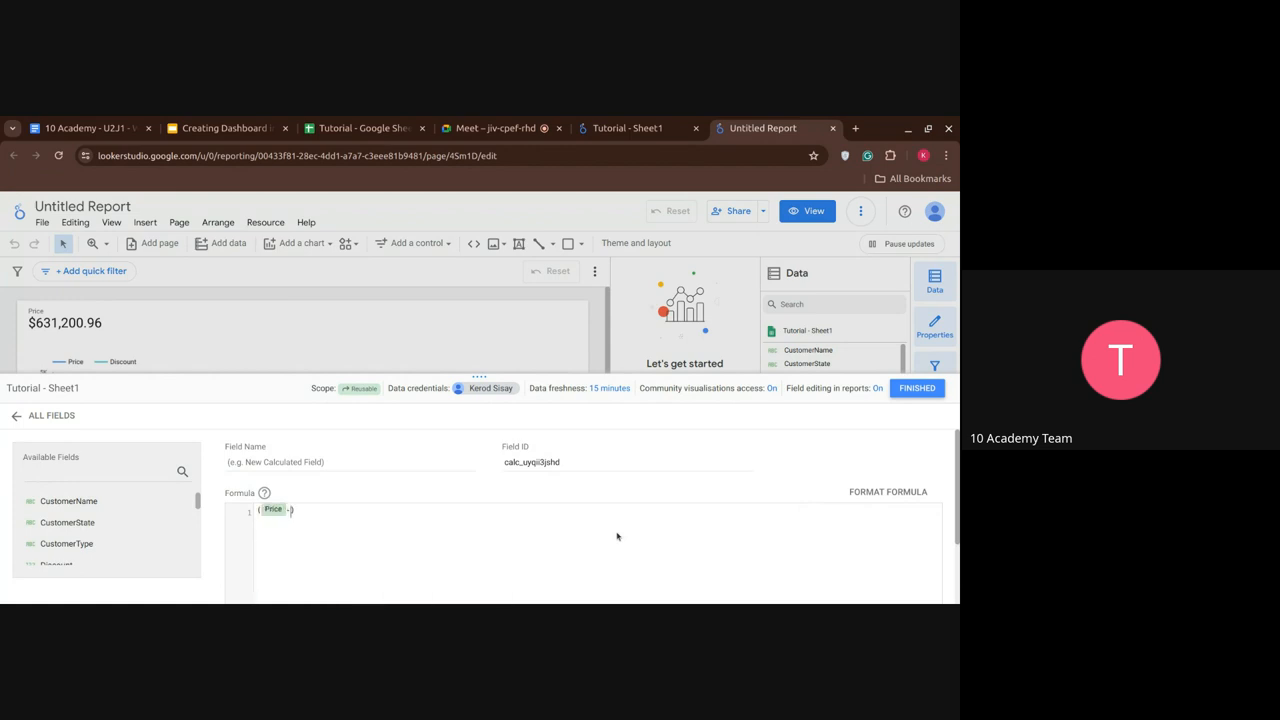
type("- Discount")
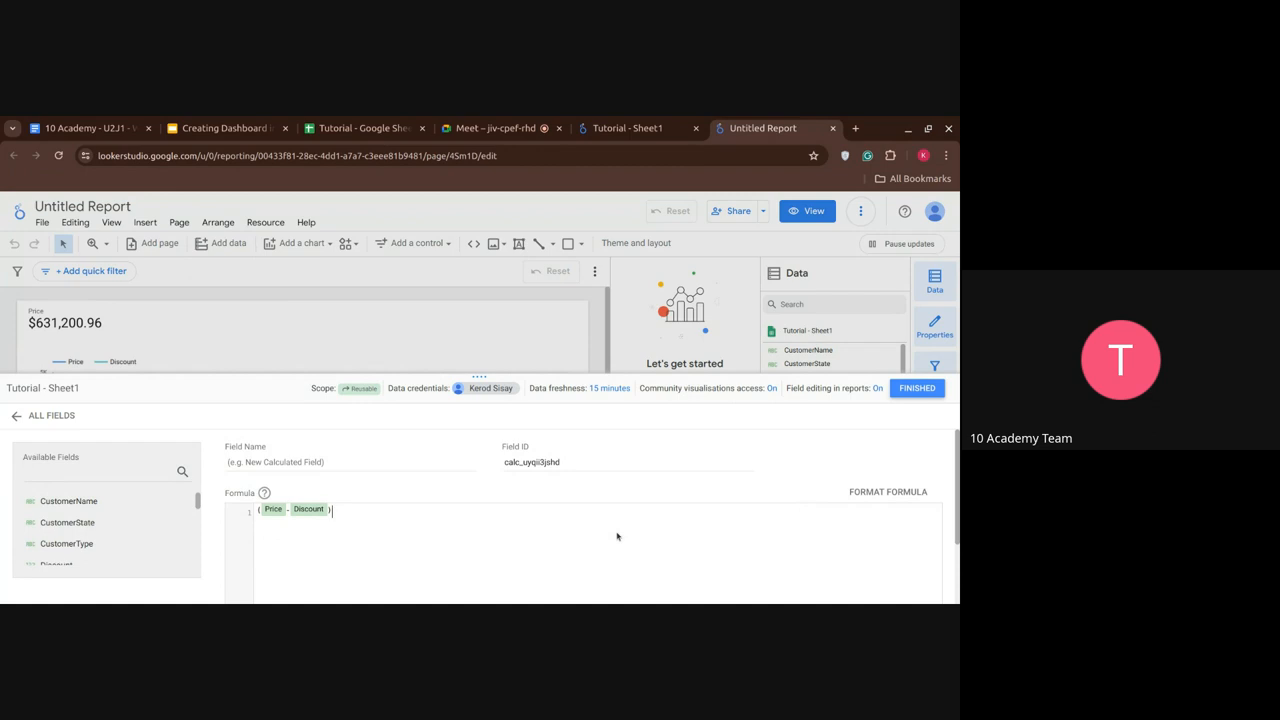
type("*qu")
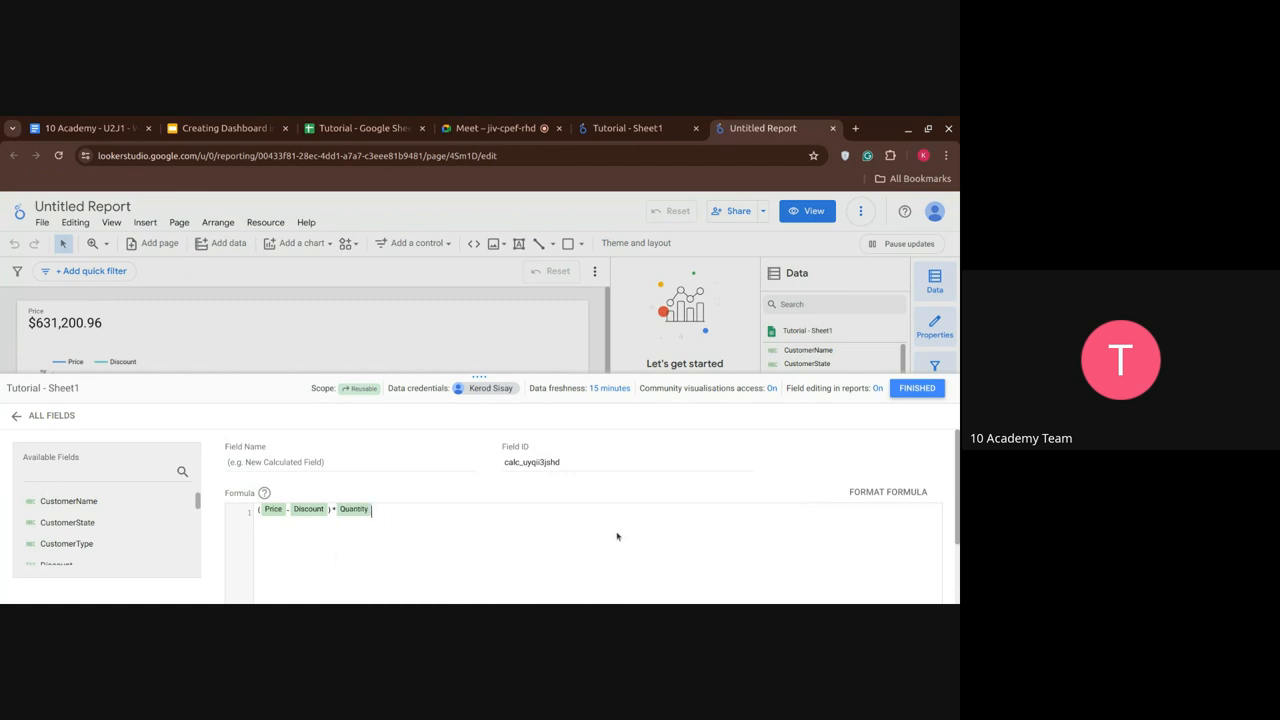
mouse_move(664, 532)
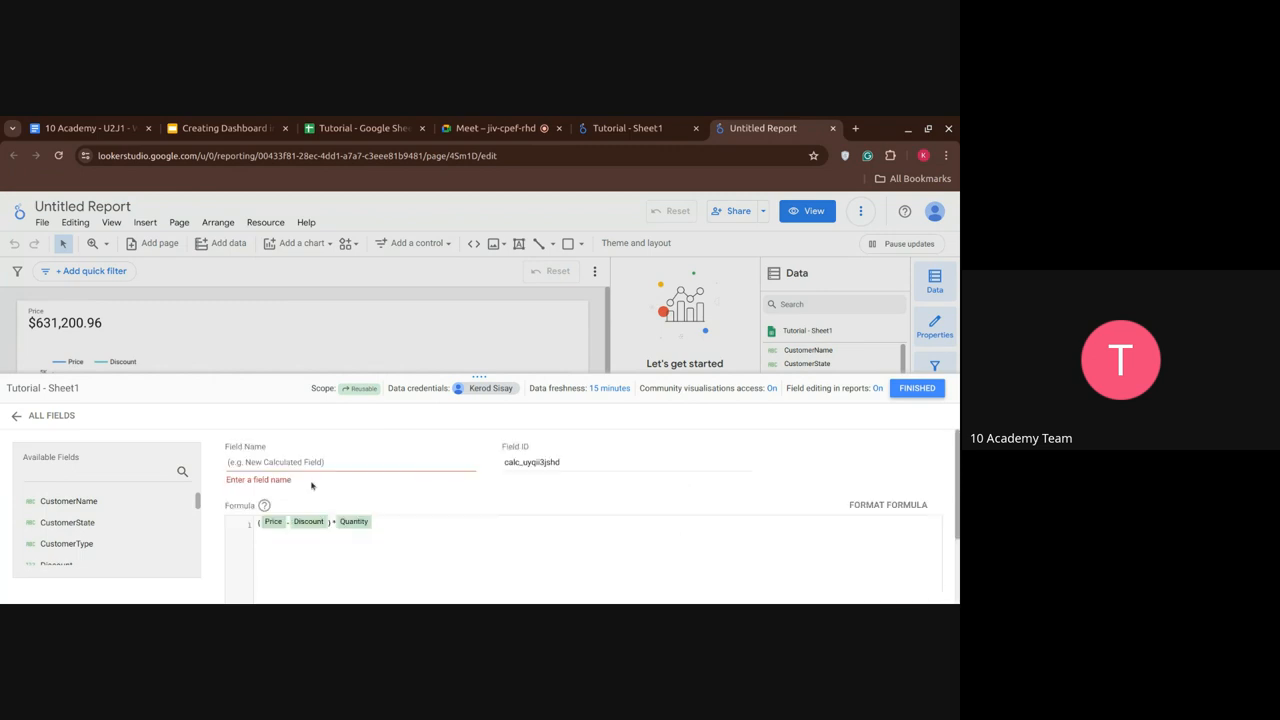
- Name it 'Total price after discount', save it and return to the field list
left_click(350, 462)
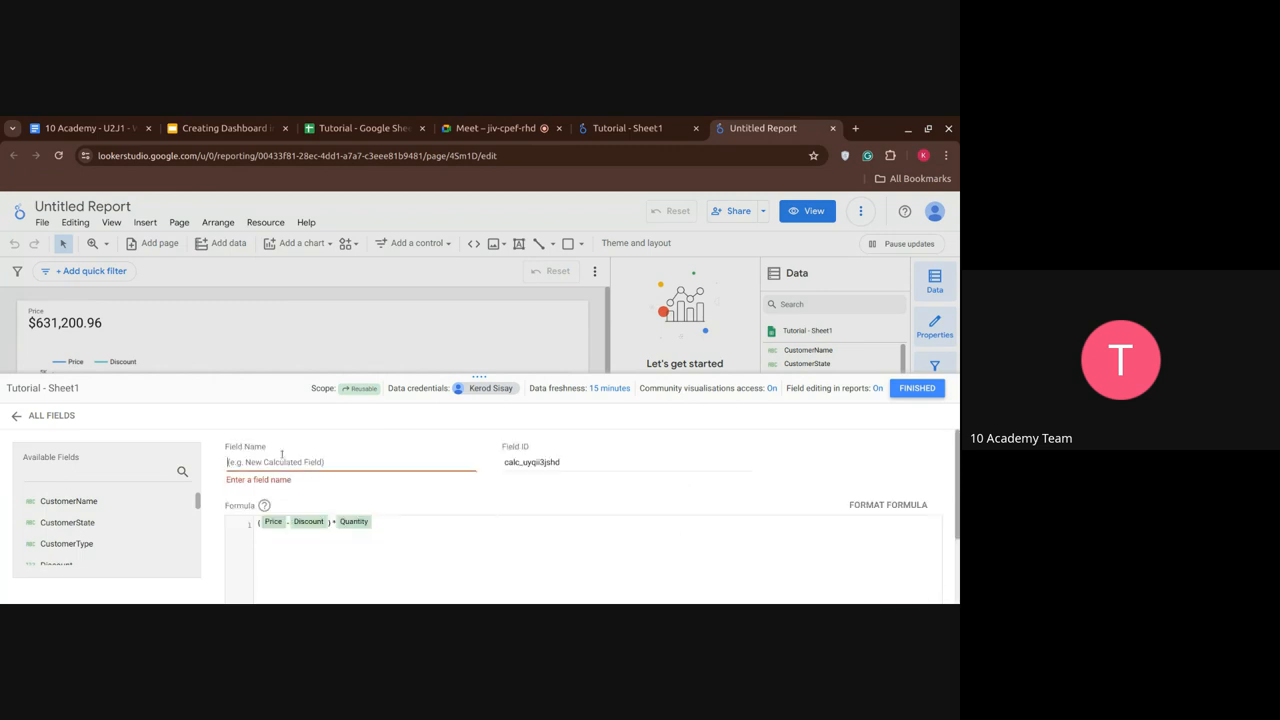
type("Total price after disc")
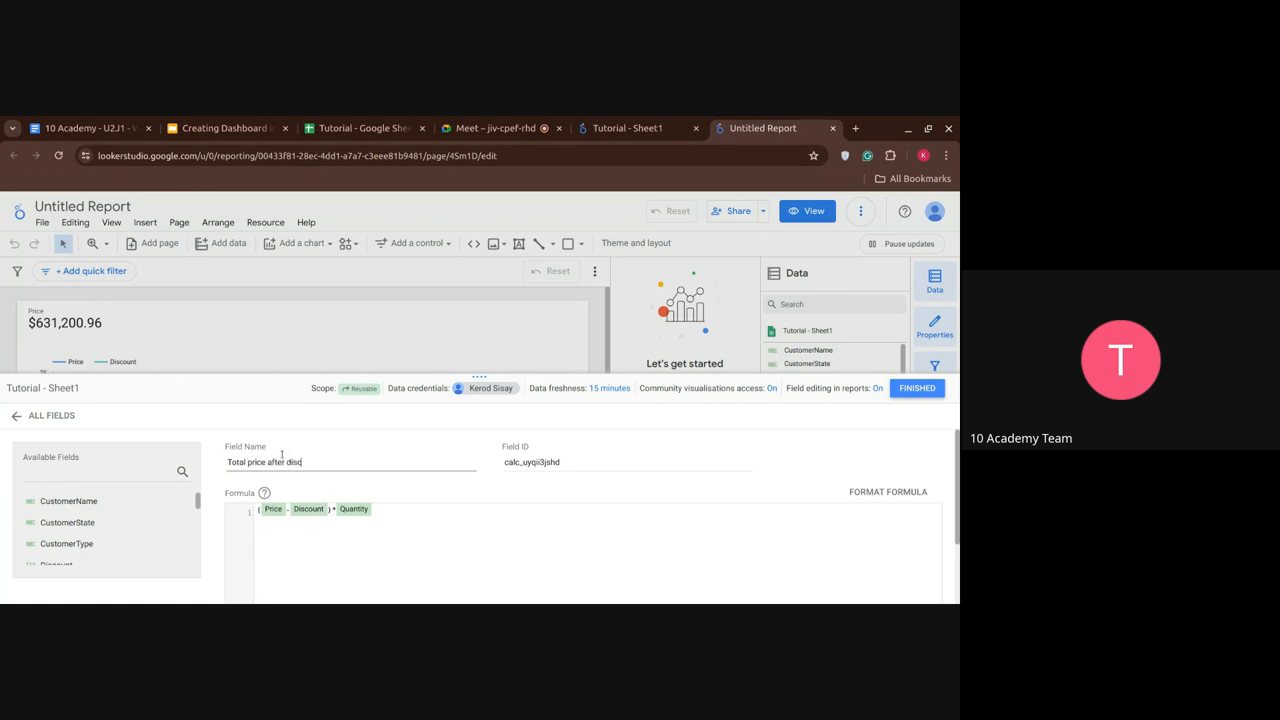
type("ount")
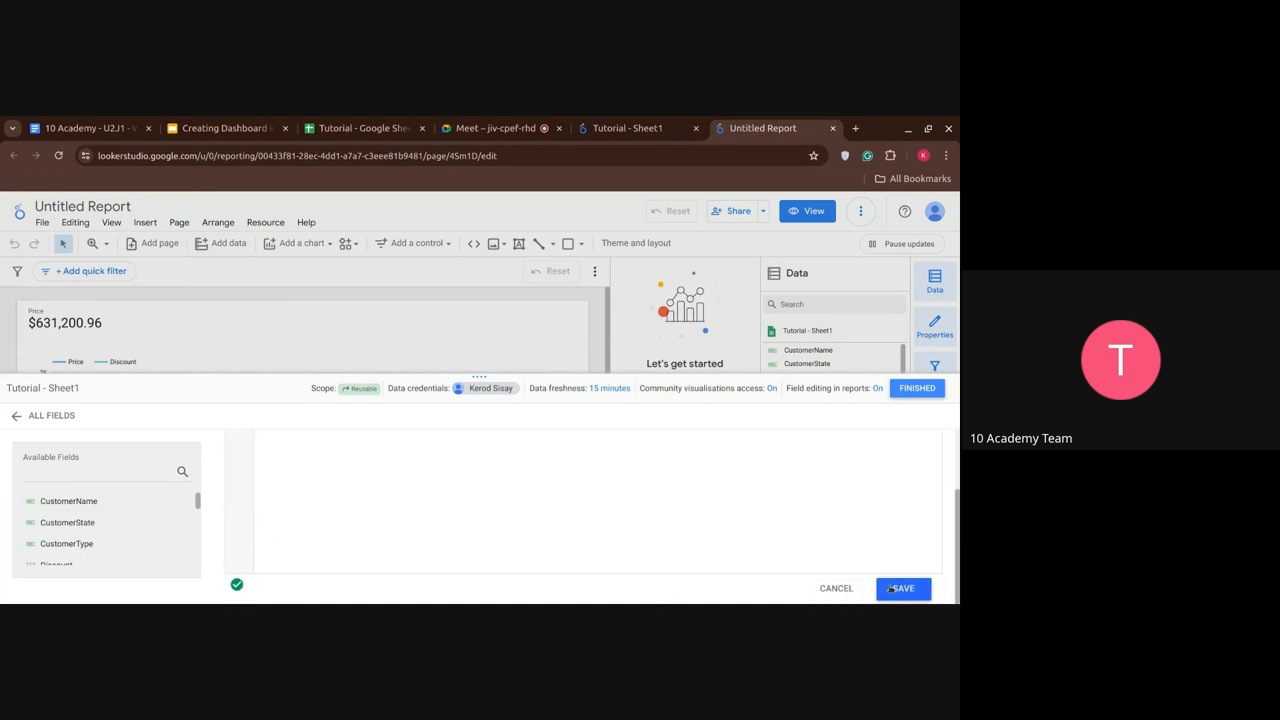
left_click(900, 588)
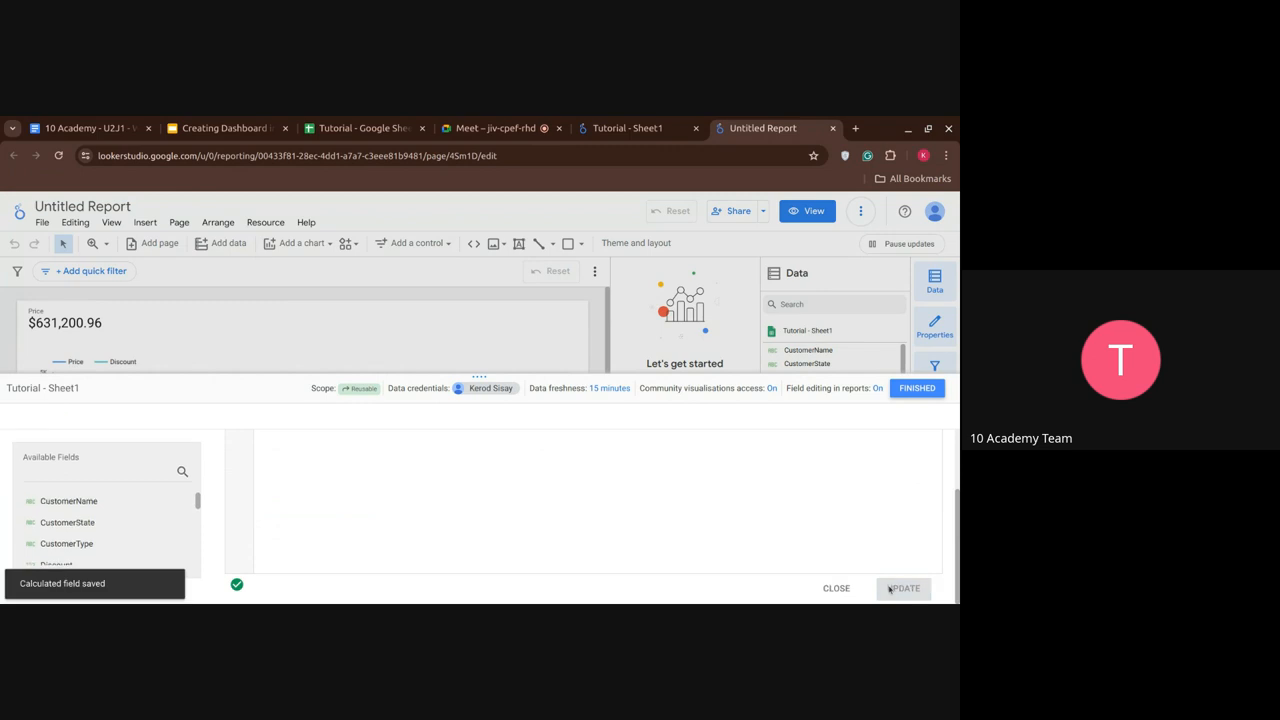
left_click(916, 388)
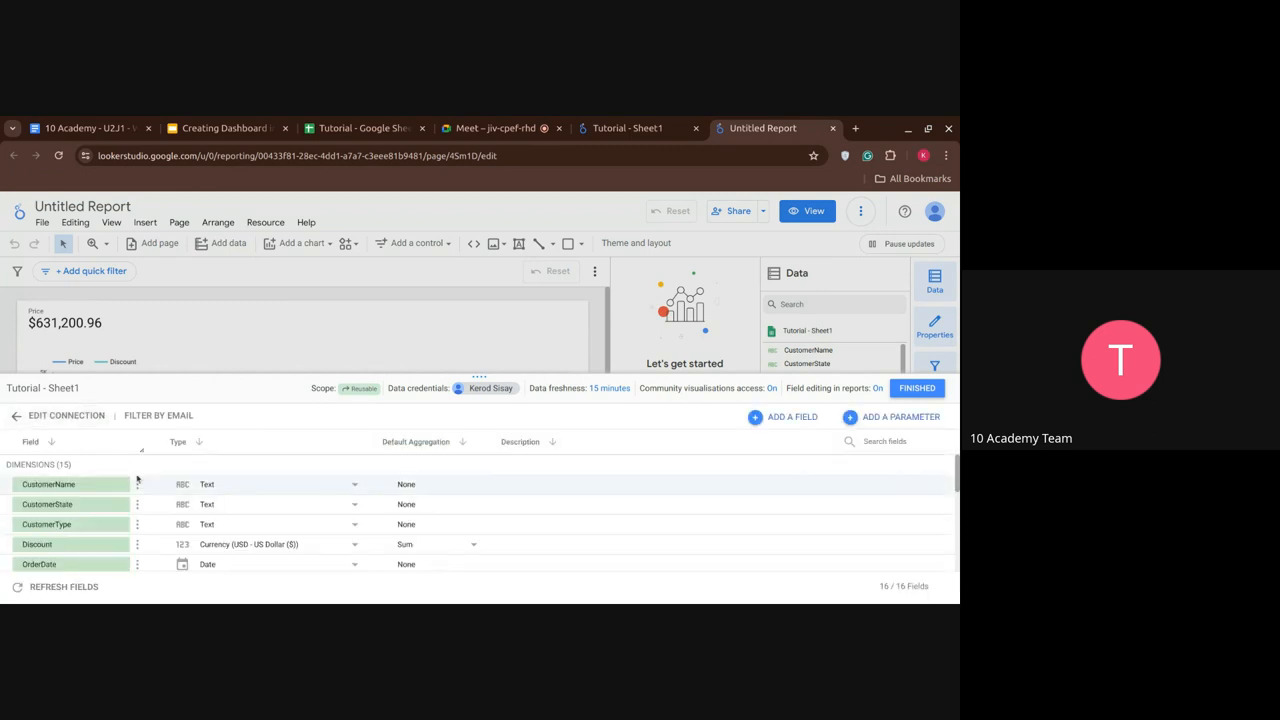
- Set Total price after discount to Currency USD and adjust its default aggregation
scroll("down", 3)
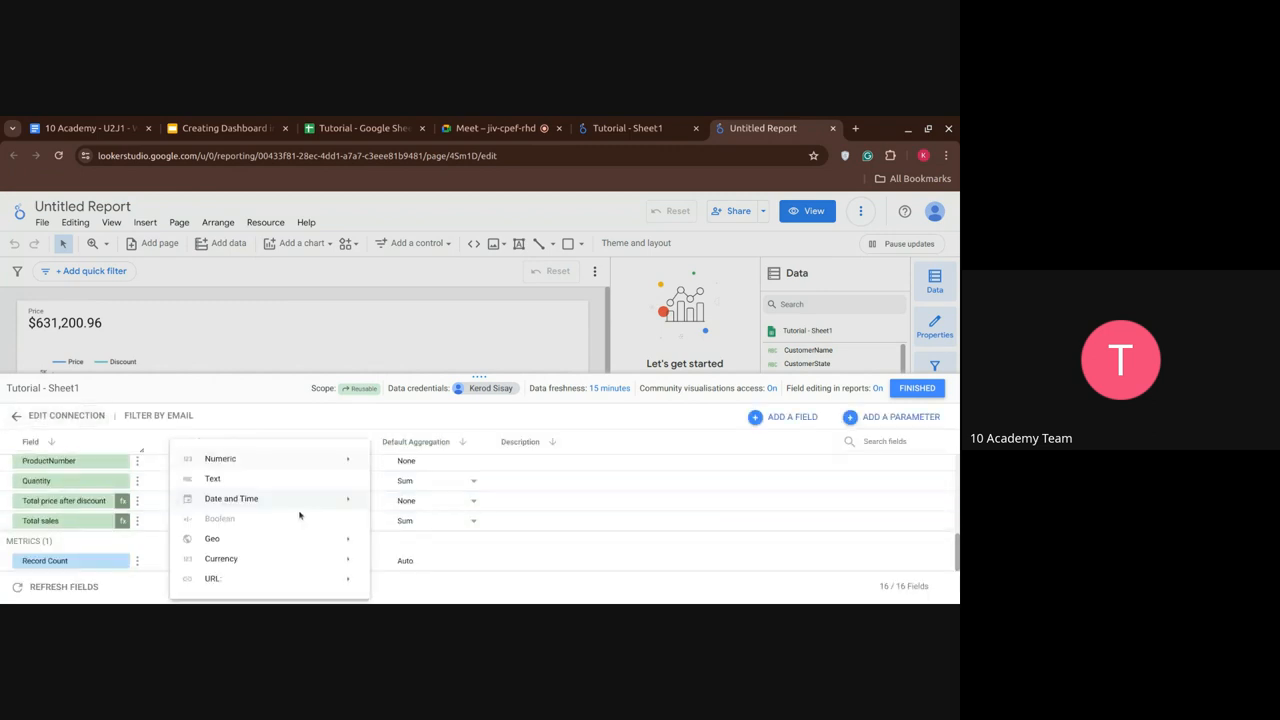
left_click(220, 558)
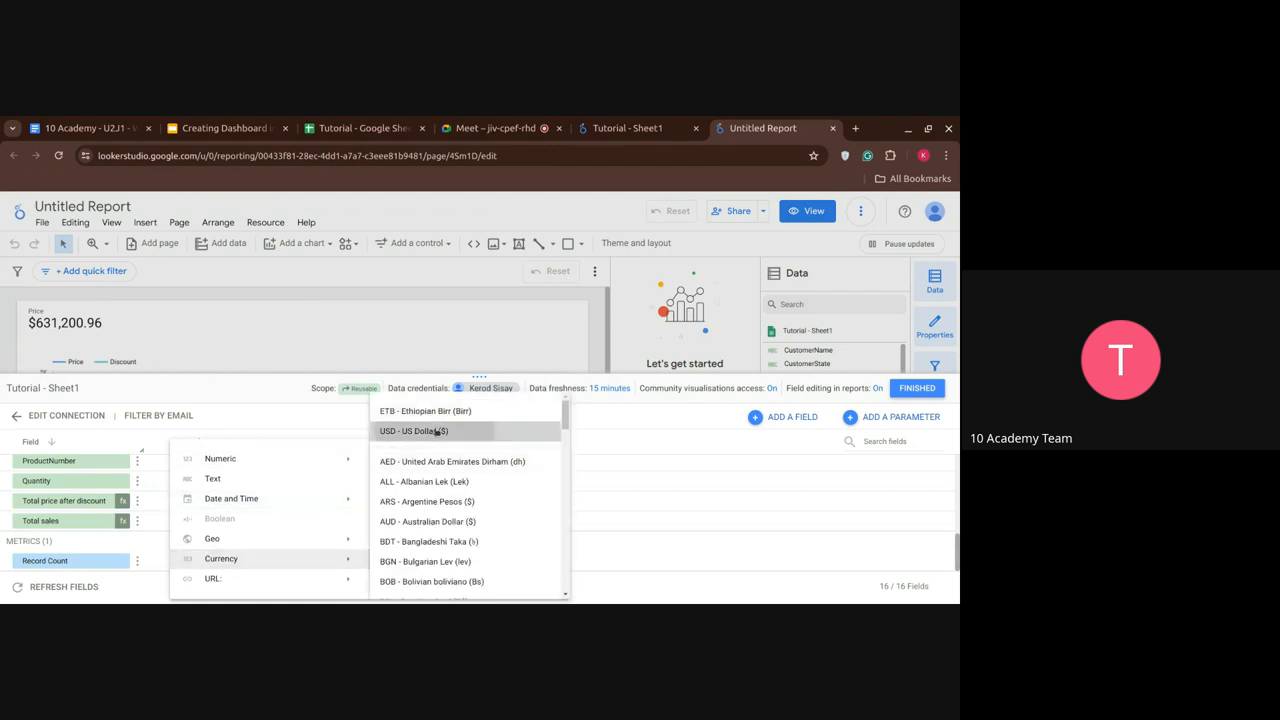
left_click(412, 432)
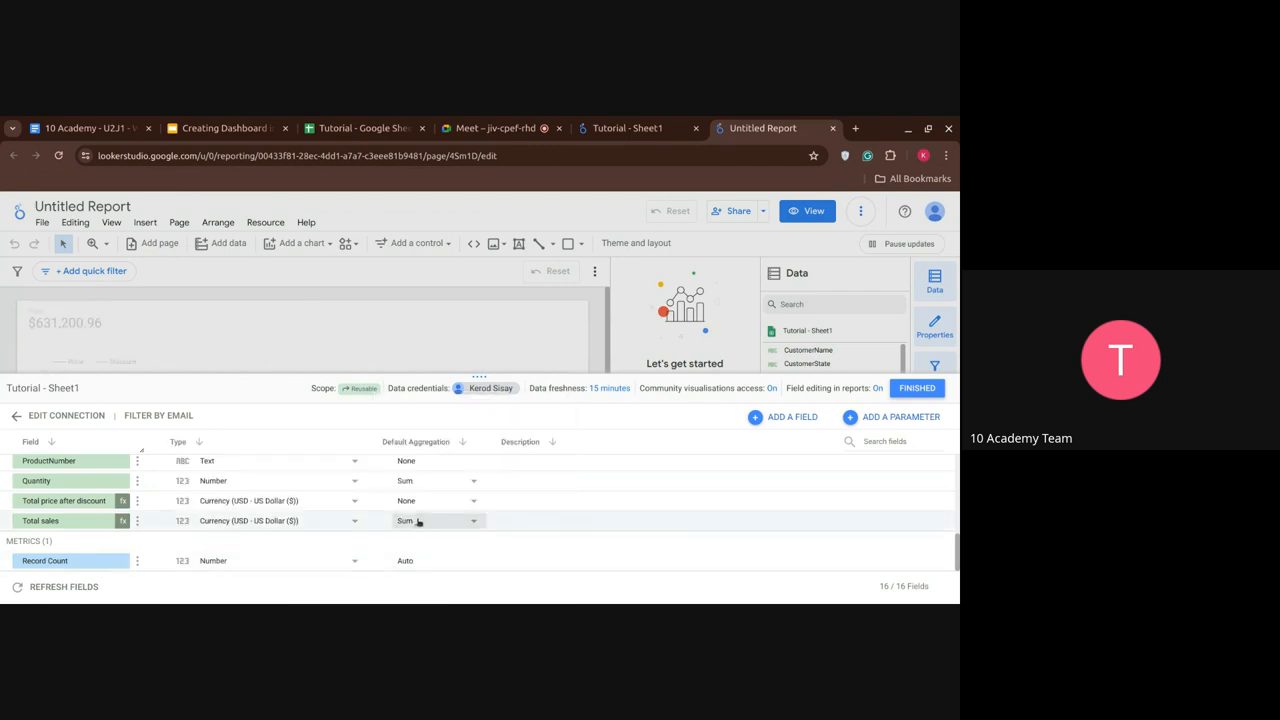
left_click(436, 520)
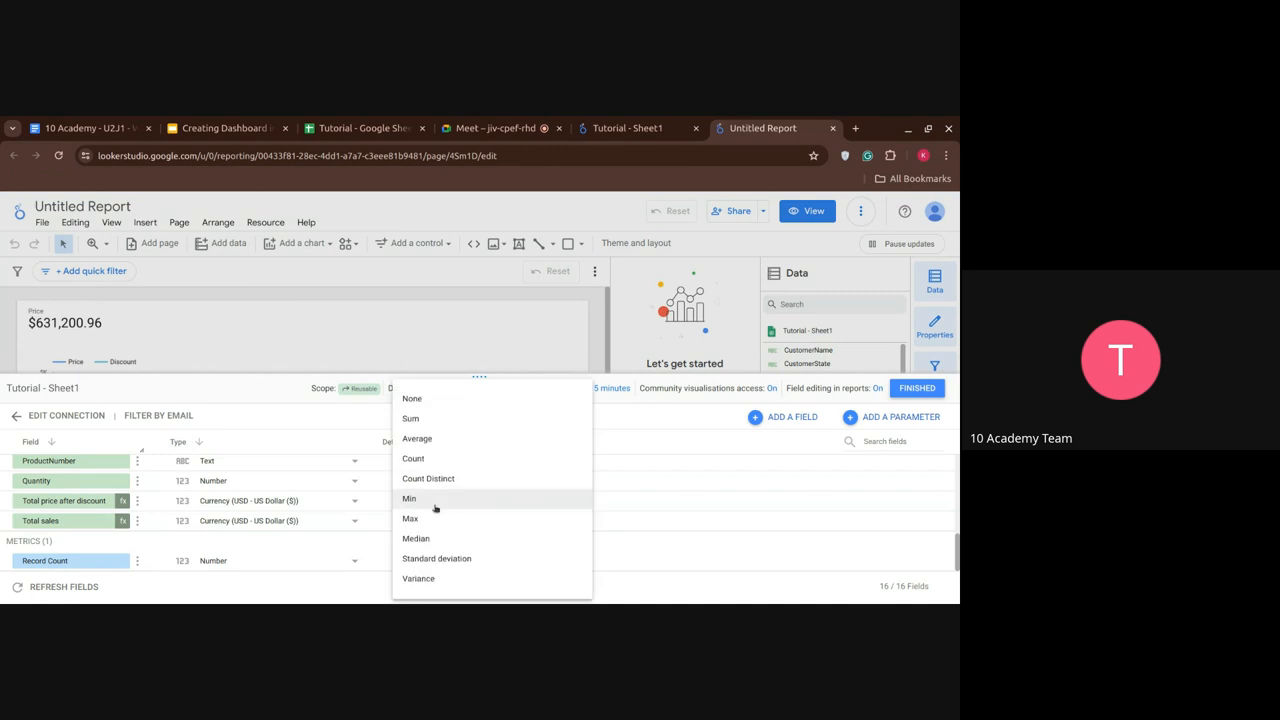
left_click(410, 418)
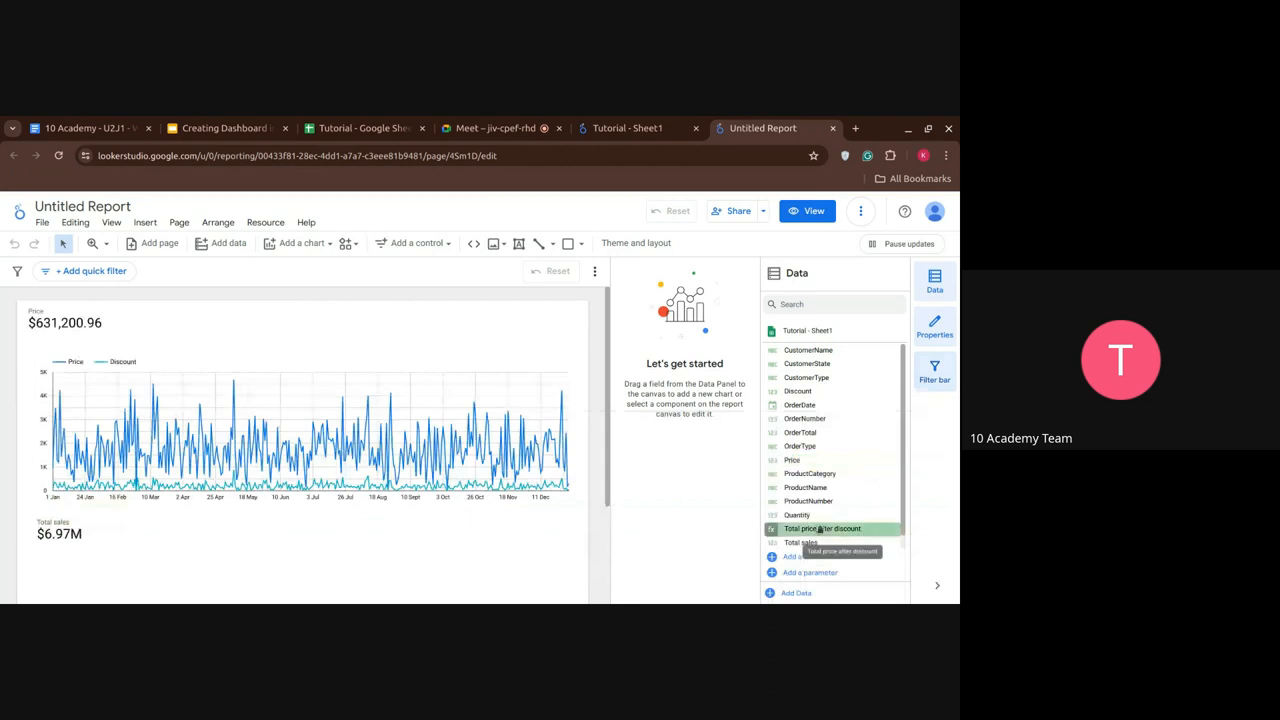
mouse_move(364, 336)
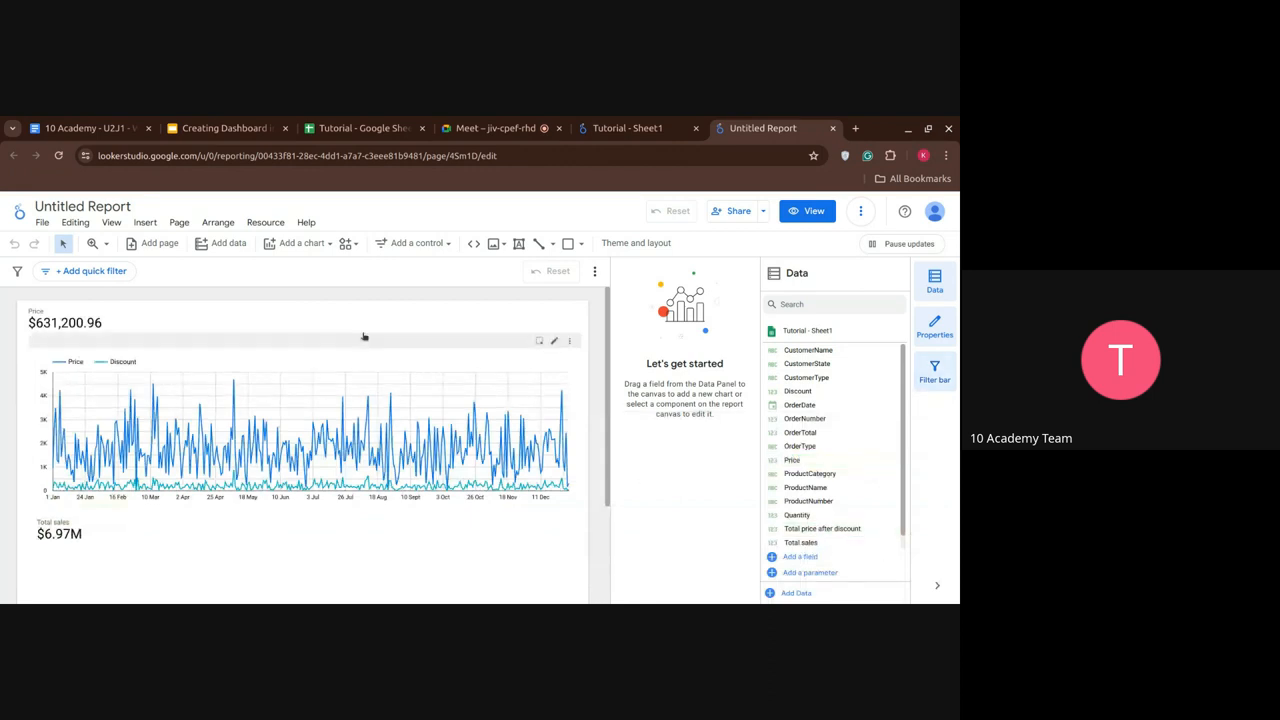
- Add a scorecard for Total price after discount with Compact numbers, showing $5.73M
left_click(300, 244)
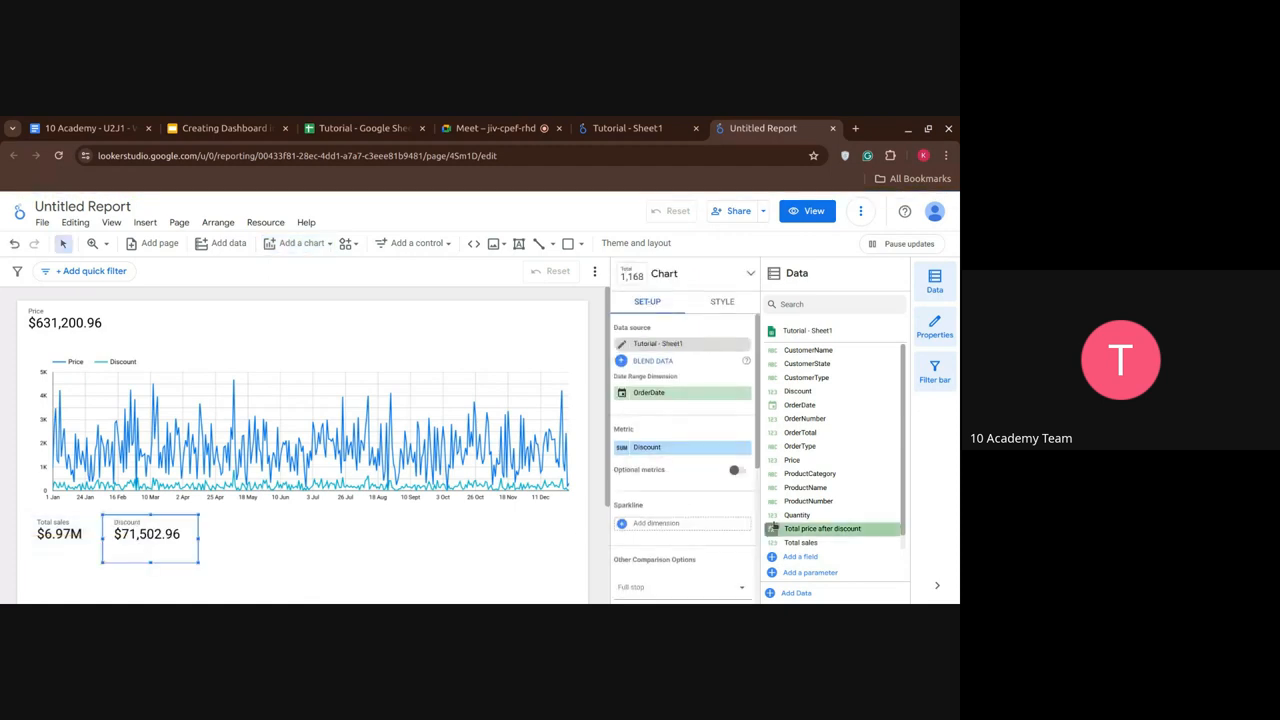
left_click(822, 528)
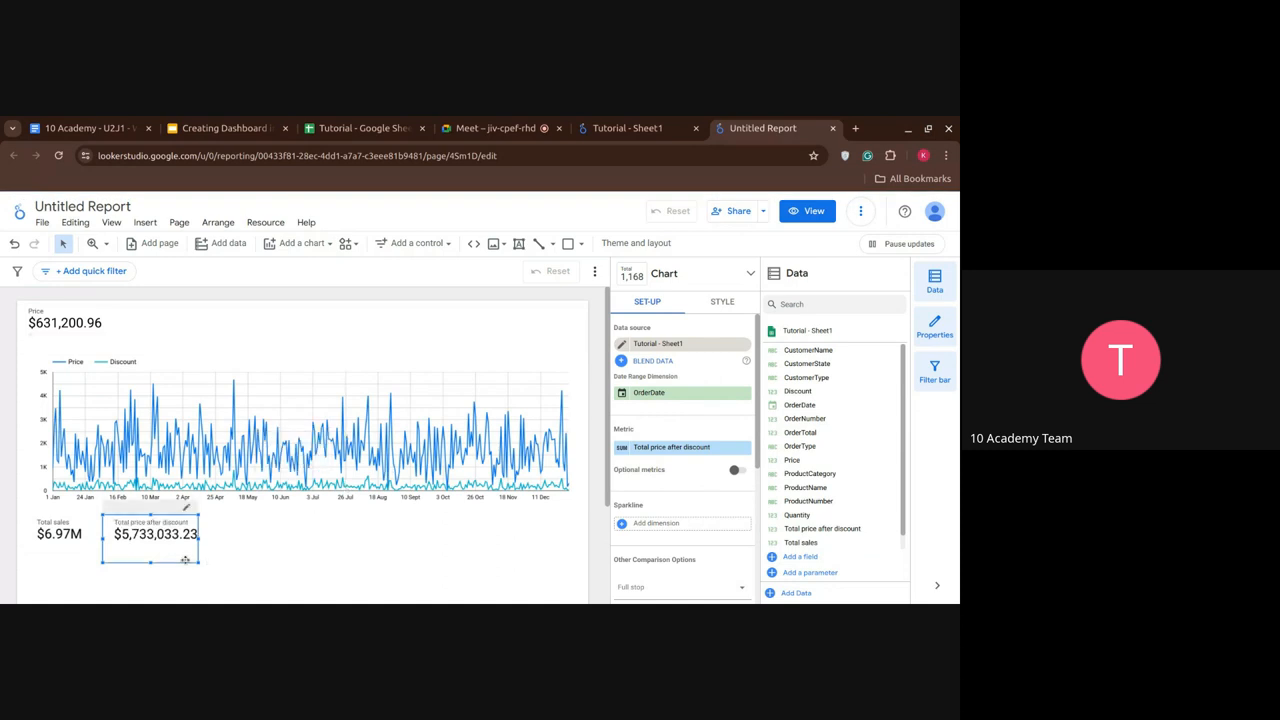
left_click(722, 302)
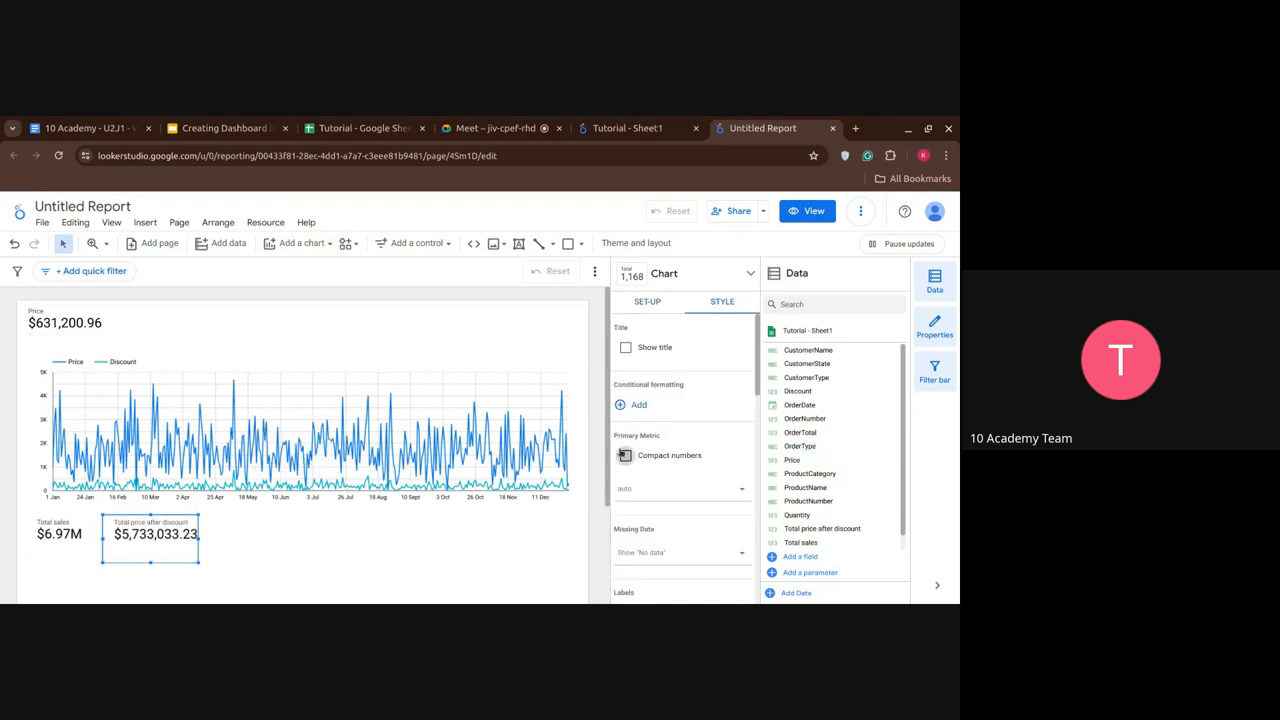
left_click(626, 456)
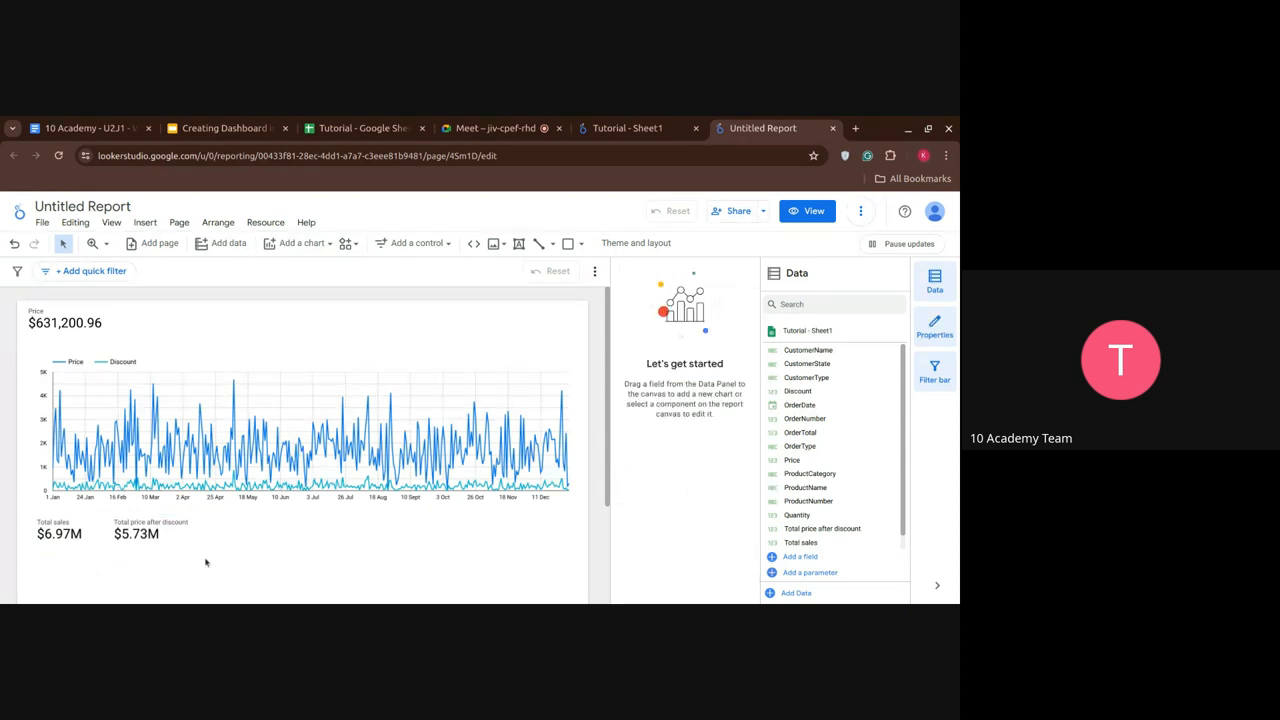
- Switch to the Google Meet call and show the participants list
left_click(496, 128)
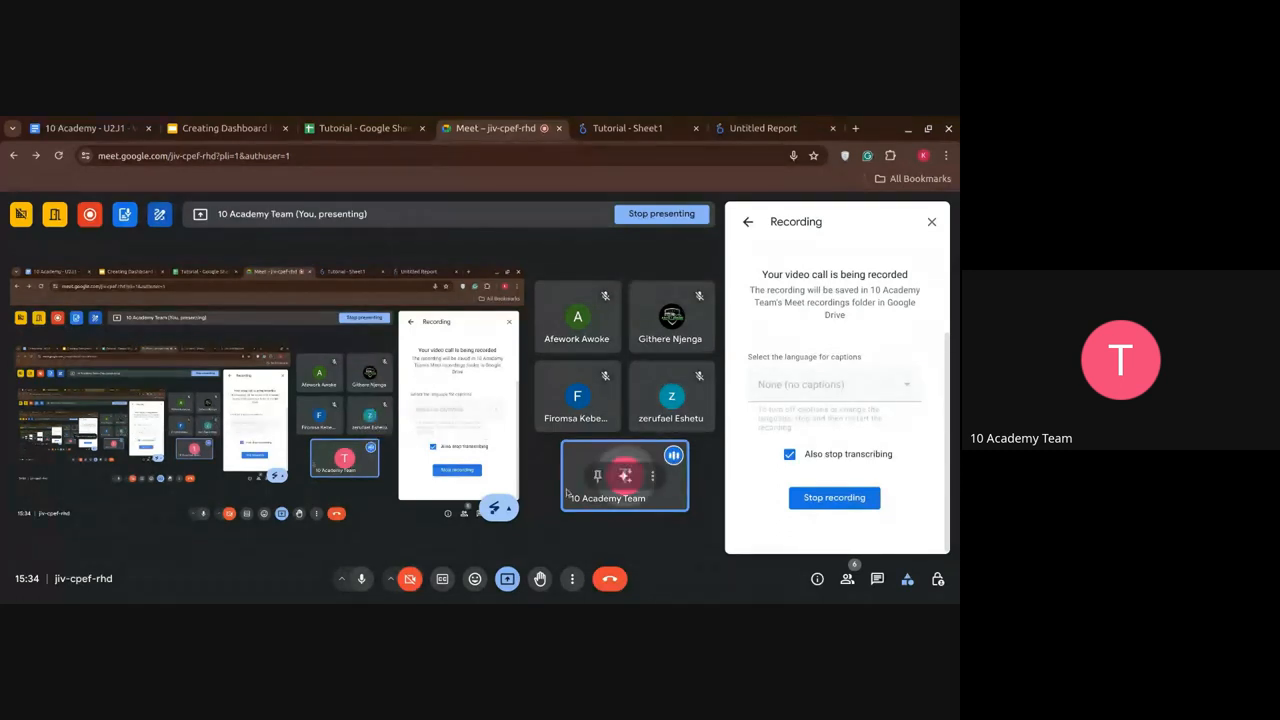
left_click(846, 580)
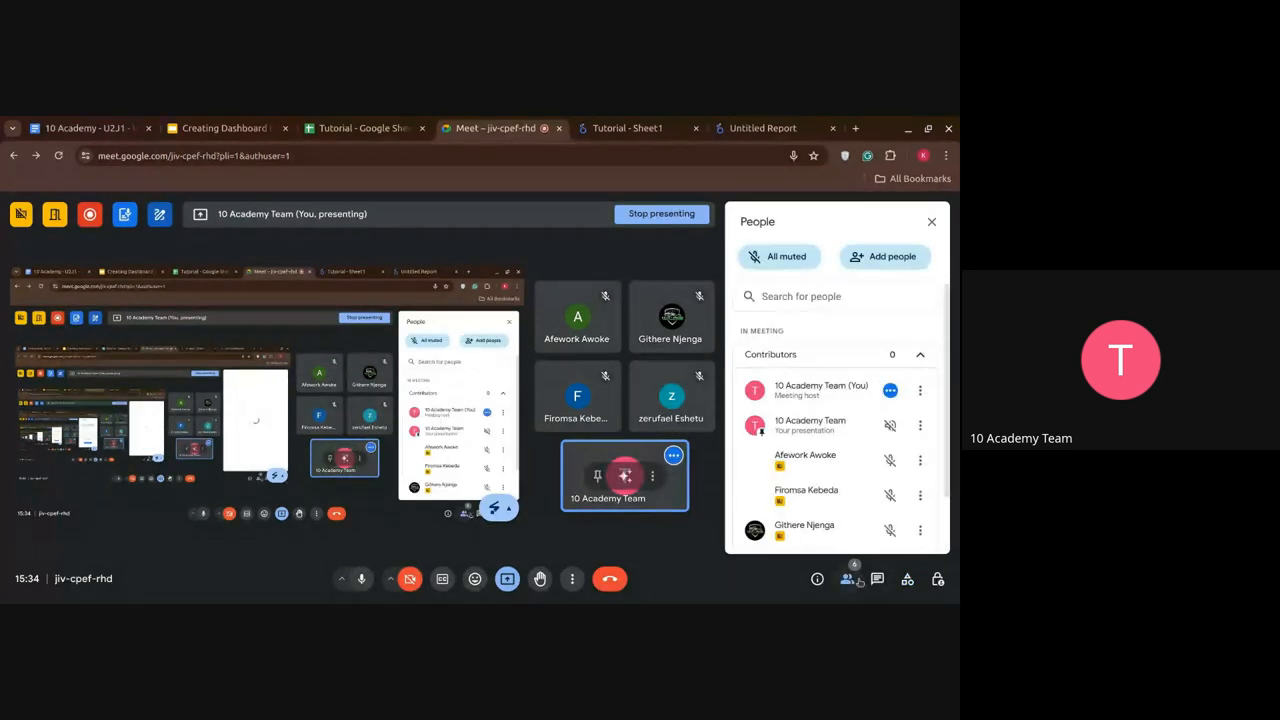